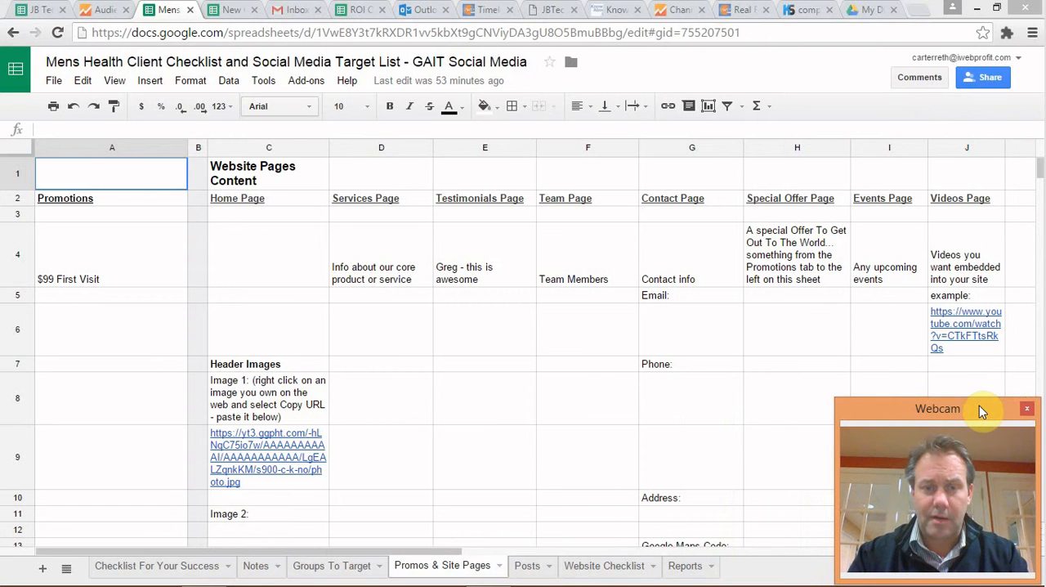
pyautogui.moveTo(531, 300)
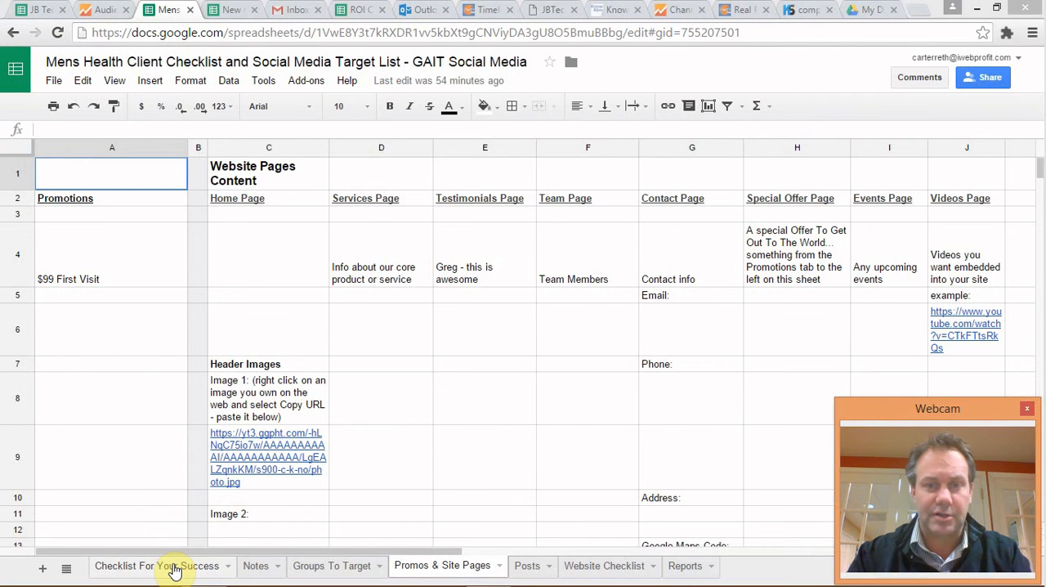
# Switch to the Checklist For Your Success sheet to review its Yes answers.
pyautogui.click(156, 566)
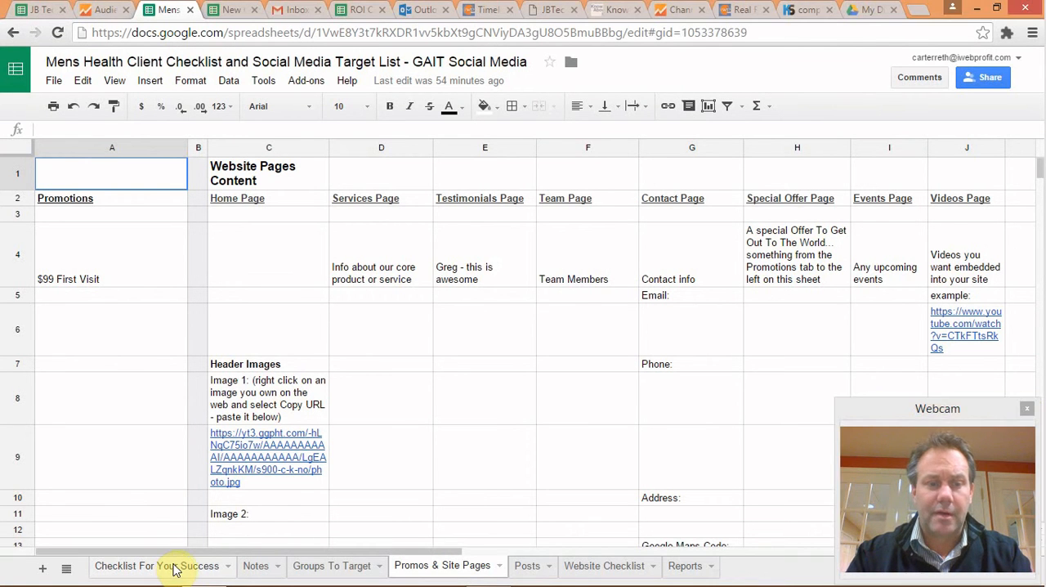
pyautogui.click(155, 566)
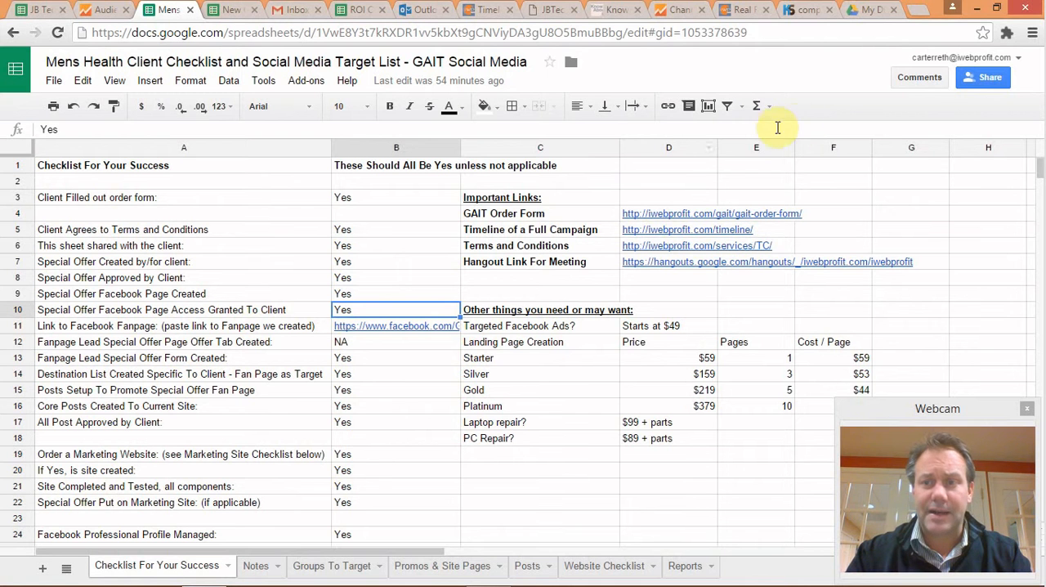
pyautogui.moveTo(984, 77)
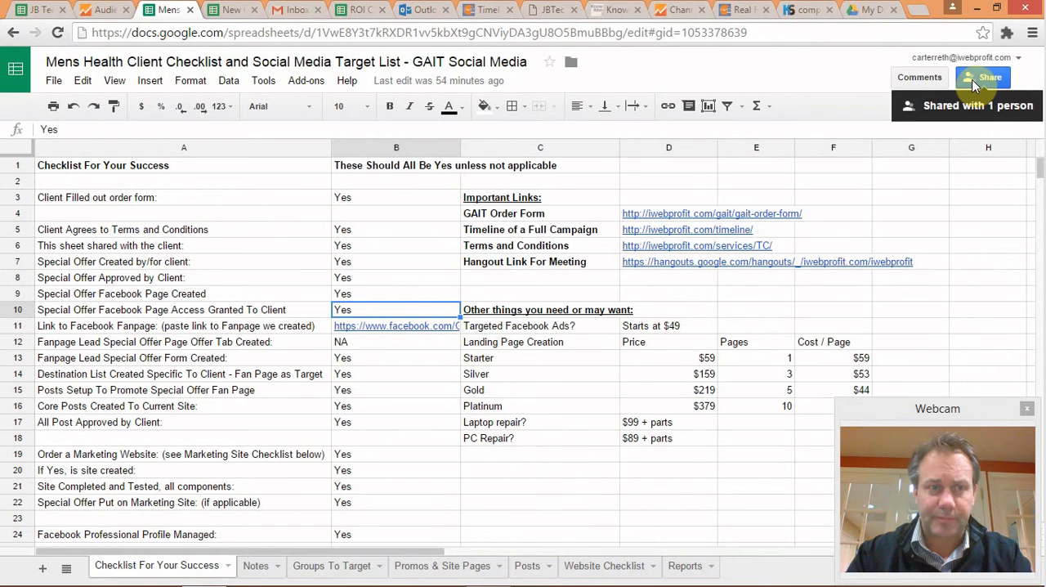
# Share the spreadsheet with the suggested 'carter' address with Can edit access.
pyautogui.click(984, 77)
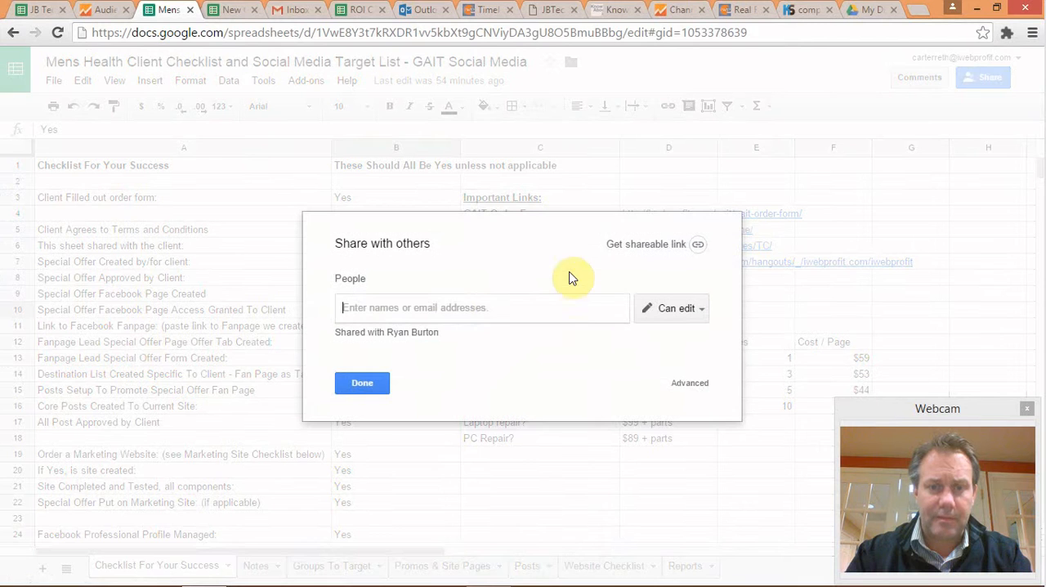
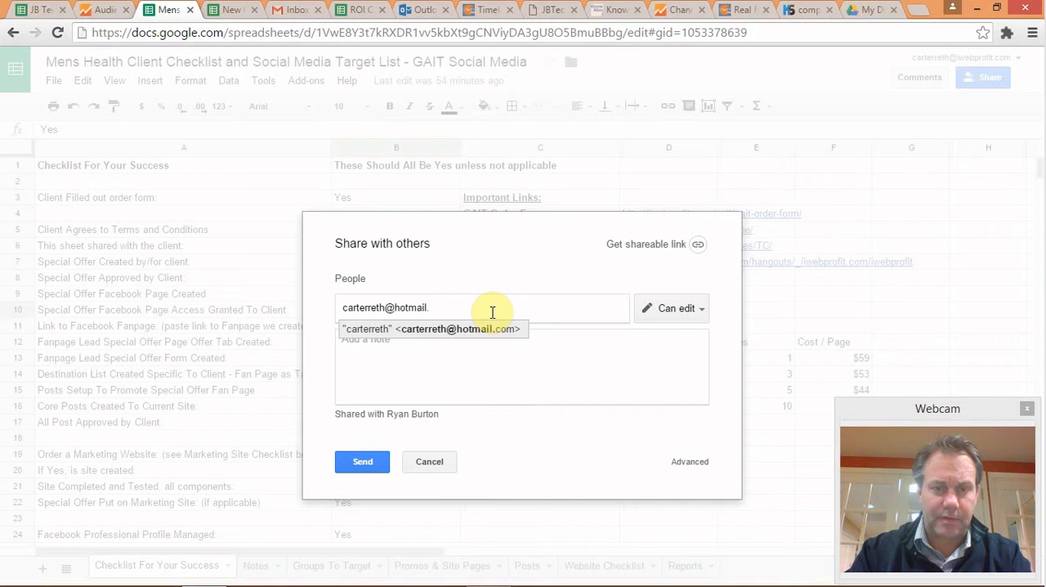
pyautogui.click(432, 328)
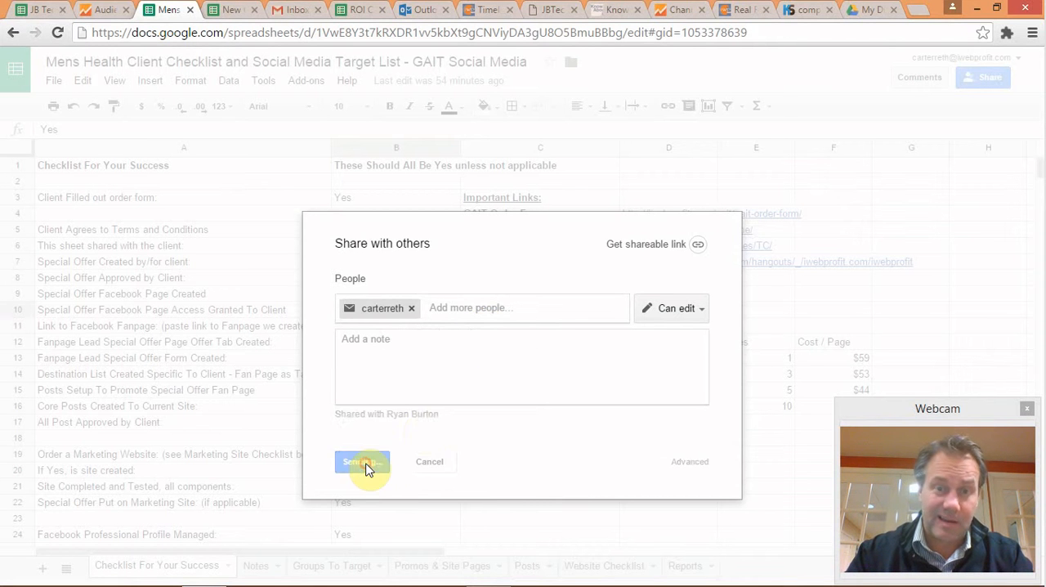
pyautogui.click(362, 462)
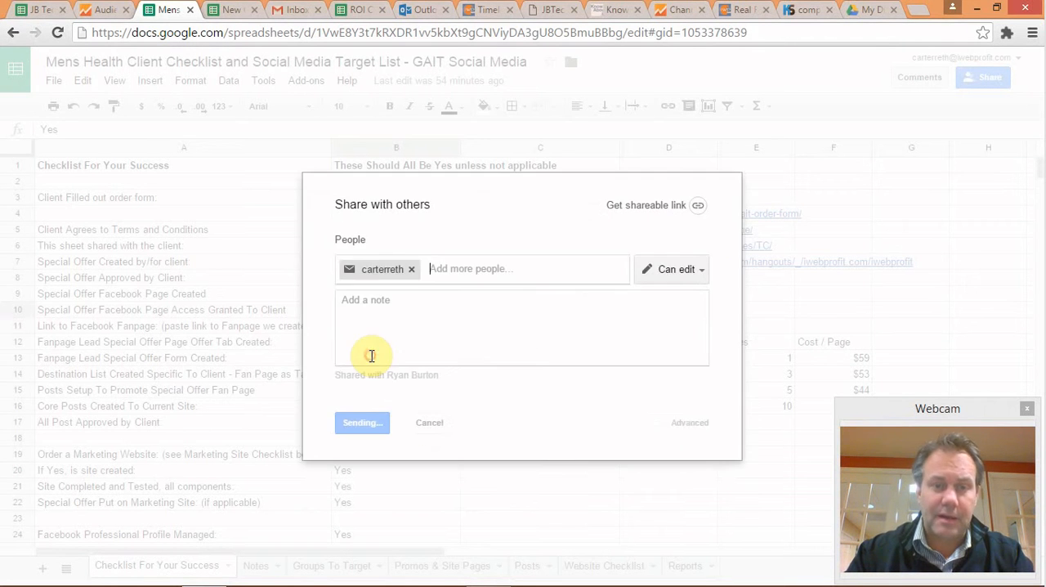
pyautogui.click(362, 423)
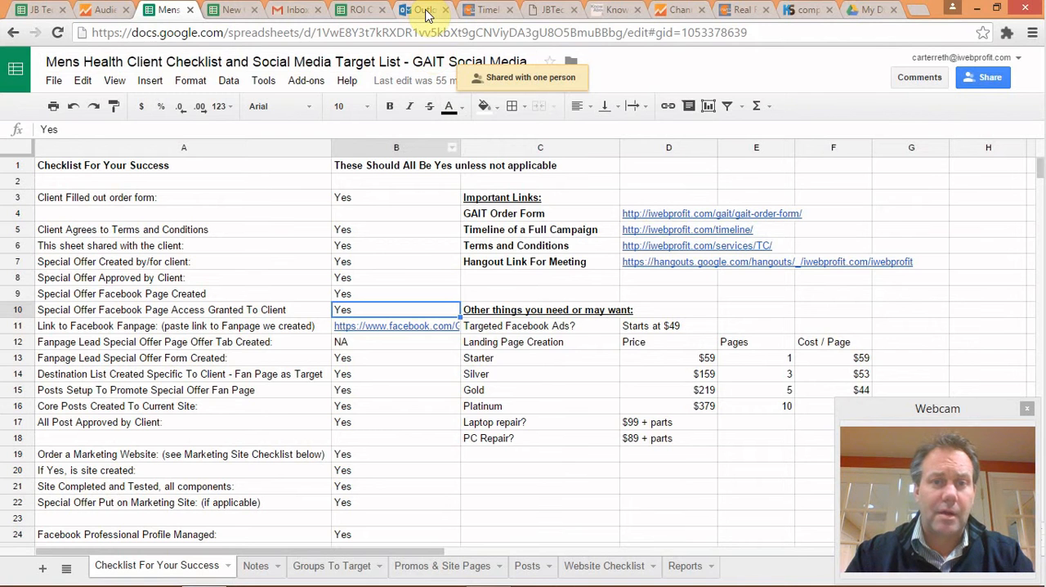
# Find the sharing invitation in the Outlook inbox and open the spreadsheet in Sheets.
pyautogui.click(423, 9)
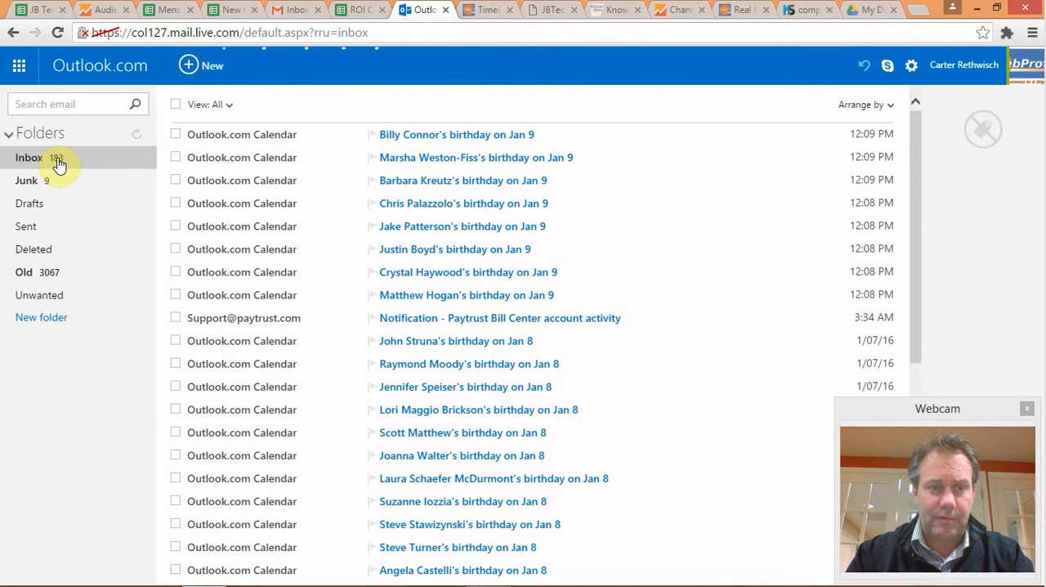
pyautogui.click(28, 157)
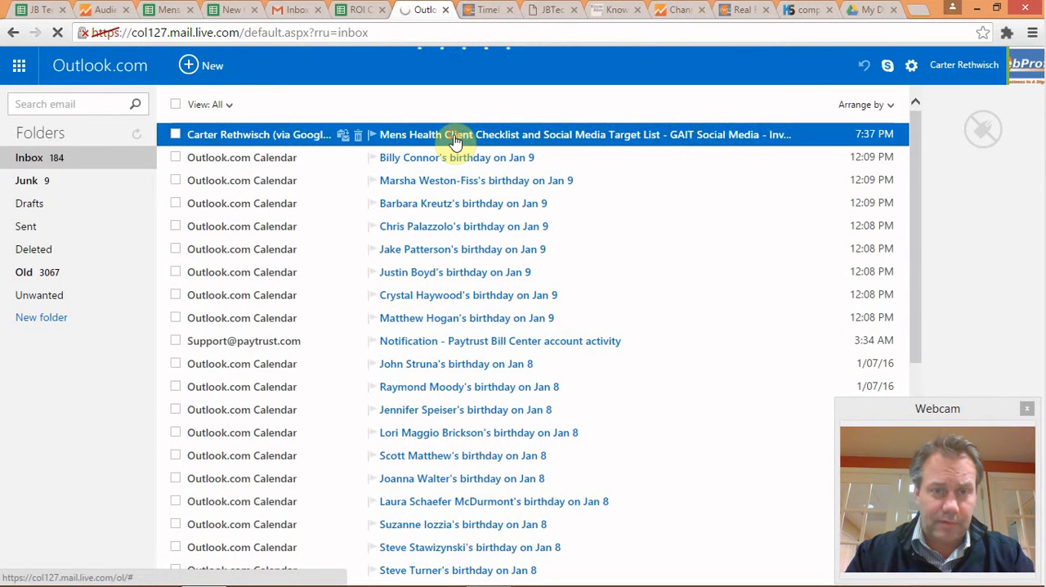
pyautogui.click(458, 134)
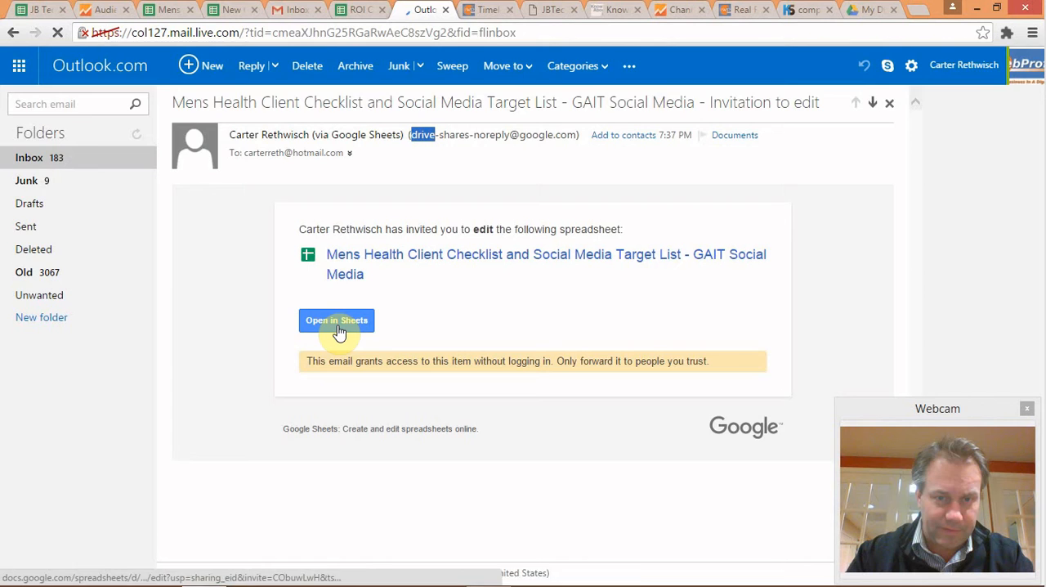
pyautogui.click(336, 320)
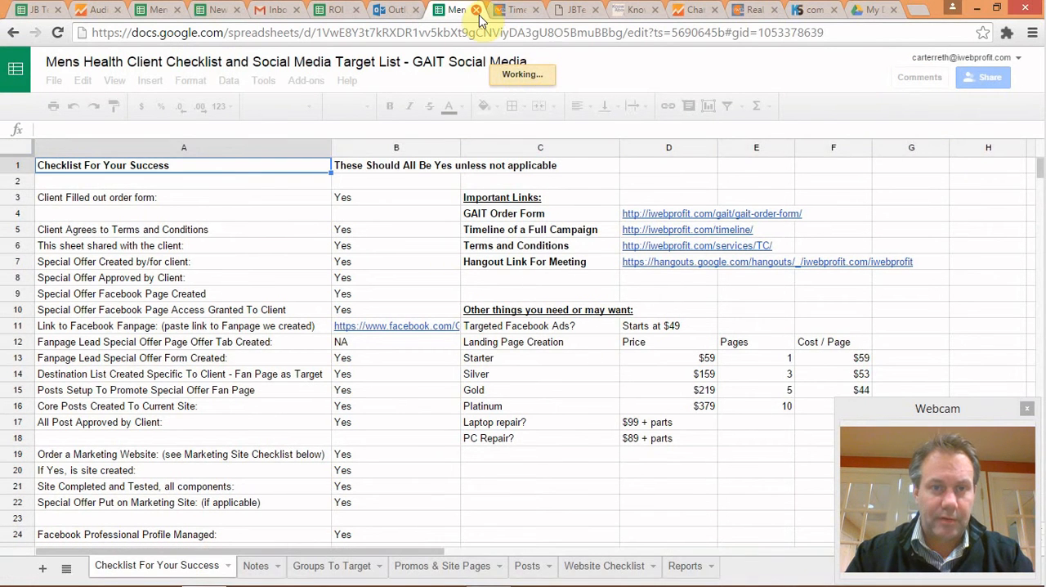
pyautogui.click(453, 9)
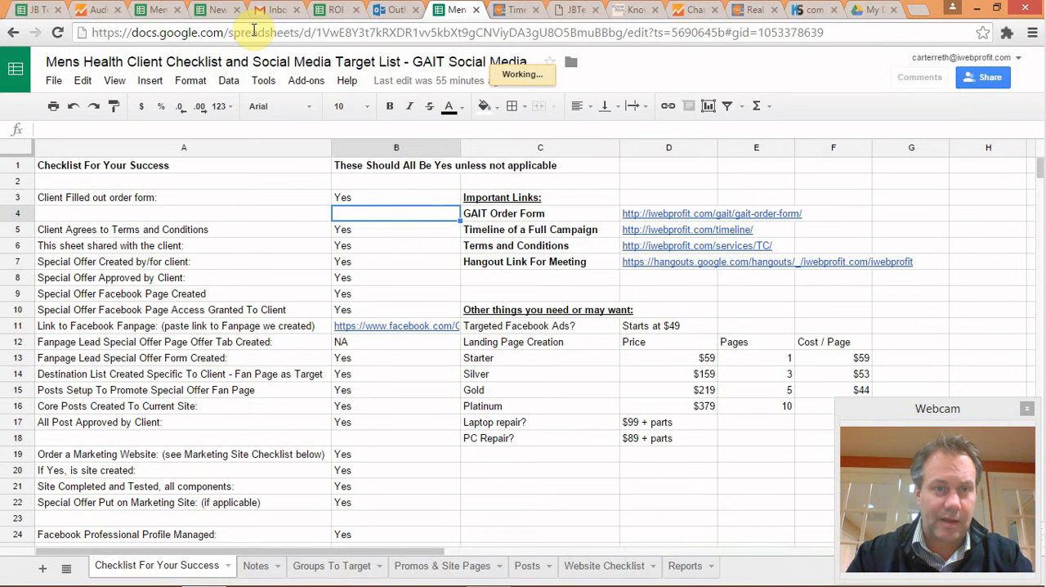
pyautogui.click(396, 309)
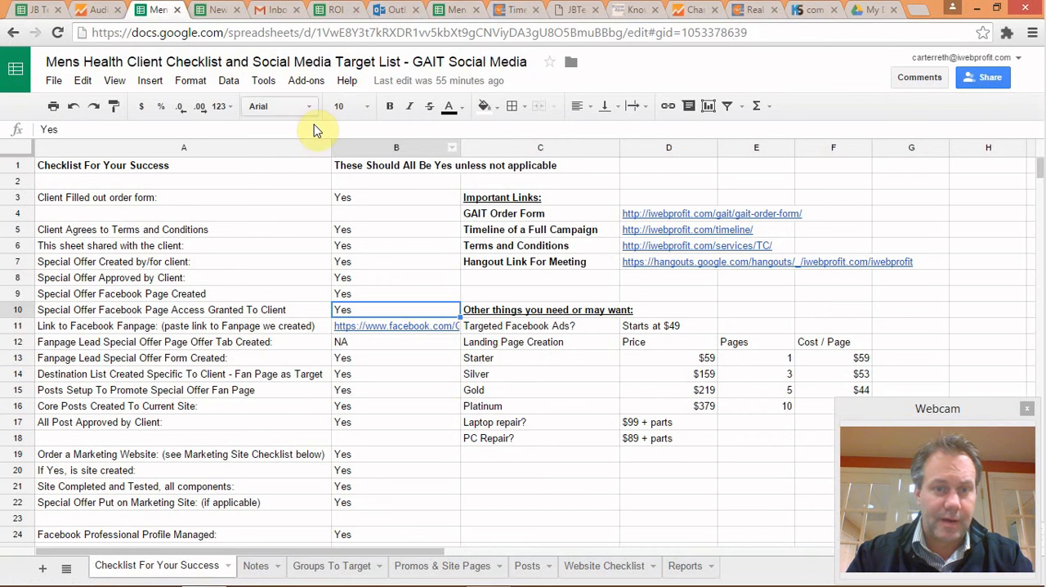
pyautogui.click(397, 213)
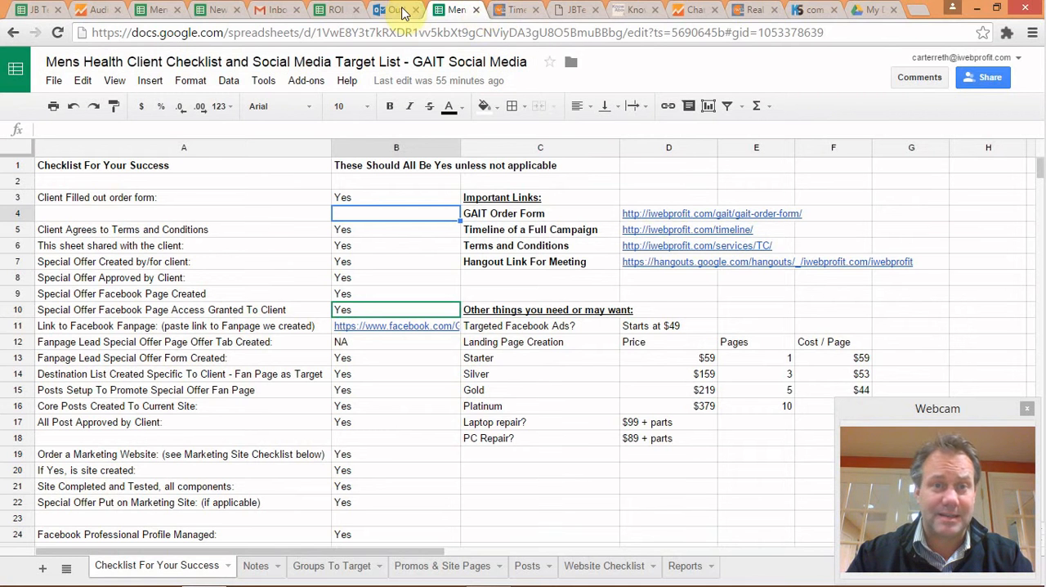
# Close the Outlook, duplicate spreadsheet and timeline tabs, returning to JB Tech's Notes.
pyautogui.click(397, 9)
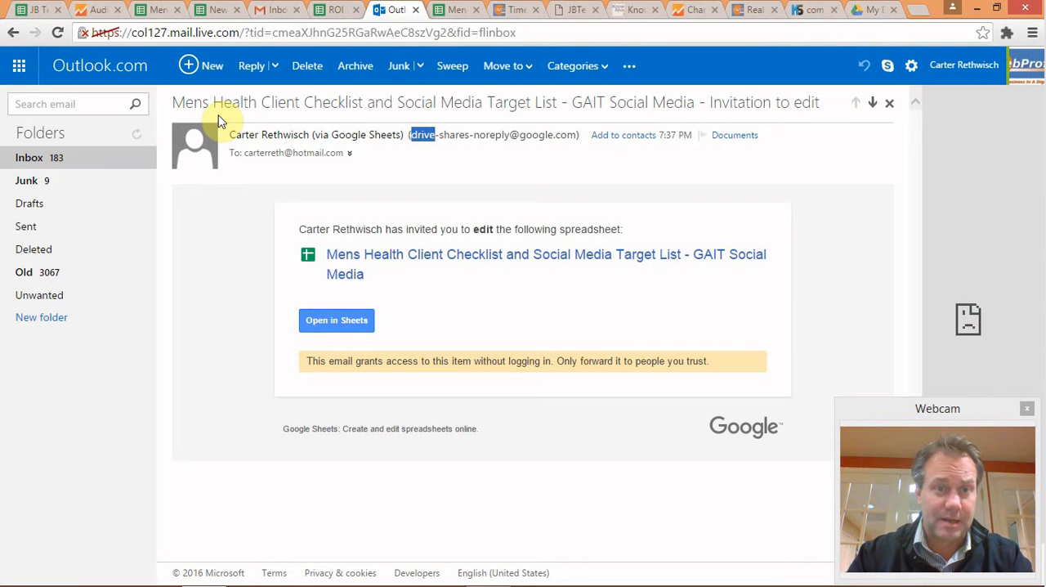
pyautogui.moveTo(344, 103)
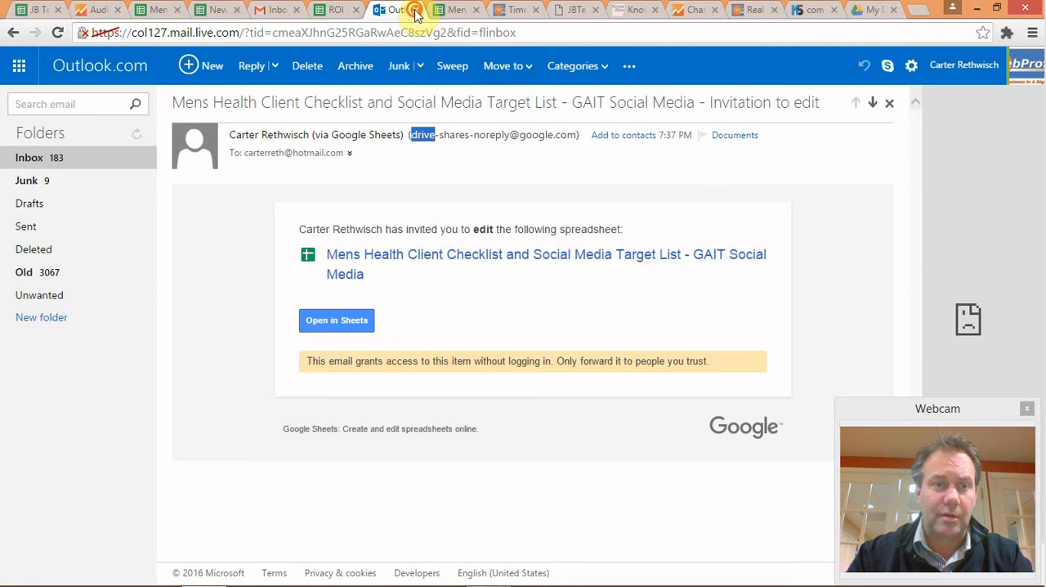
pyautogui.click(336, 319)
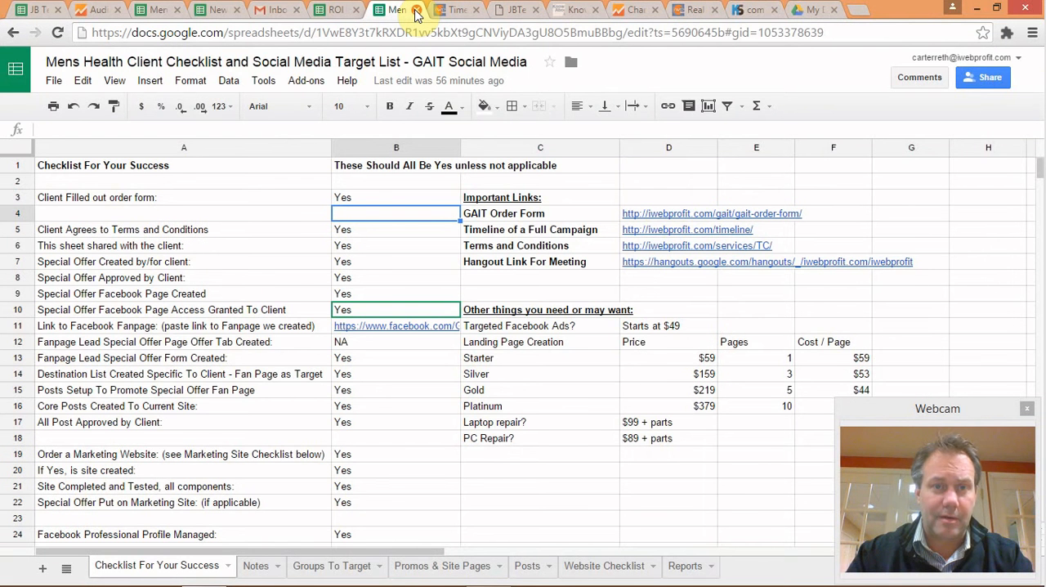
pyautogui.click(395, 9)
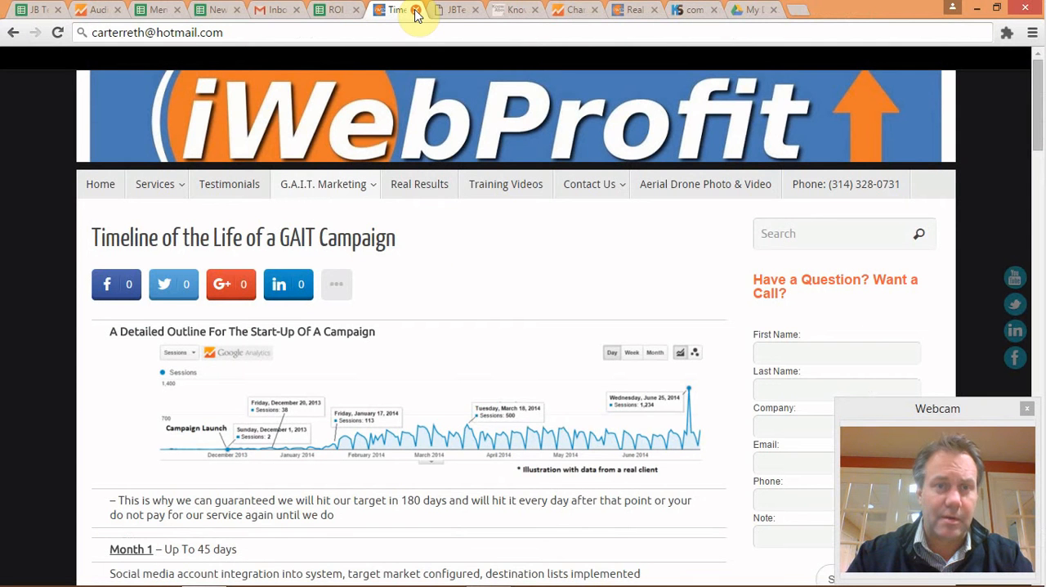
pyautogui.click(155, 9)
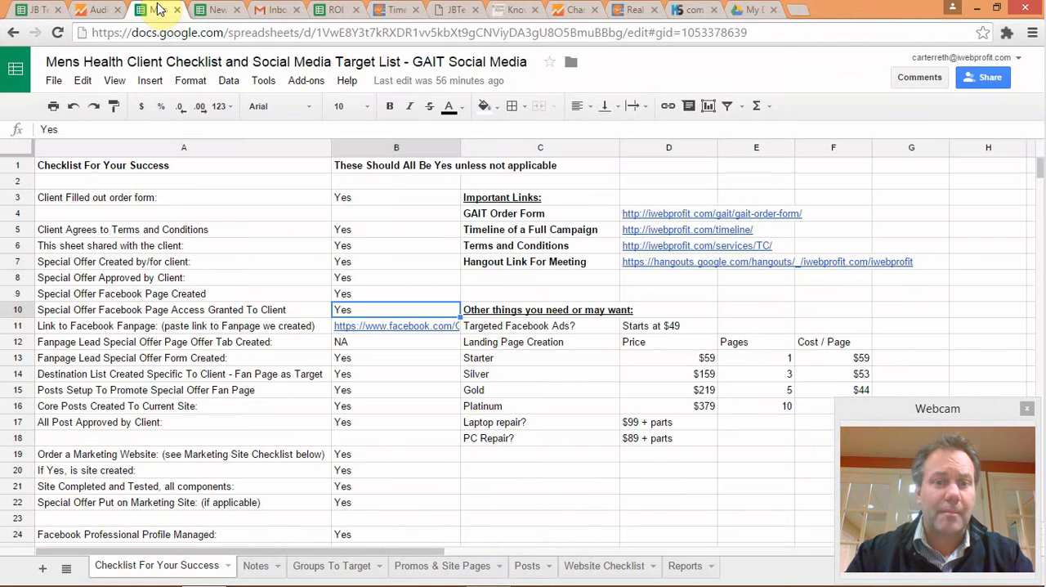
pyautogui.click(155, 9)
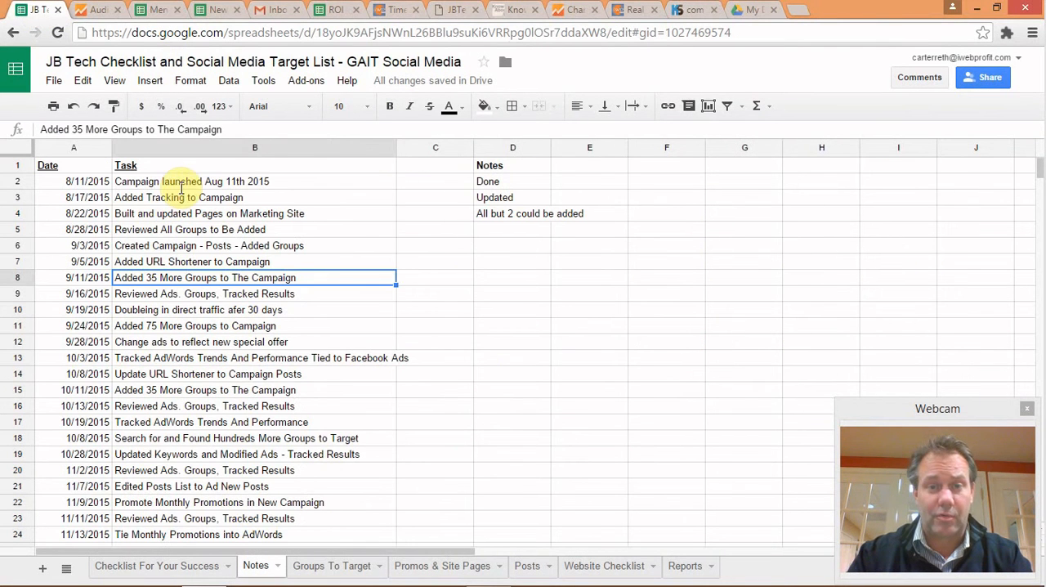
# Open JB Tech's Checklist For Your Success sheet and scan answer column B.
pyautogui.click(190, 229)
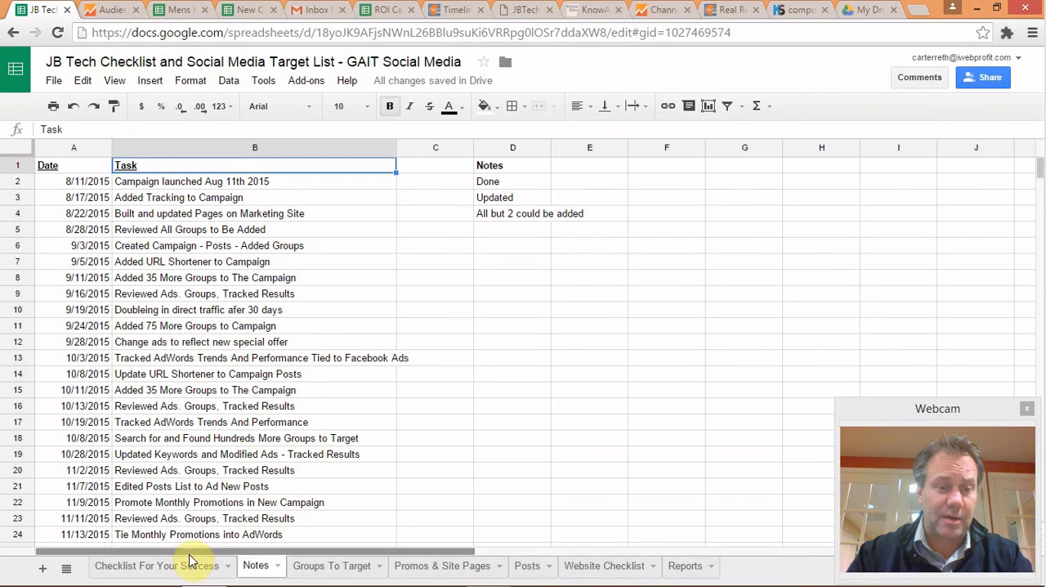
pyautogui.click(155, 565)
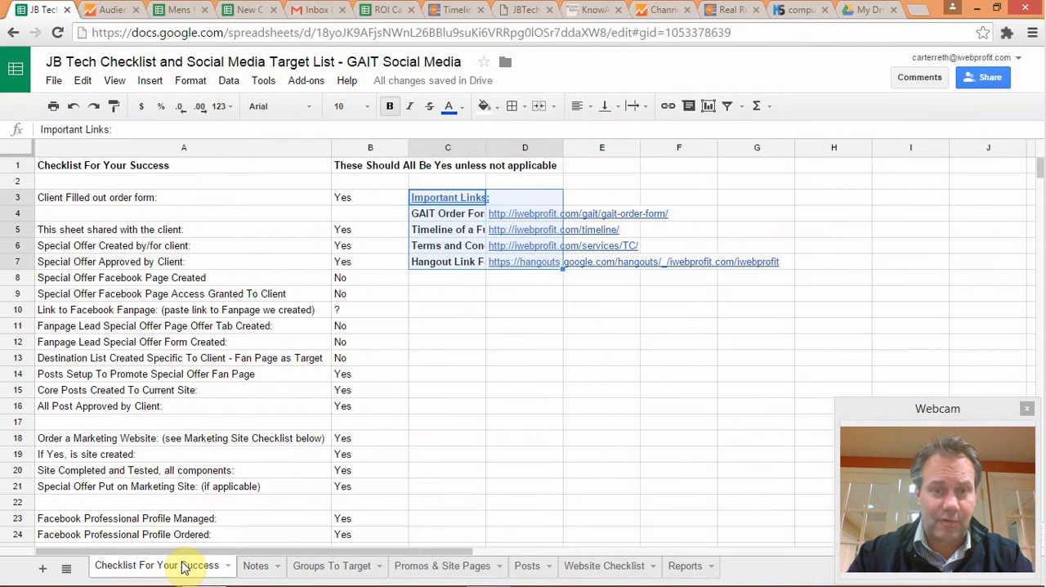
pyautogui.click(447, 373)
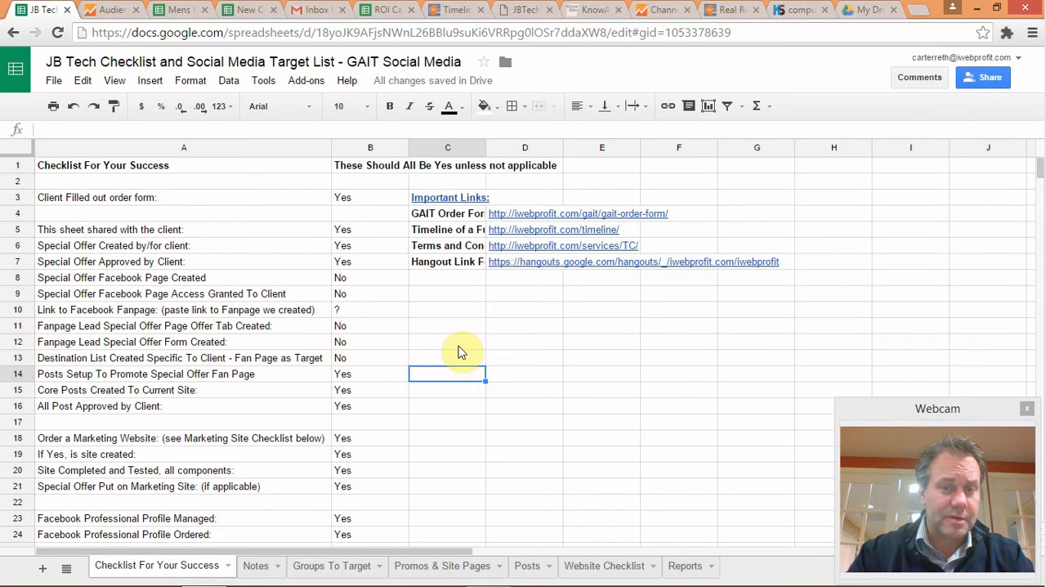
pyautogui.click(370, 197)
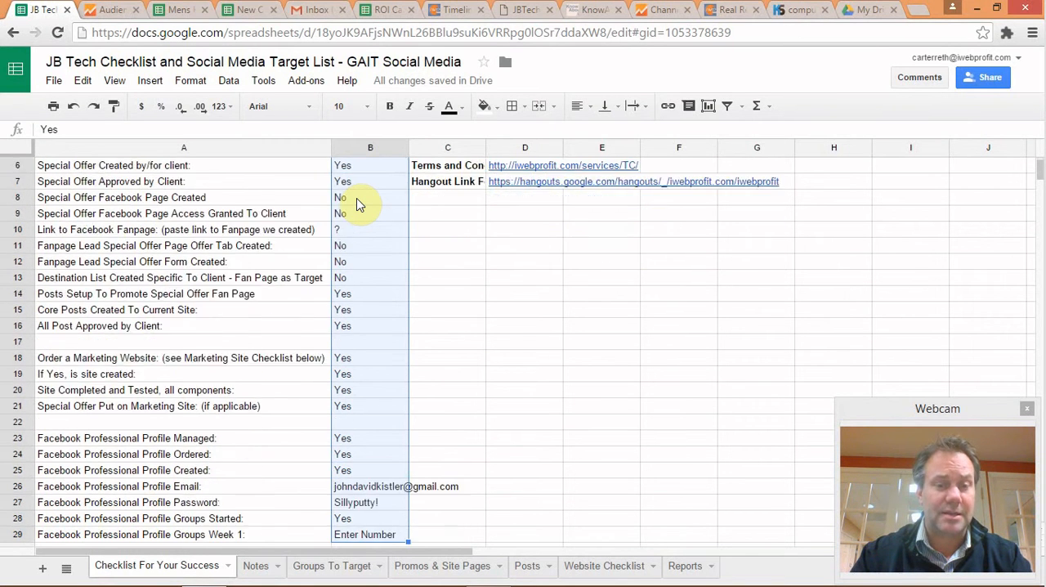
pyautogui.scroll(-3)
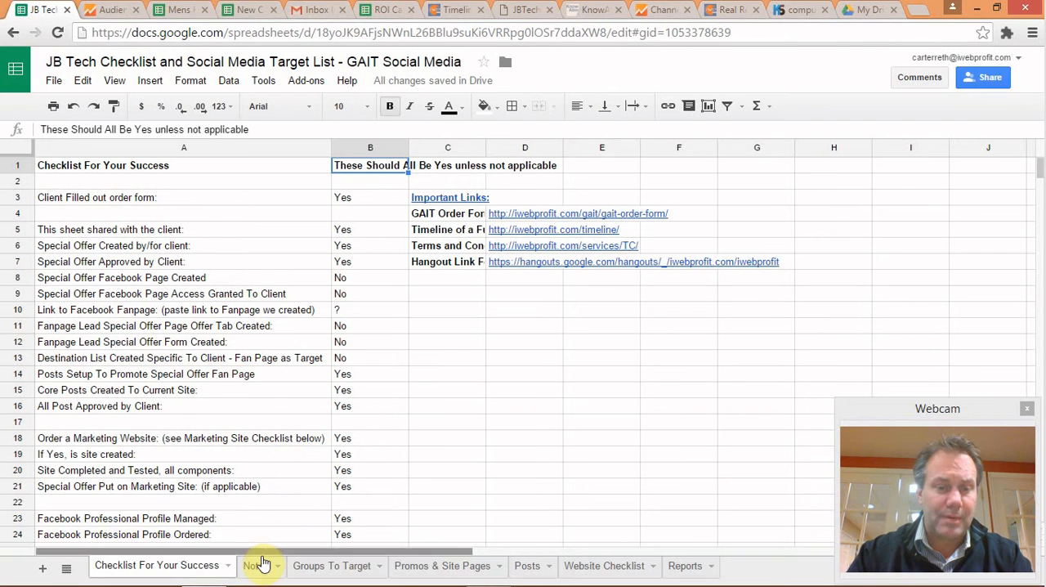
# Switch to Notes and check the 8/11/2015 launch and 8/28/2015 entries.
pyautogui.click(256, 566)
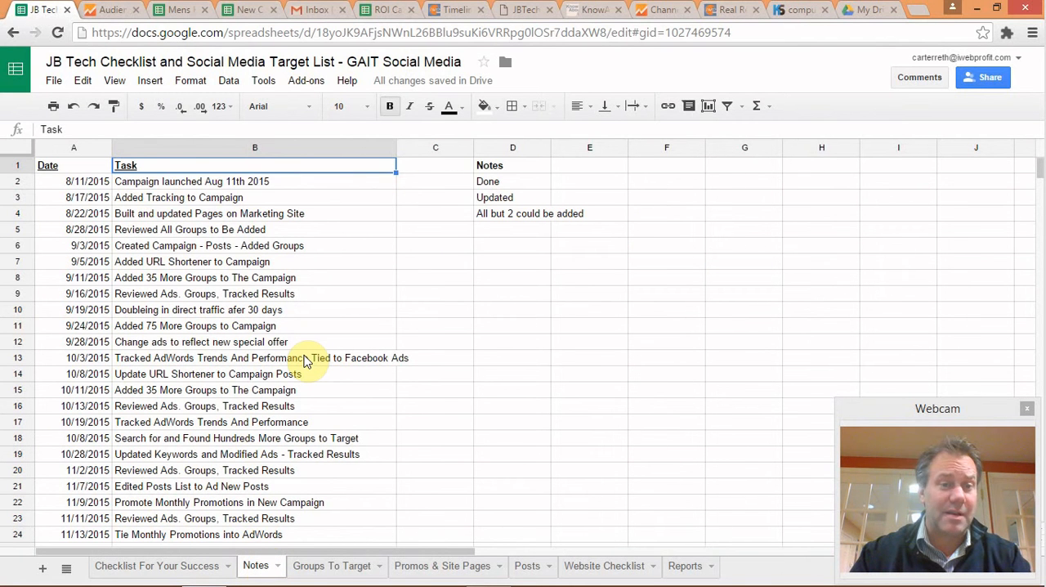
pyautogui.click(74, 180)
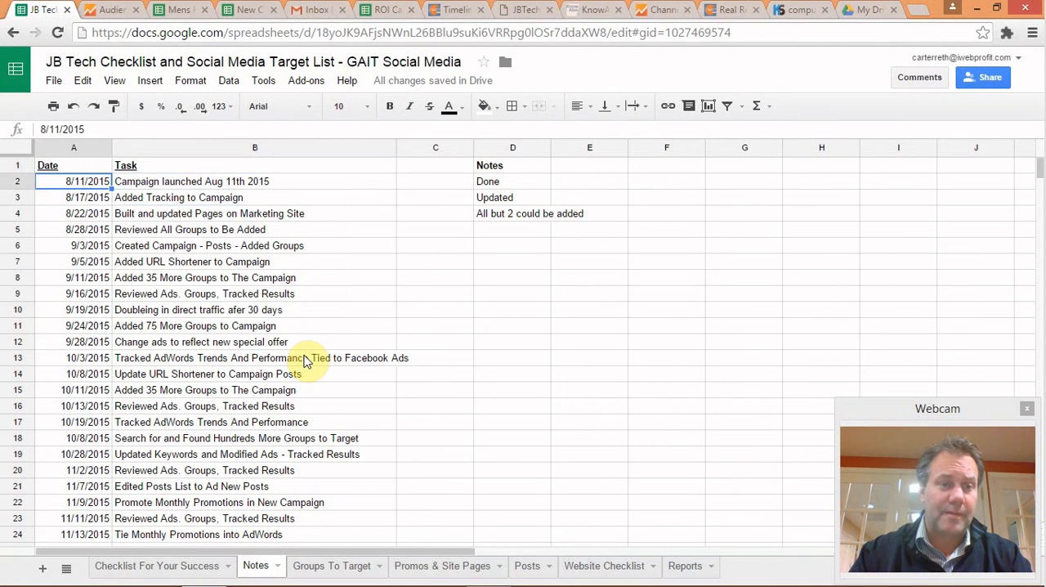
pyautogui.click(73, 229)
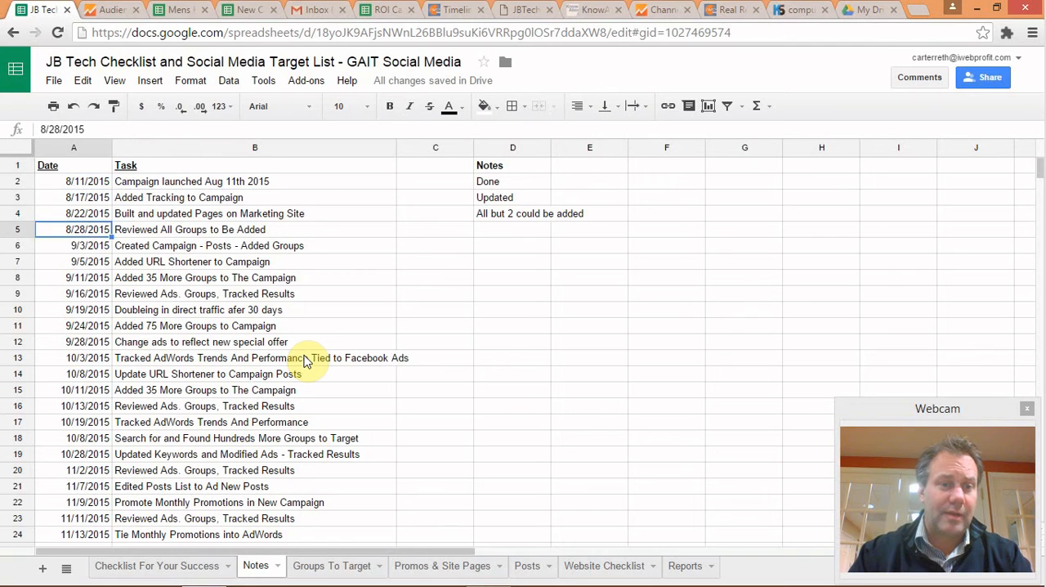
pyautogui.scroll(-3)
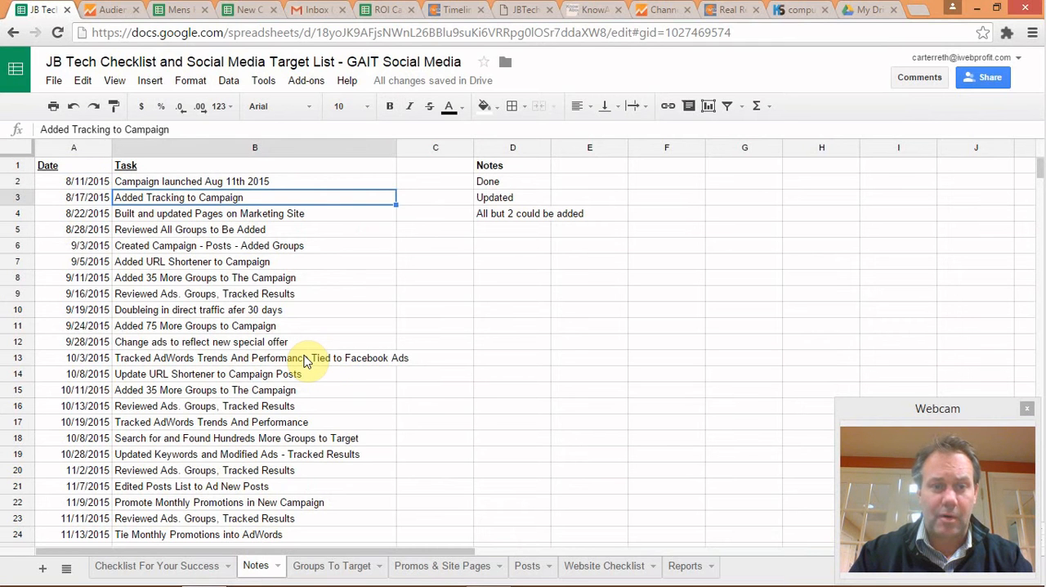
# Review the group-review, tracking and 35-more-groups tasks, then scroll to row 40.
pyautogui.click(254, 228)
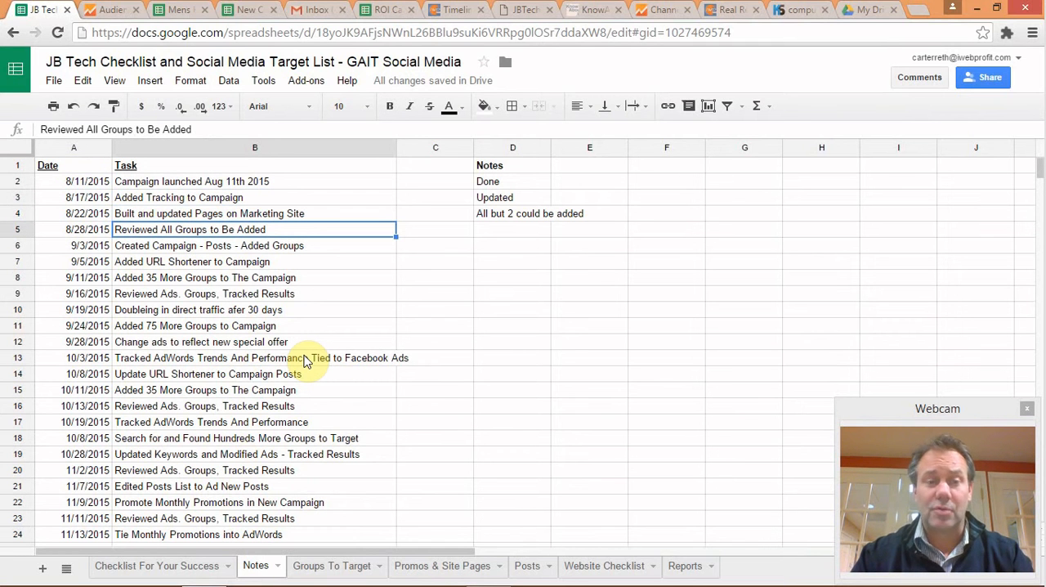
pyautogui.click(255, 197)
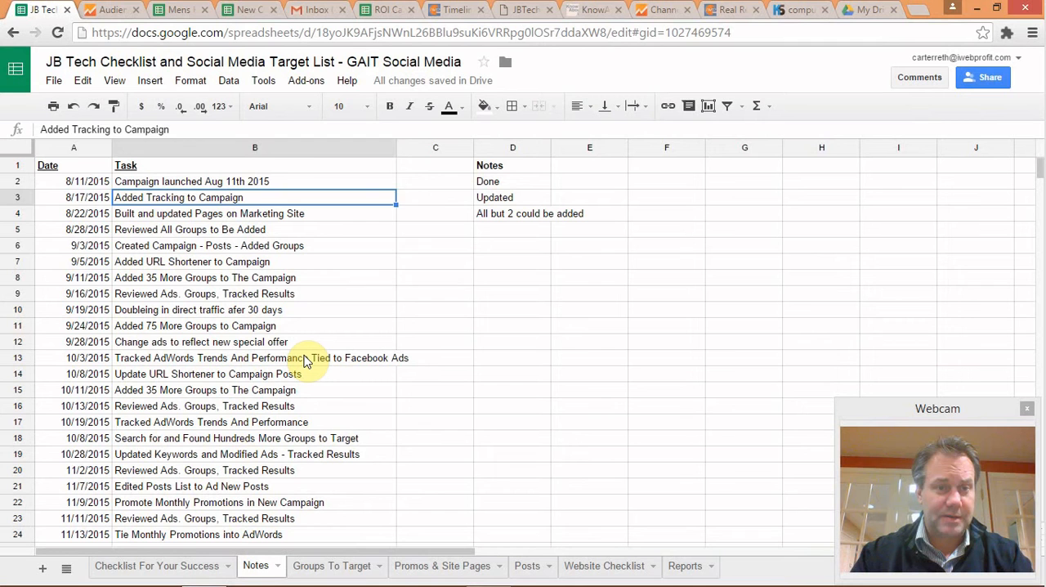
pyautogui.click(255, 277)
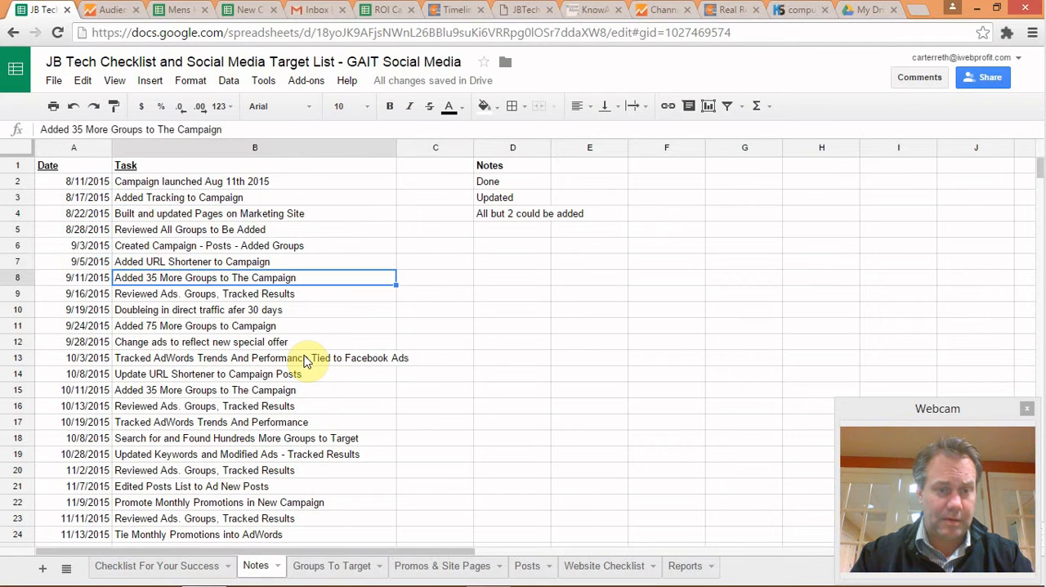
pyautogui.scroll(-3)
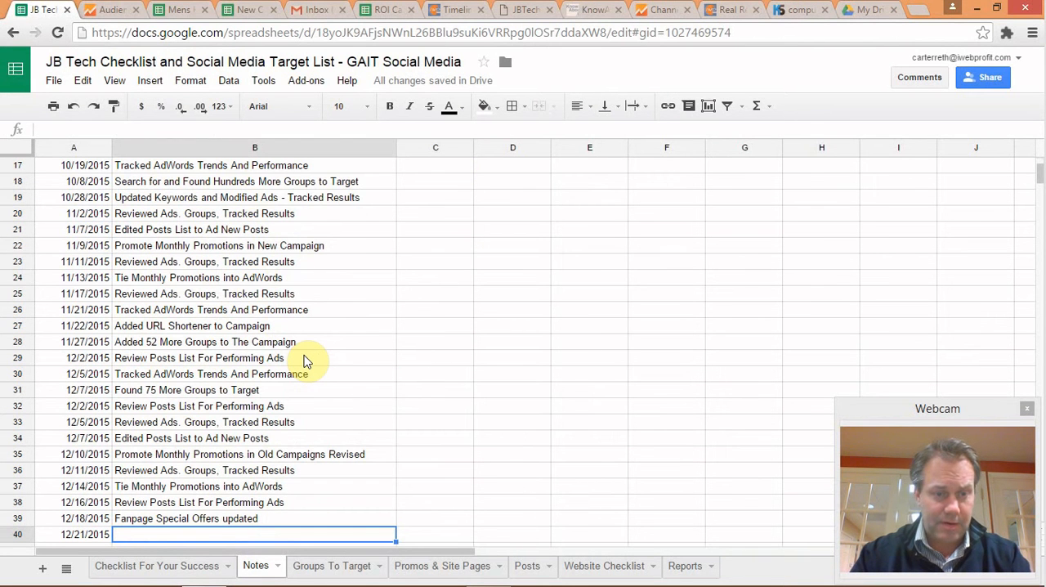
# Enter a request for a previous-30-days report in the 12/21/2015 row.
pyautogui.write('Please Send me')
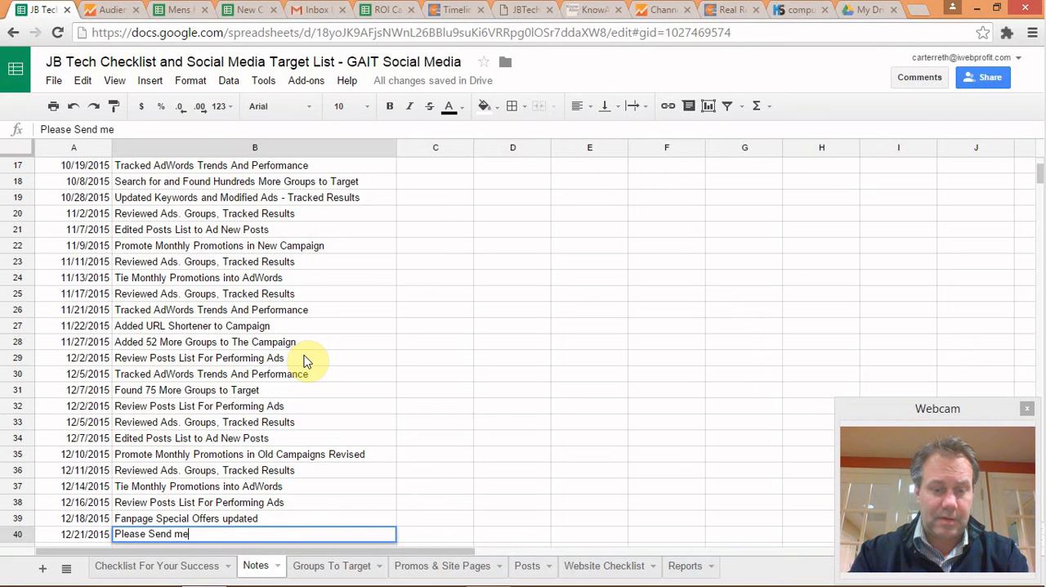
pyautogui.write('a report')
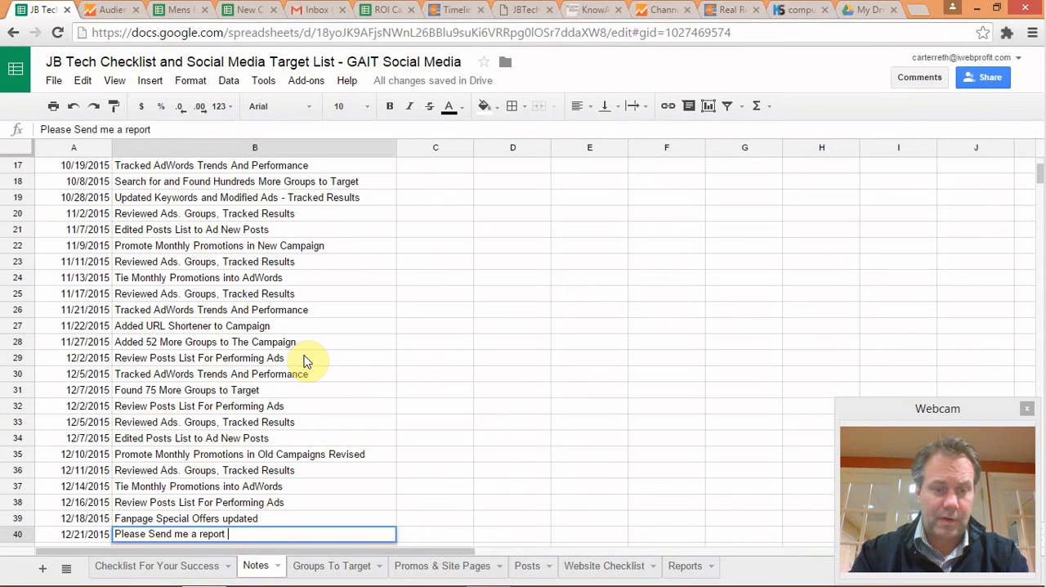
pyautogui.write('for the pr')
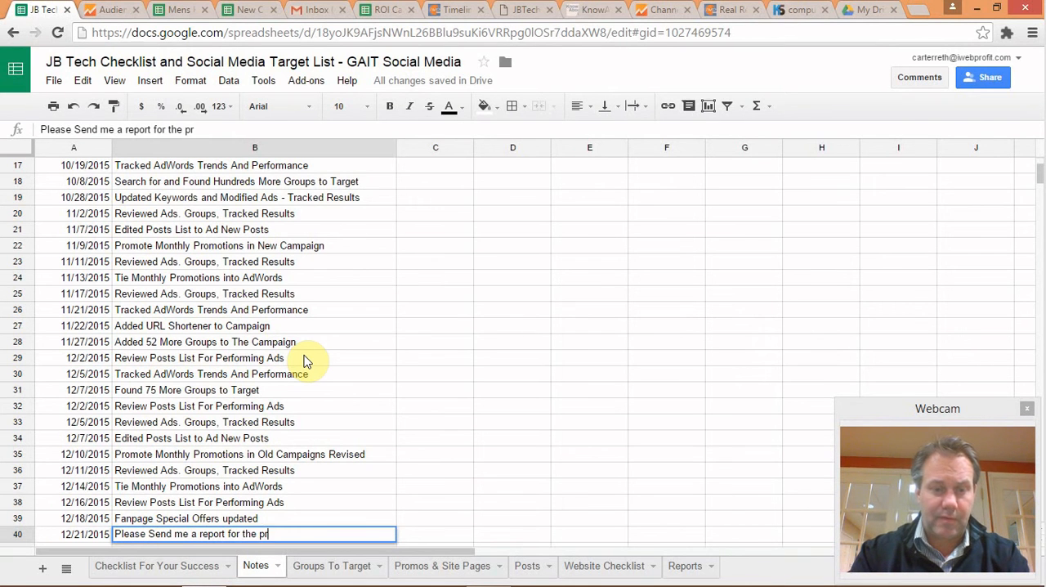
pyautogui.write('evious')
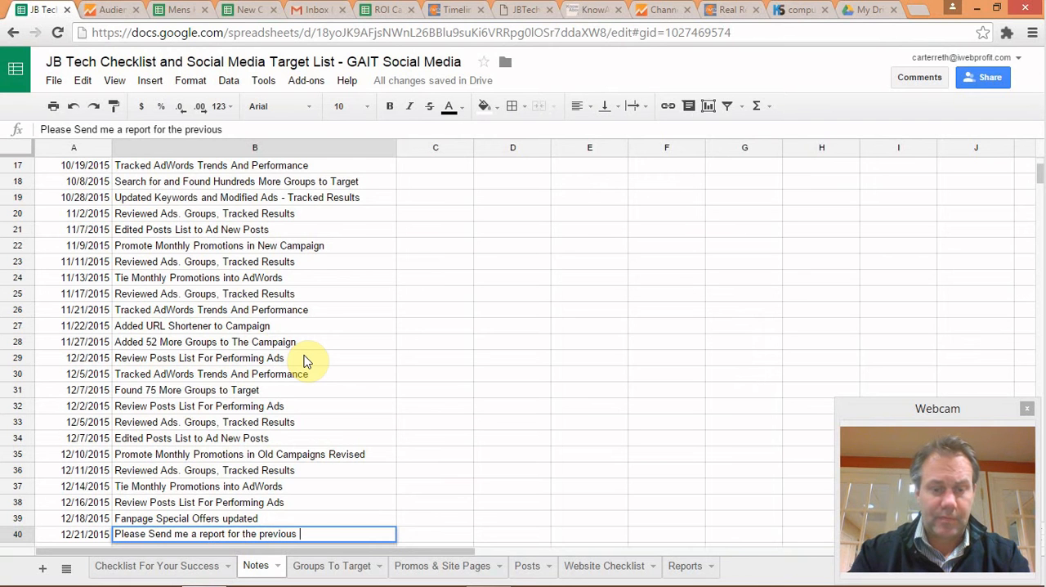
pyautogui.write('30 da')
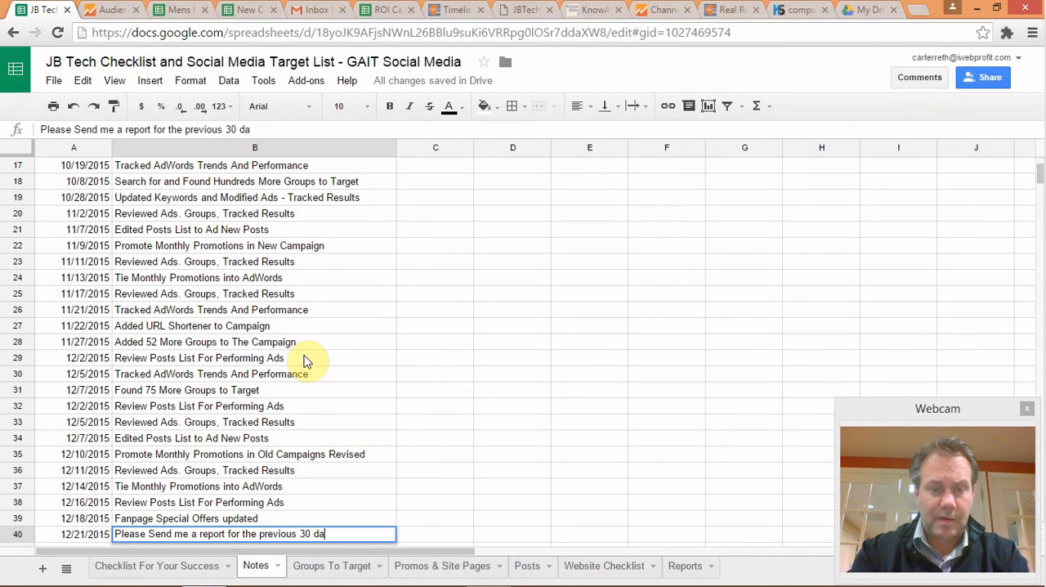
pyautogui.press('enter')
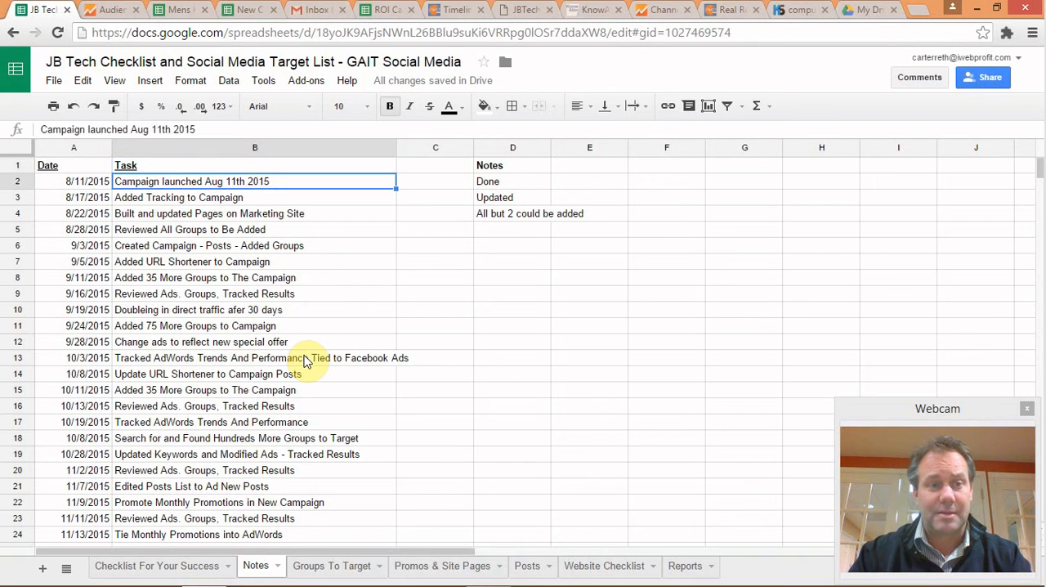
# Review the tracking, URL shortener and campaign-creation tasks, then open Groups To Target.
pyautogui.click(254, 197)
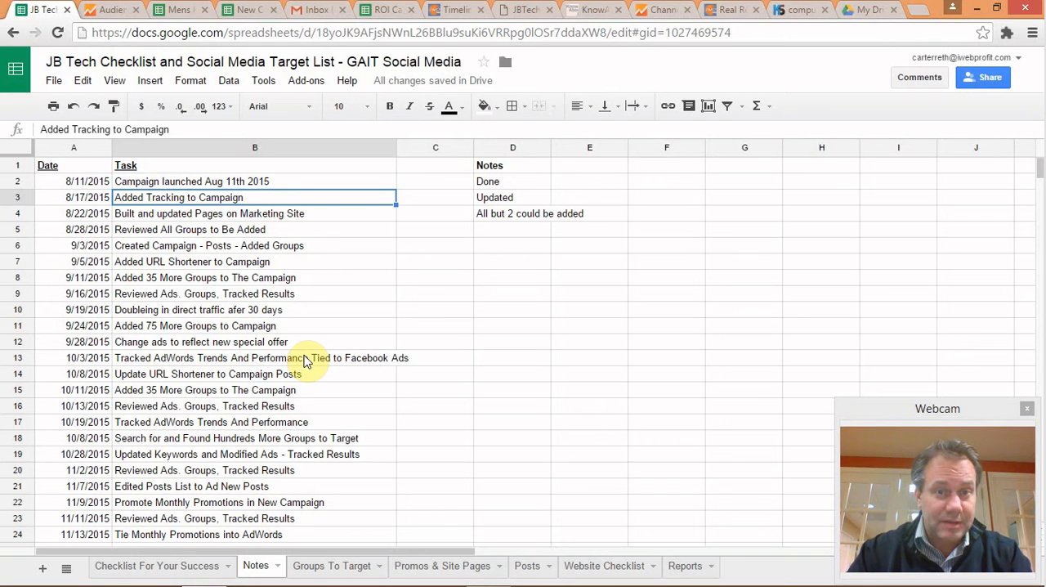
pyautogui.click(255, 262)
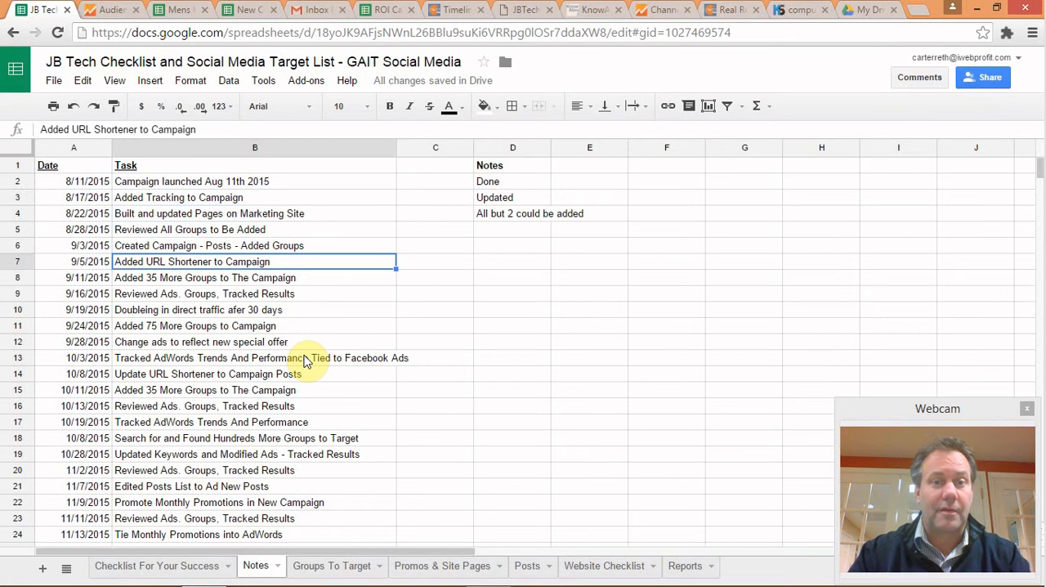
pyautogui.click(254, 245)
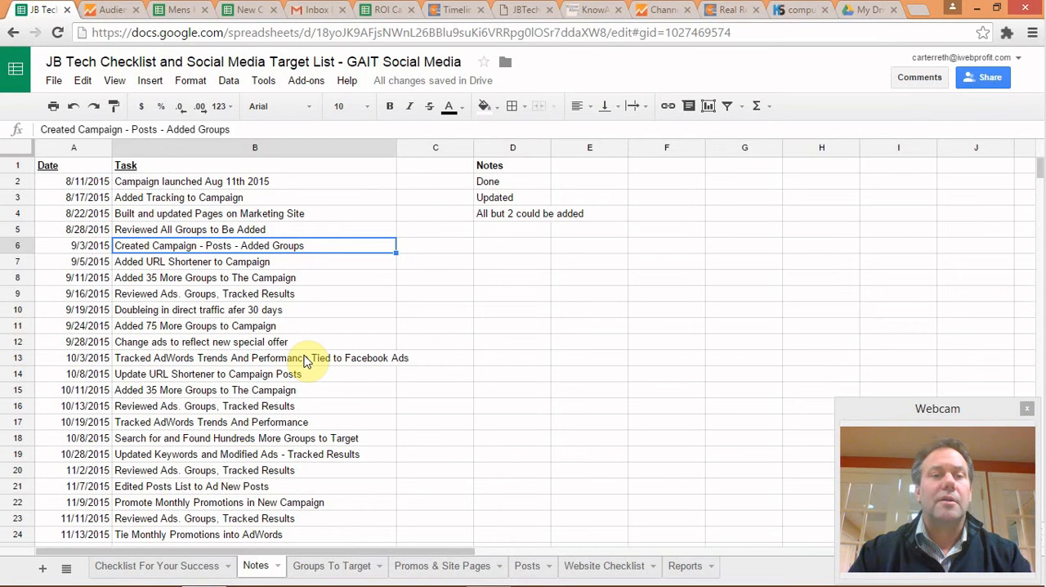
pyautogui.click(435, 245)
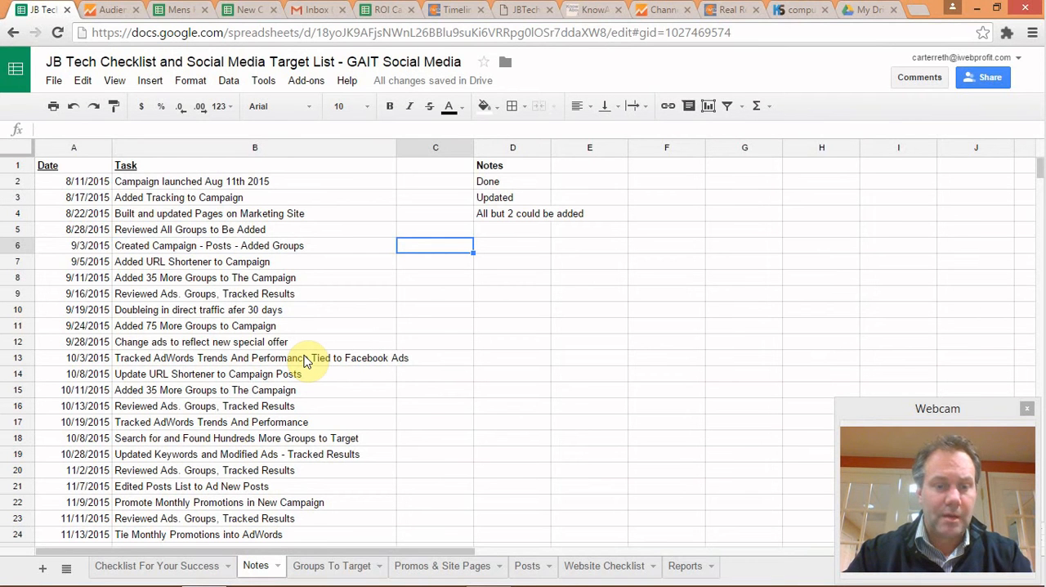
pyautogui.click(331, 565)
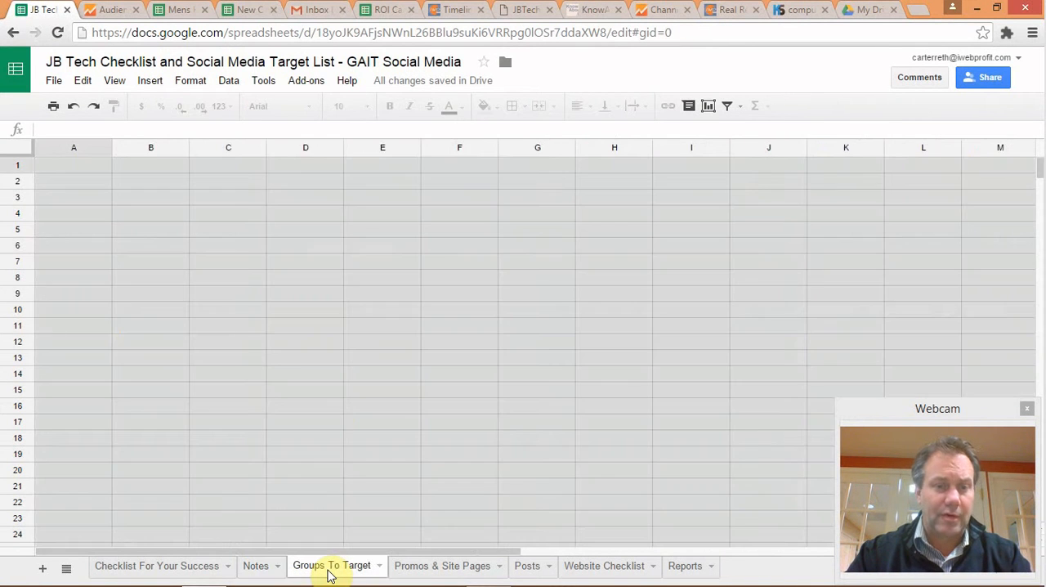
# Inspect the group links and total-groups formula, then clear the You Know You From St. Louis row.
pyautogui.click(331, 566)
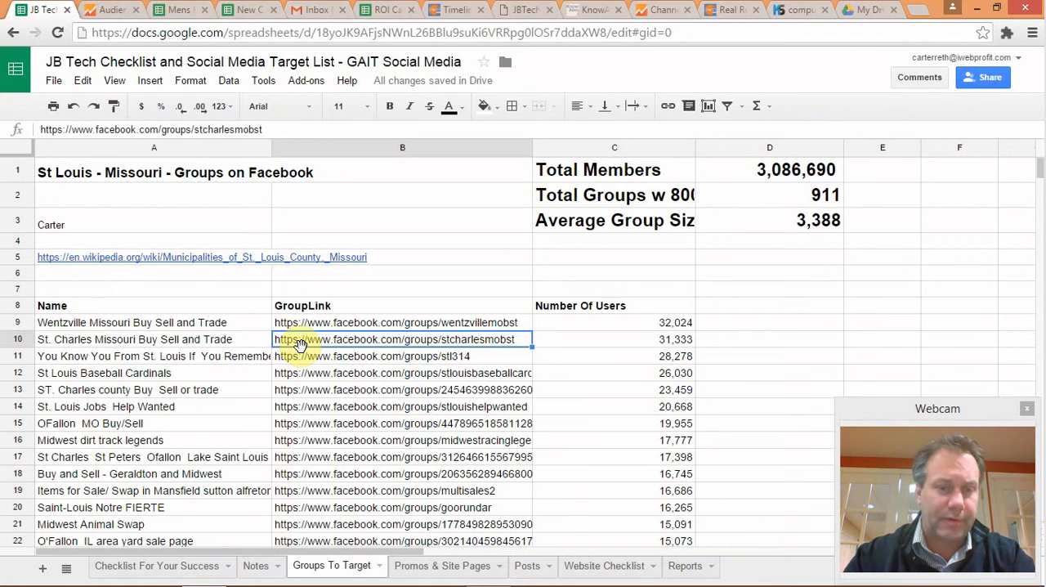
pyautogui.click(154, 340)
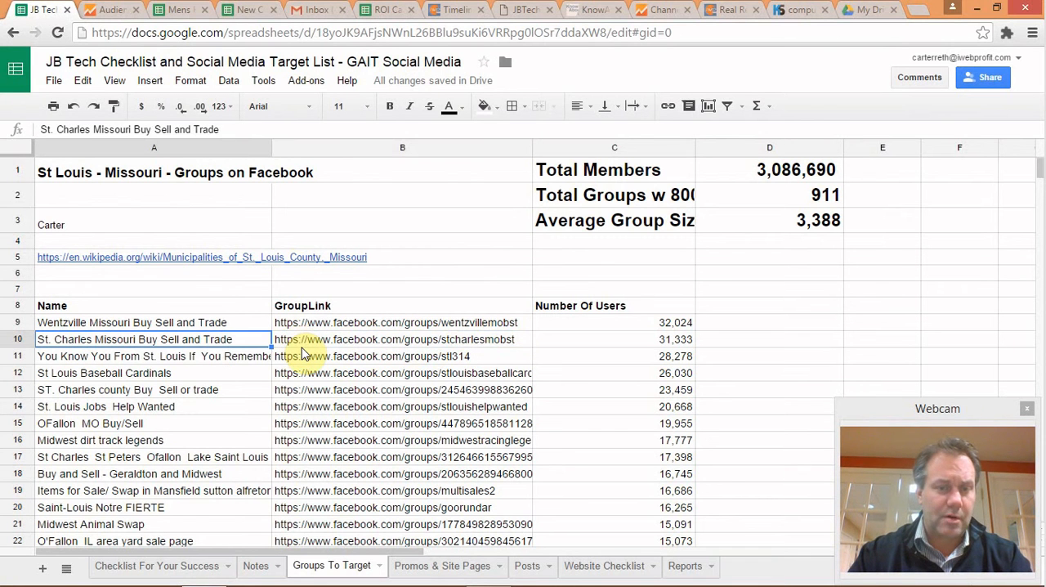
pyautogui.moveTo(785, 202)
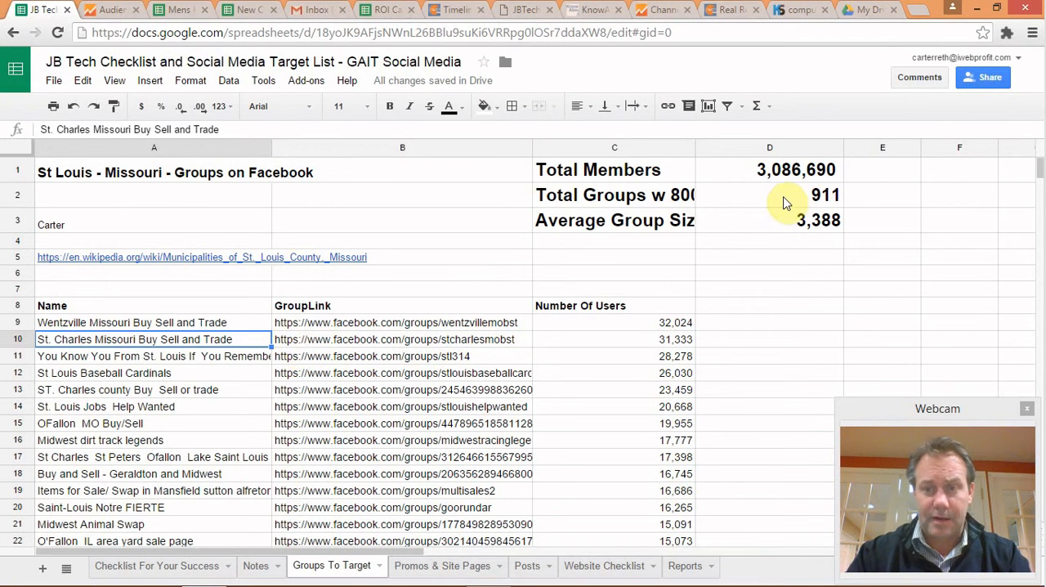
pyautogui.click(769, 194)
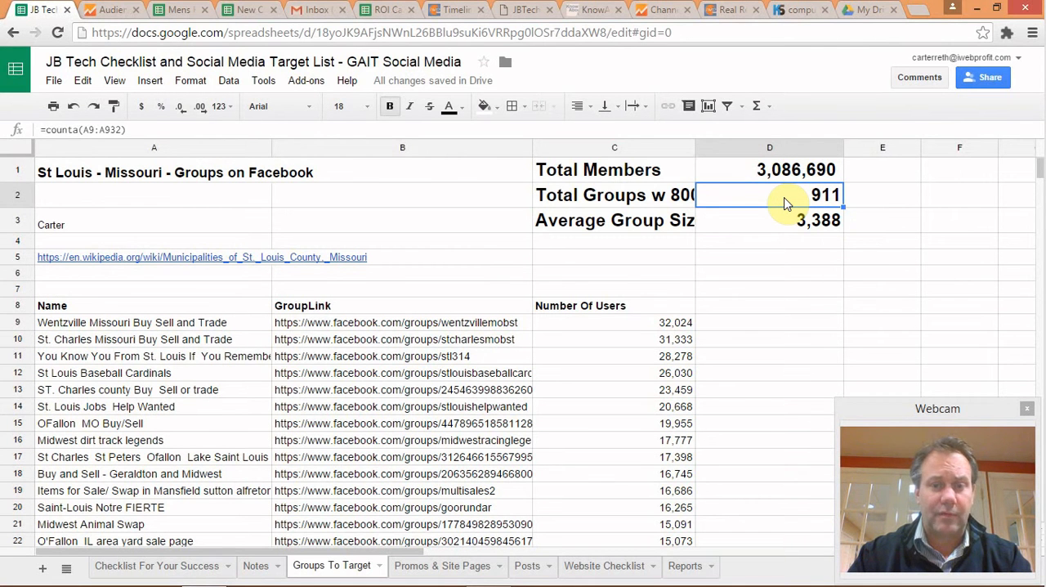
pyautogui.click(153, 305)
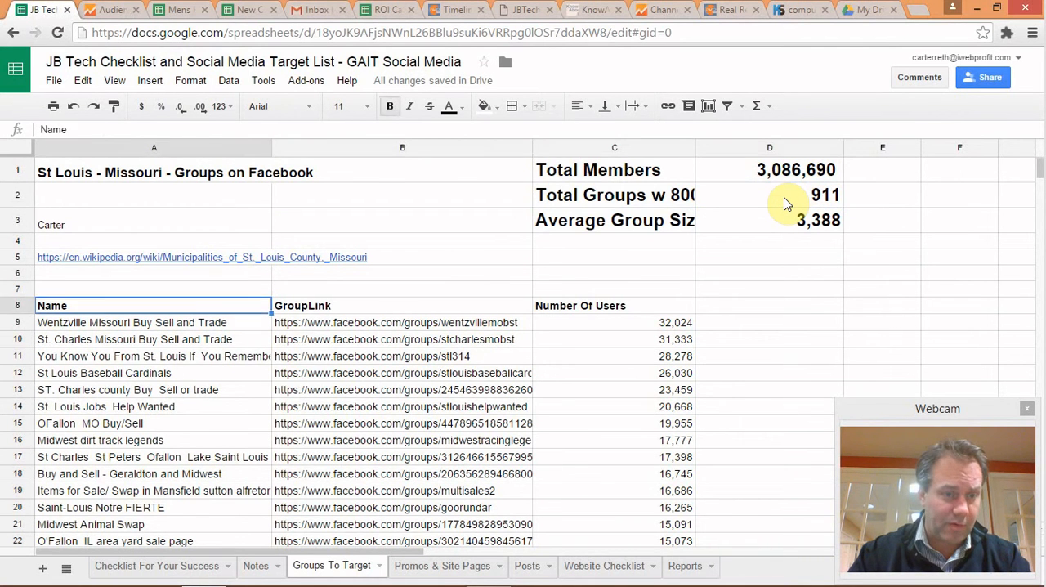
pyautogui.click(153, 356)
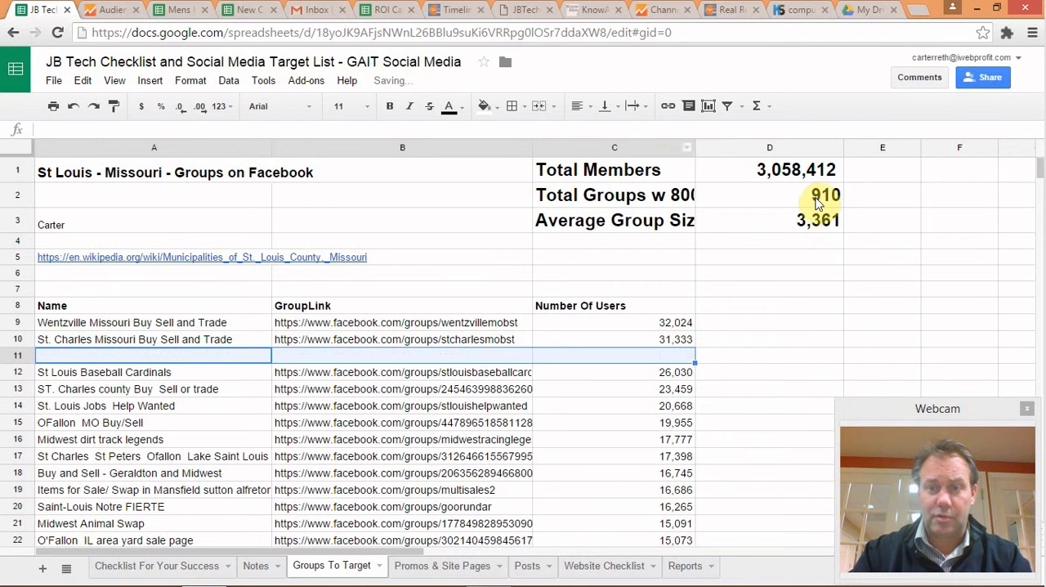
# Undo the clear, restoring the St. Louis row and the 911-group total.
pyautogui.click(769, 195)
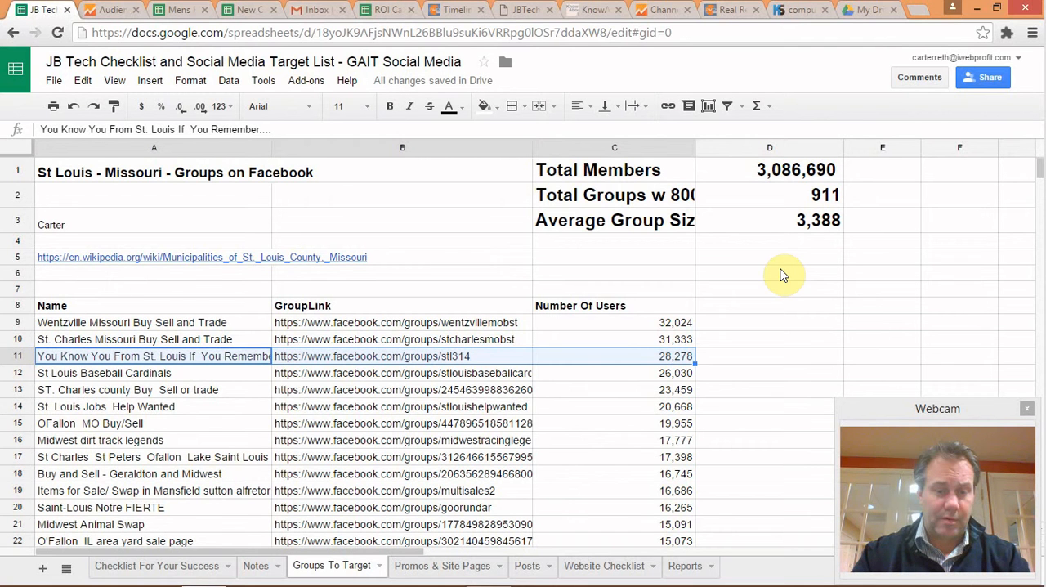
pyautogui.moveTo(538, 421)
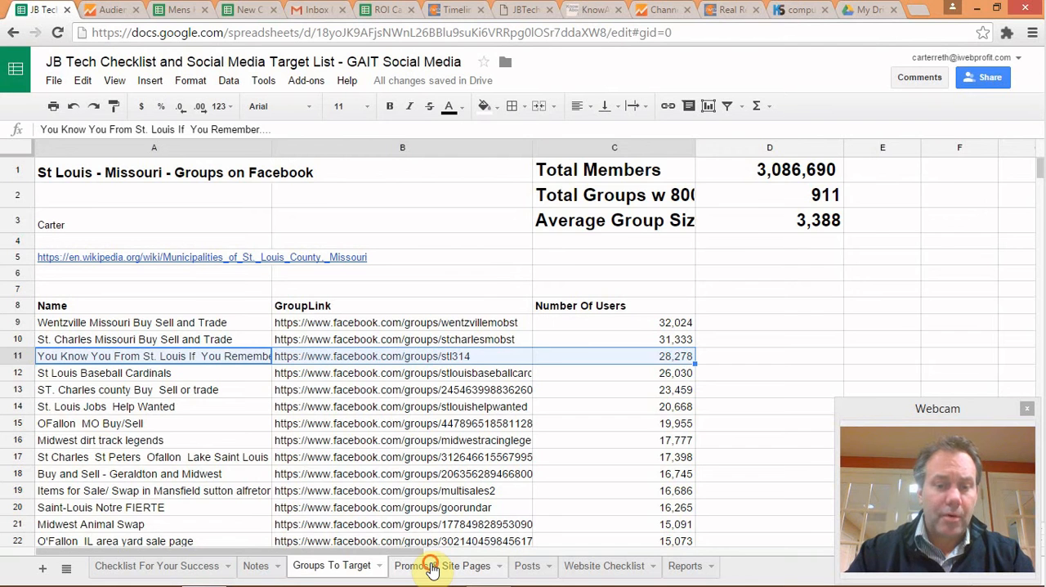
# Review the promotions list, Greg testimonial and special offer note, then view the JB Tech website.
pyautogui.click(441, 566)
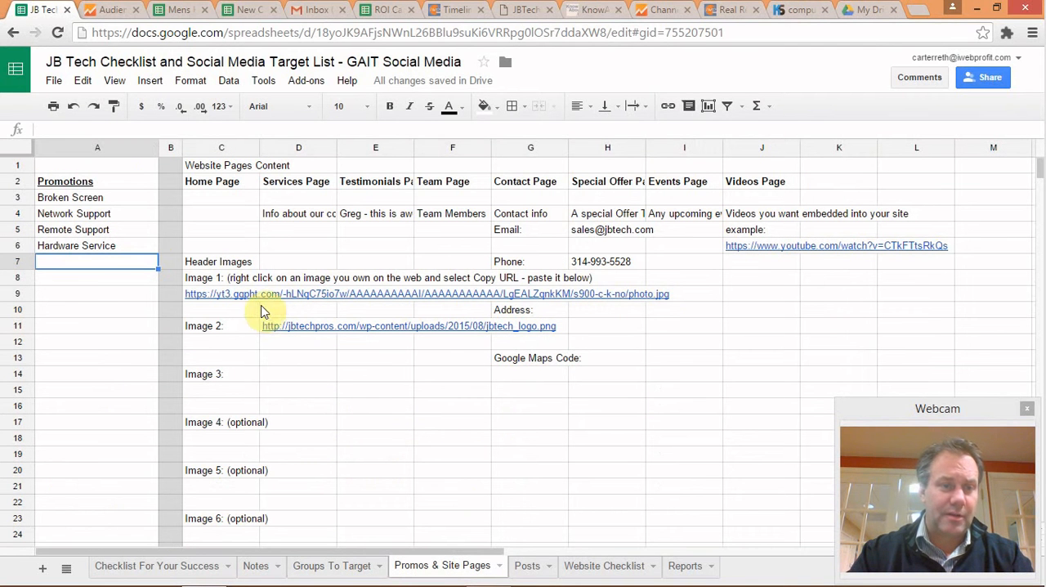
pyautogui.click(70, 197)
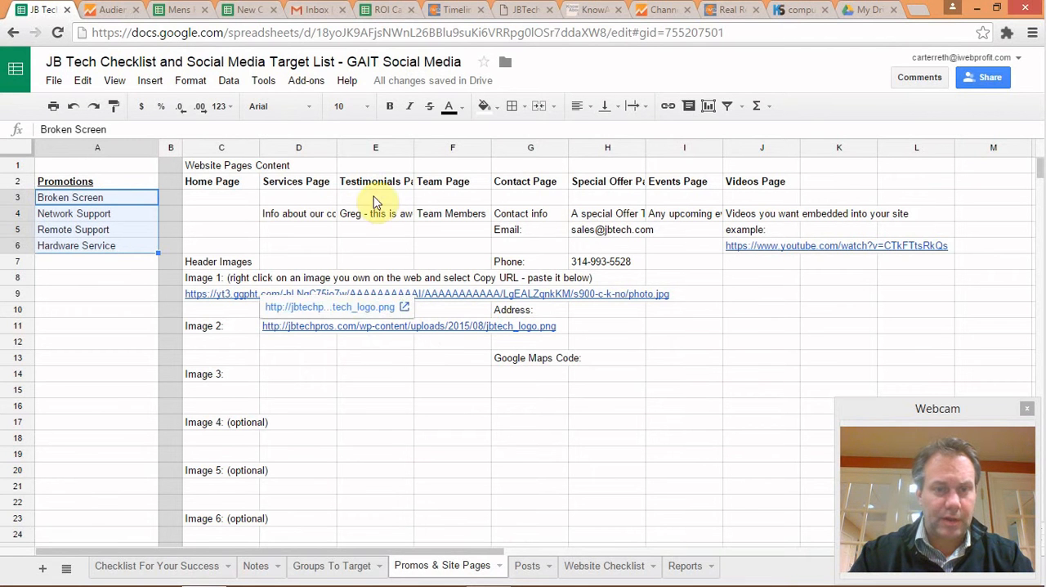
pyautogui.click(375, 213)
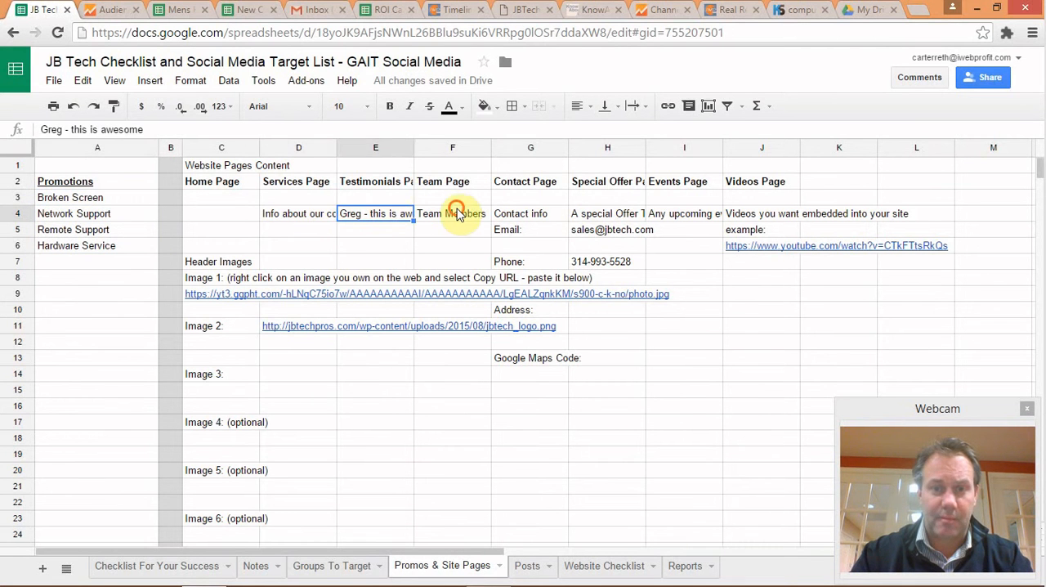
pyautogui.click(607, 214)
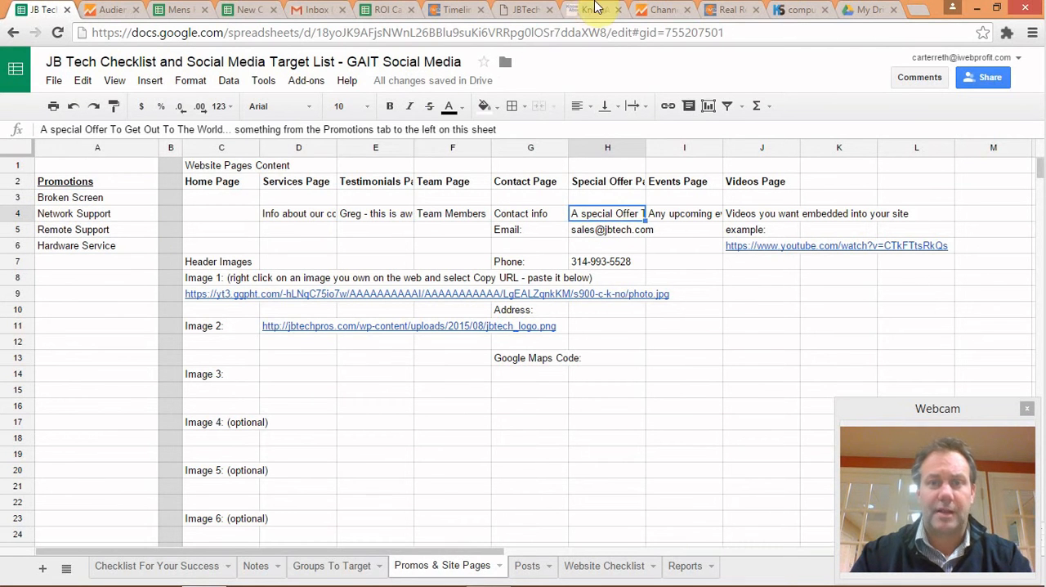
pyautogui.click(521, 9)
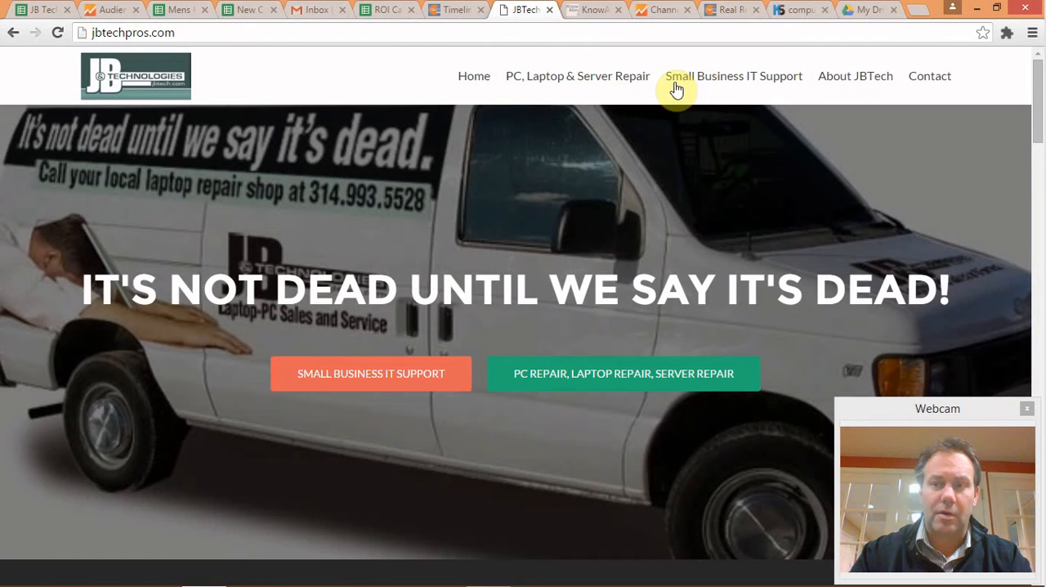
pyautogui.scroll(-3)
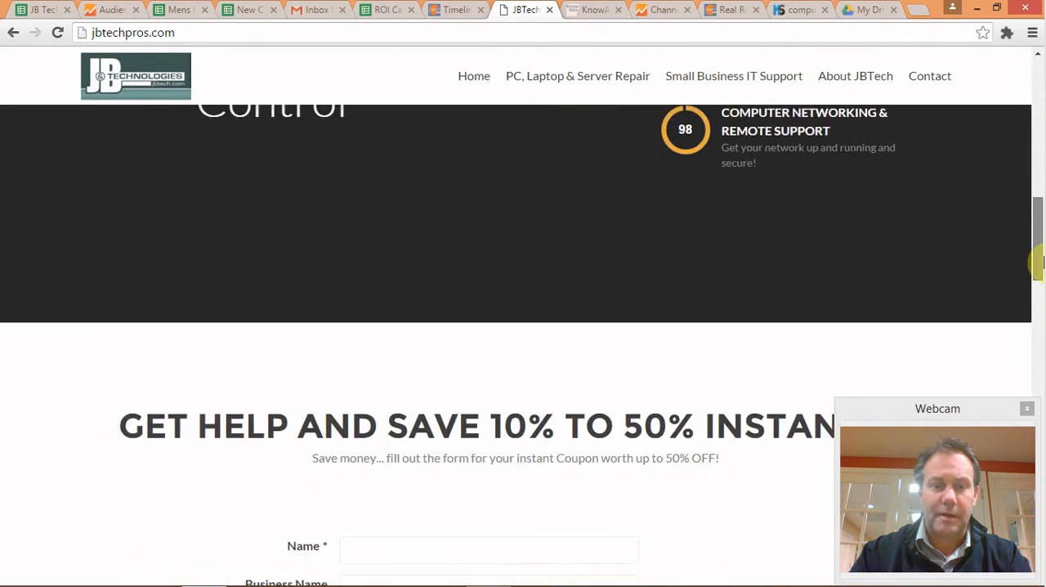
pyautogui.scroll(3)
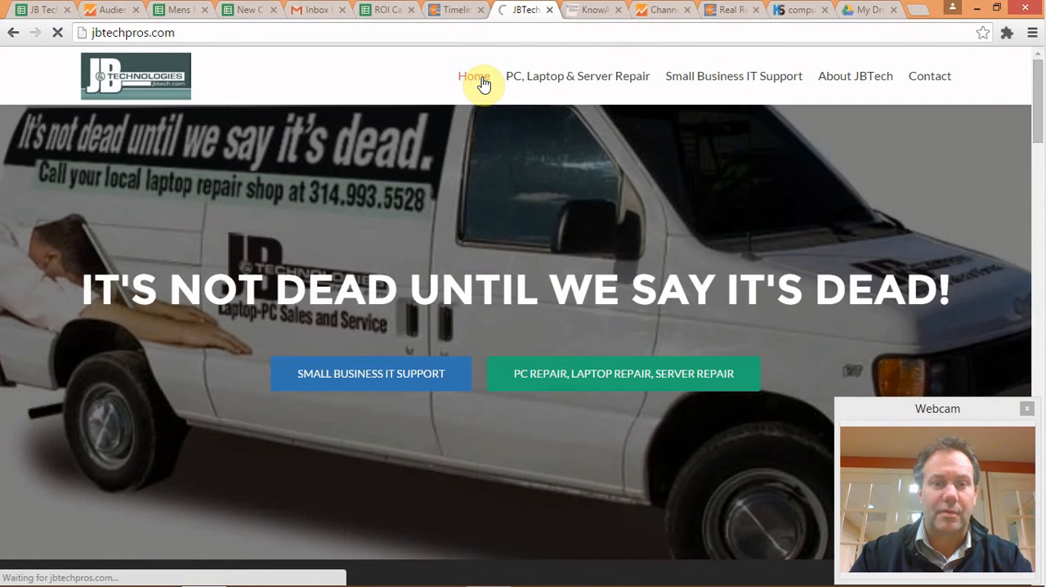
pyautogui.click(733, 75)
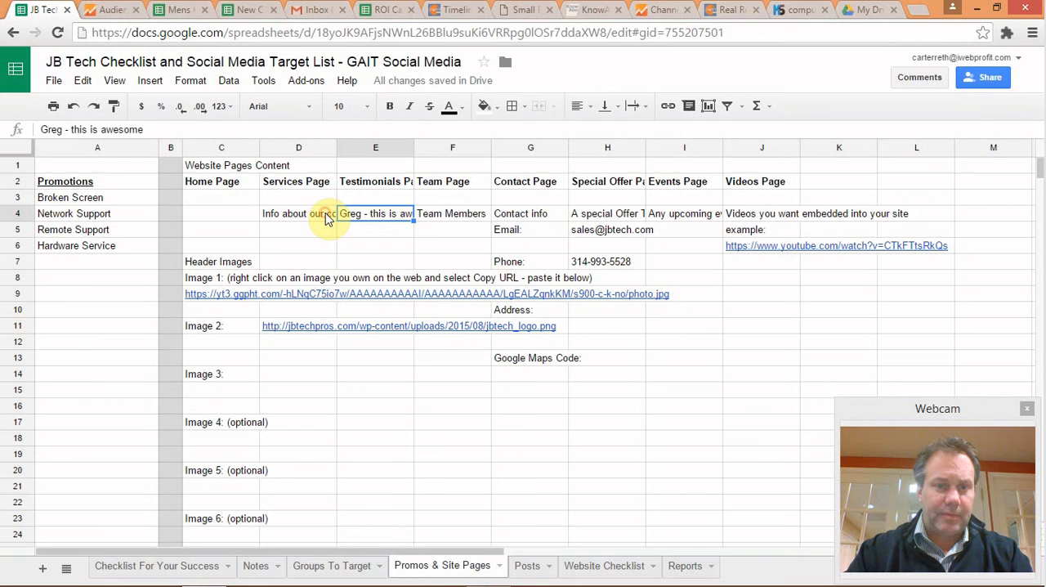
# Read the Services Page description in D4, then switch to the Posts sheet.
pyautogui.click(298, 214)
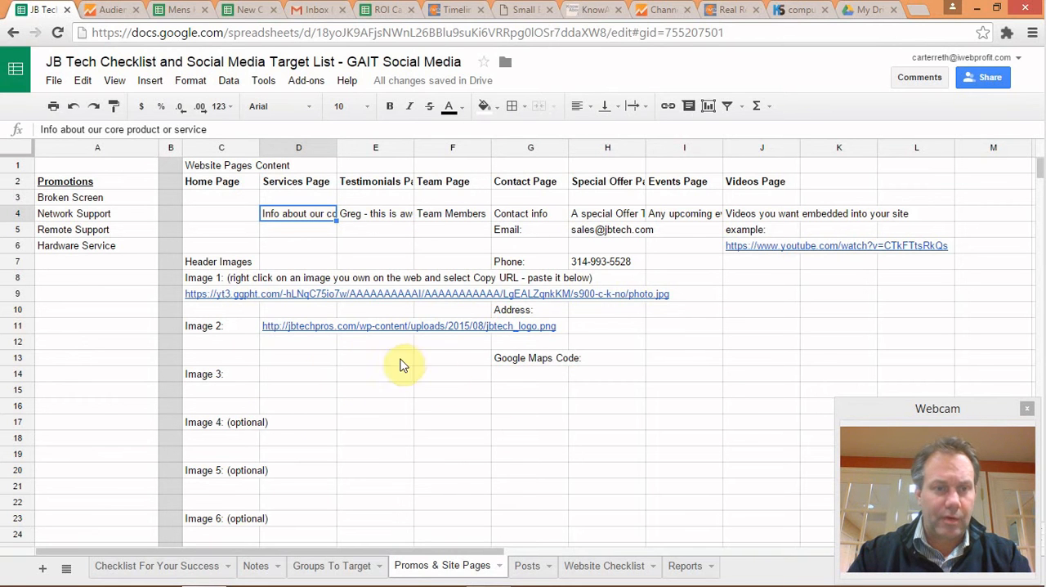
pyautogui.moveTo(290, 110)
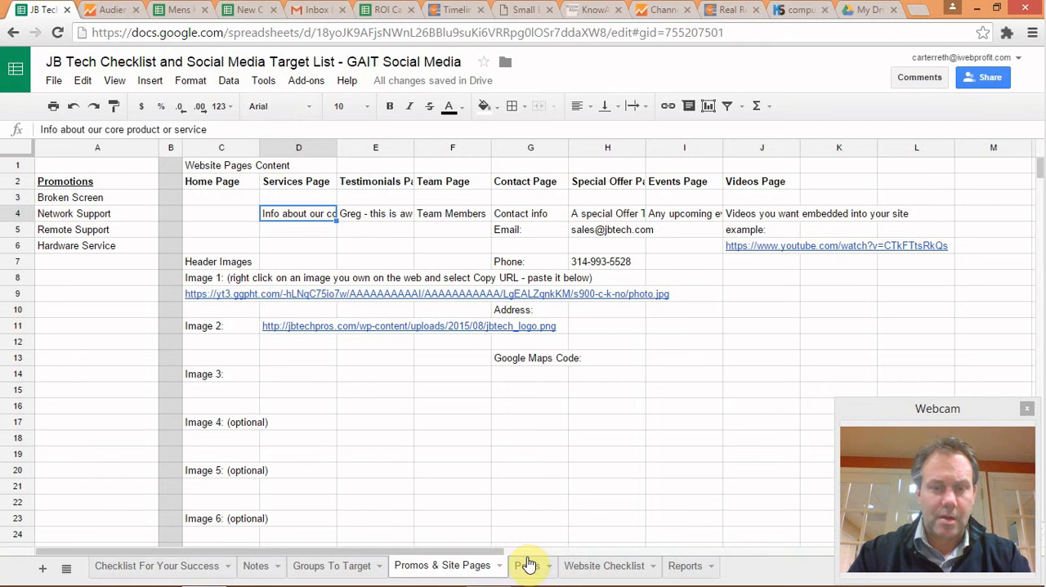
pyautogui.click(527, 565)
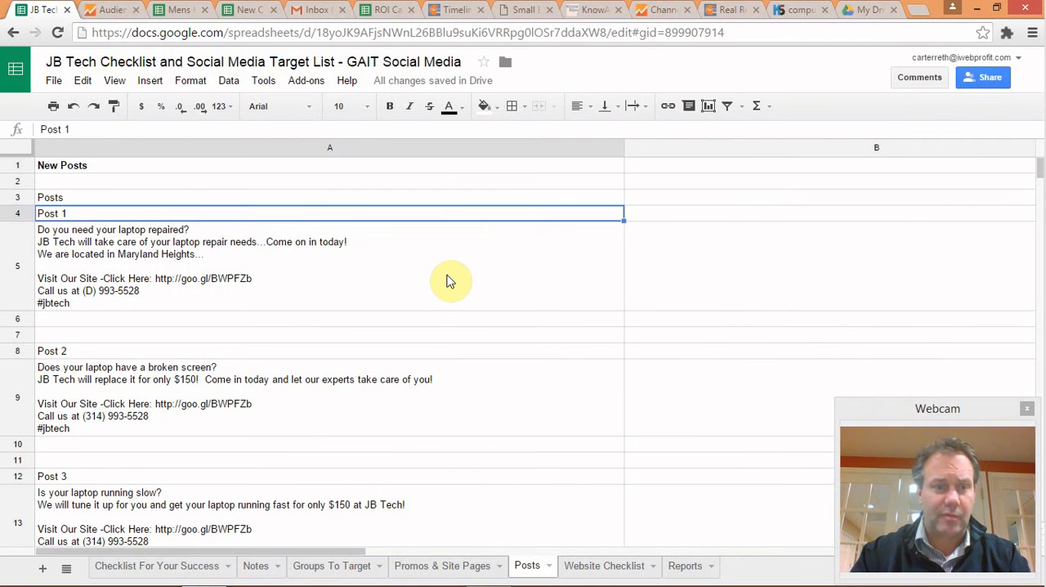
# Scroll through the New Posts from Post 3 onward and type an 'Old Posts' heading in B1.
pyautogui.click(52, 476)
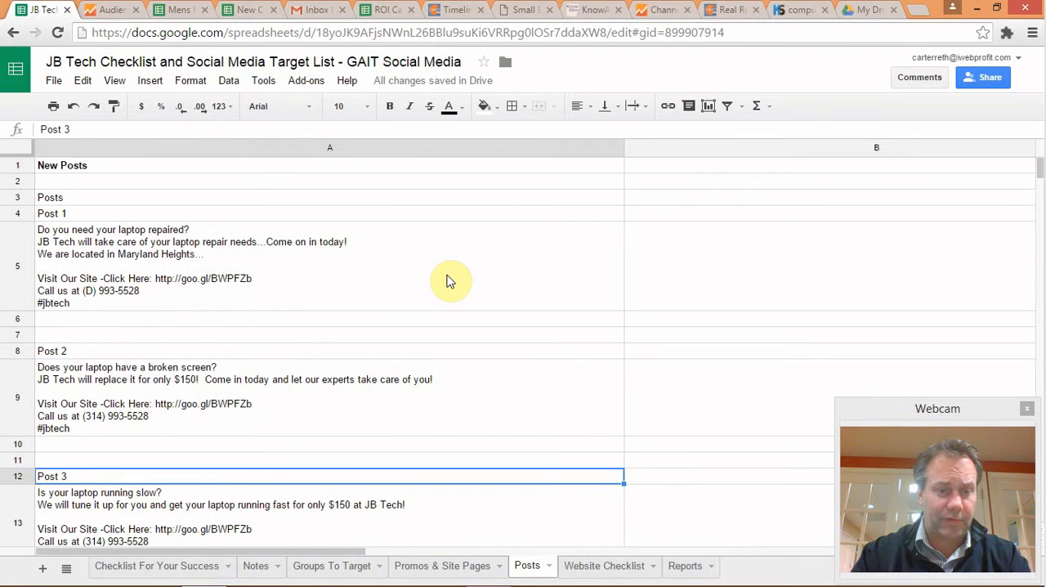
pyautogui.scroll(-3)
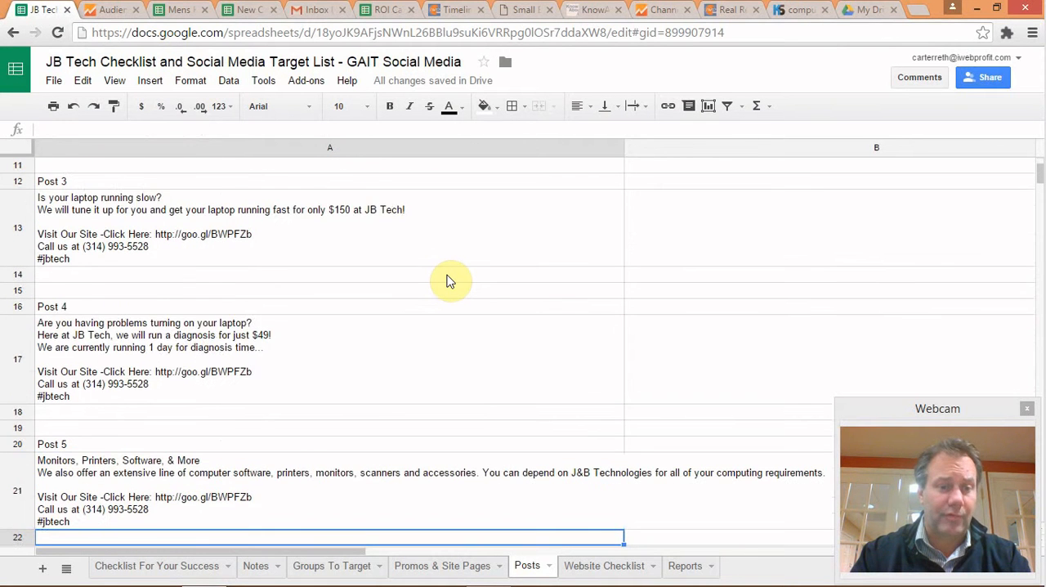
pyautogui.scroll(-3)
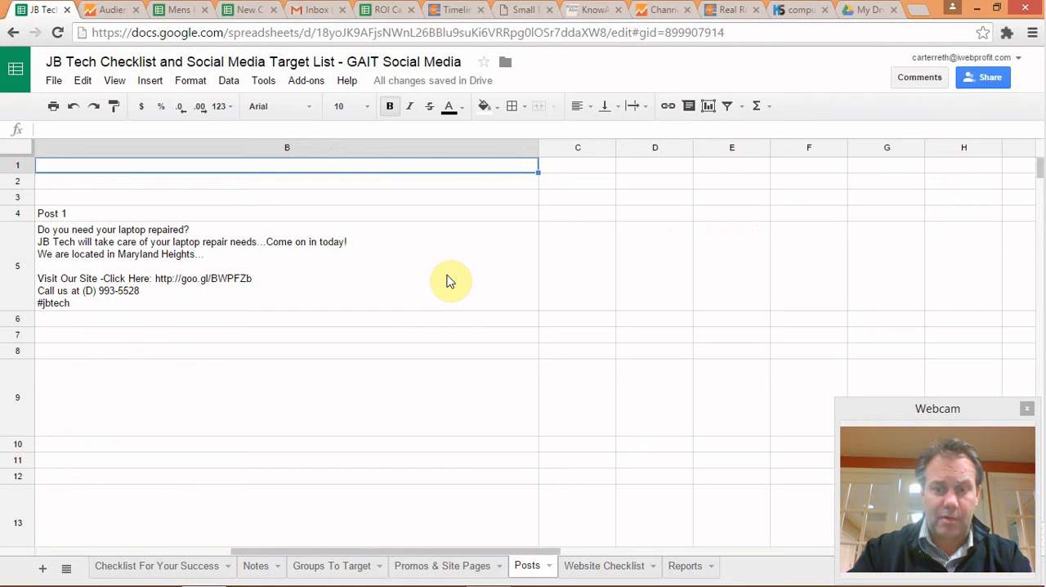
pyautogui.write('Old Posts')
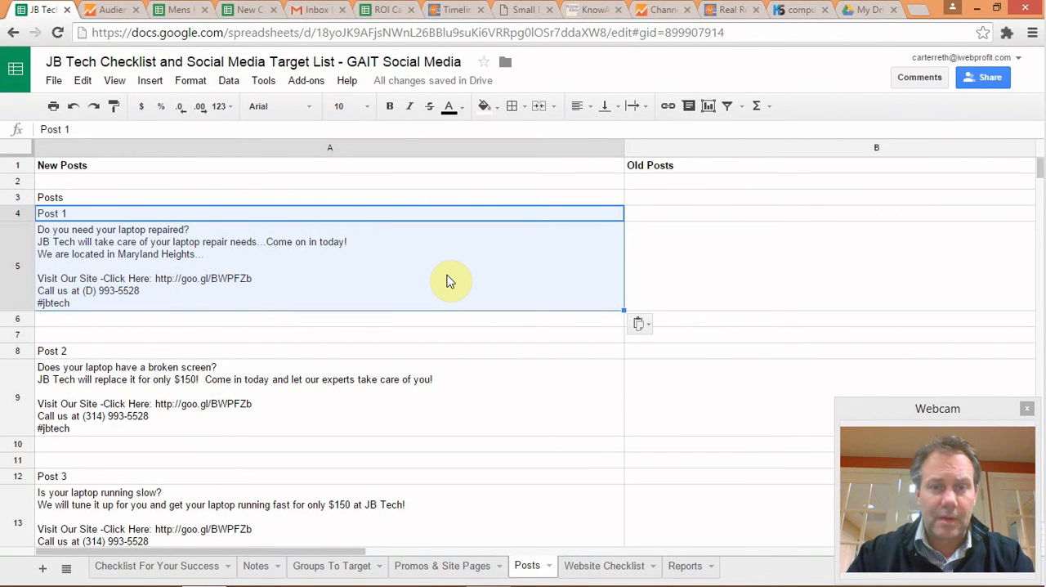
pyautogui.click(605, 566)
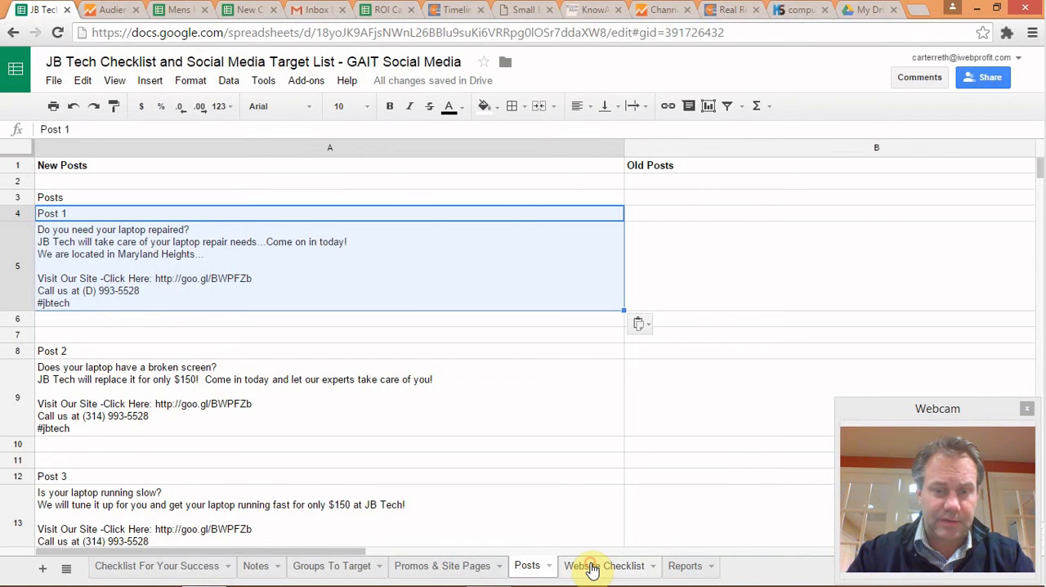
# Review the Website Checklist and Reports chart, then view the JB Tech small business support page.
pyautogui.click(604, 565)
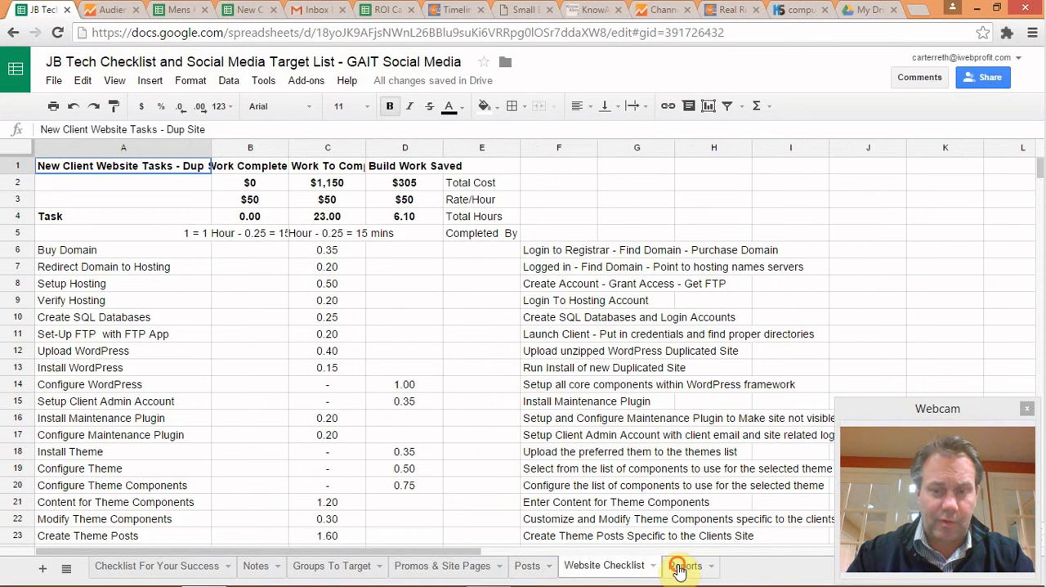
pyautogui.click(685, 565)
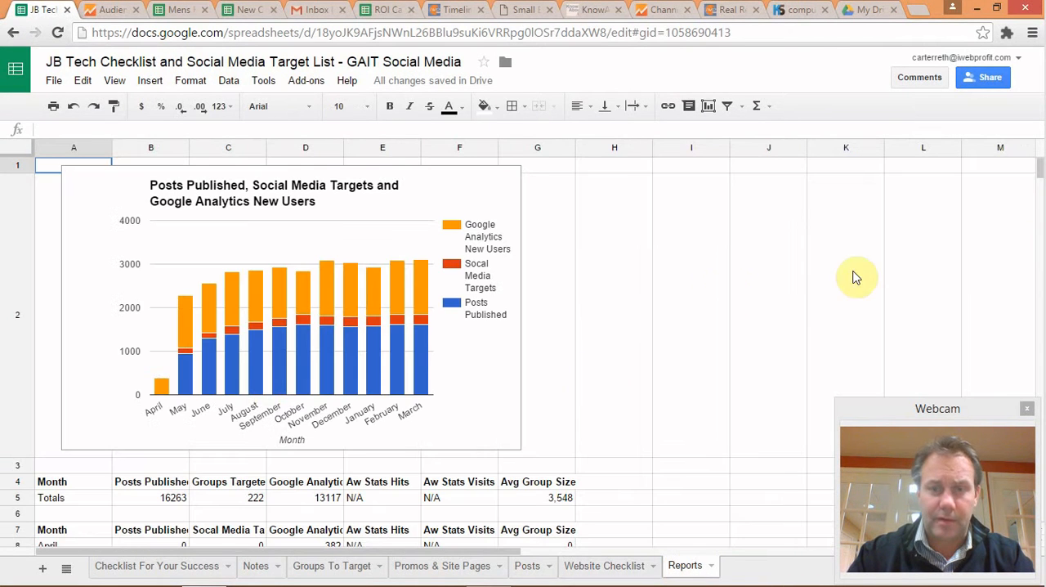
pyautogui.moveTo(651, 503)
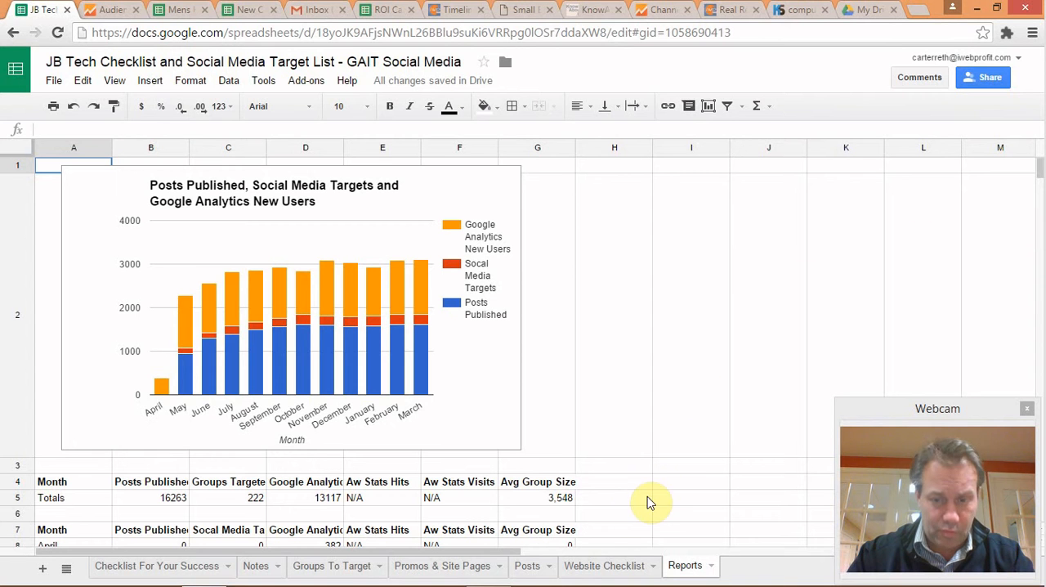
pyautogui.moveTo(597, 536)
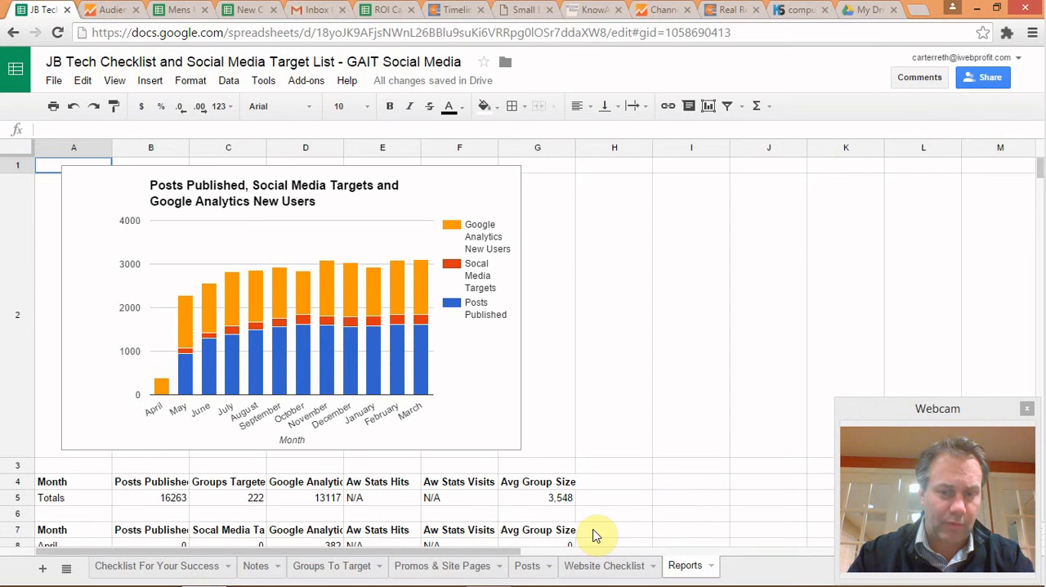
pyautogui.moveTo(670, 221)
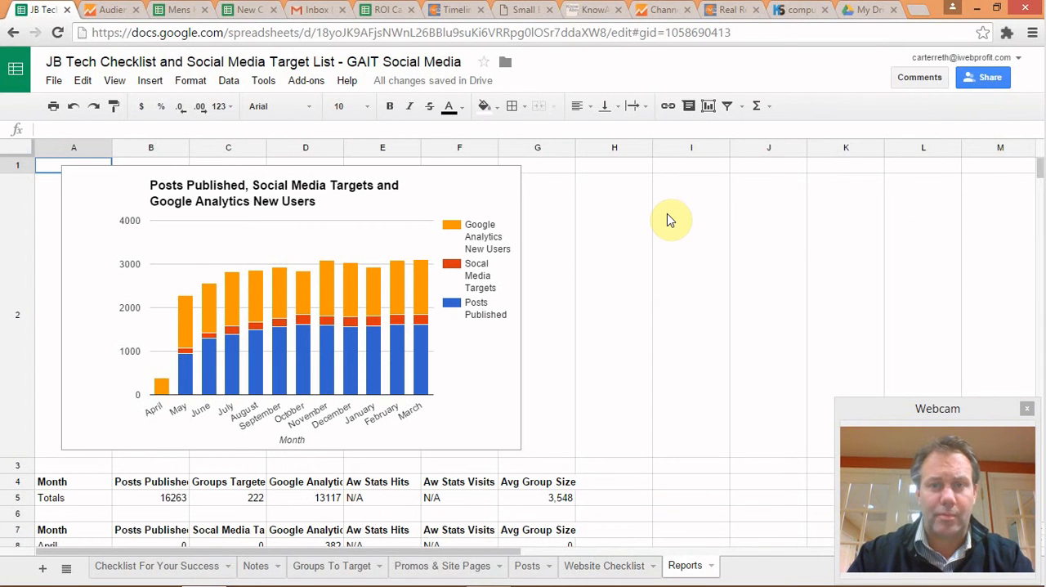
pyautogui.moveTo(389, 276)
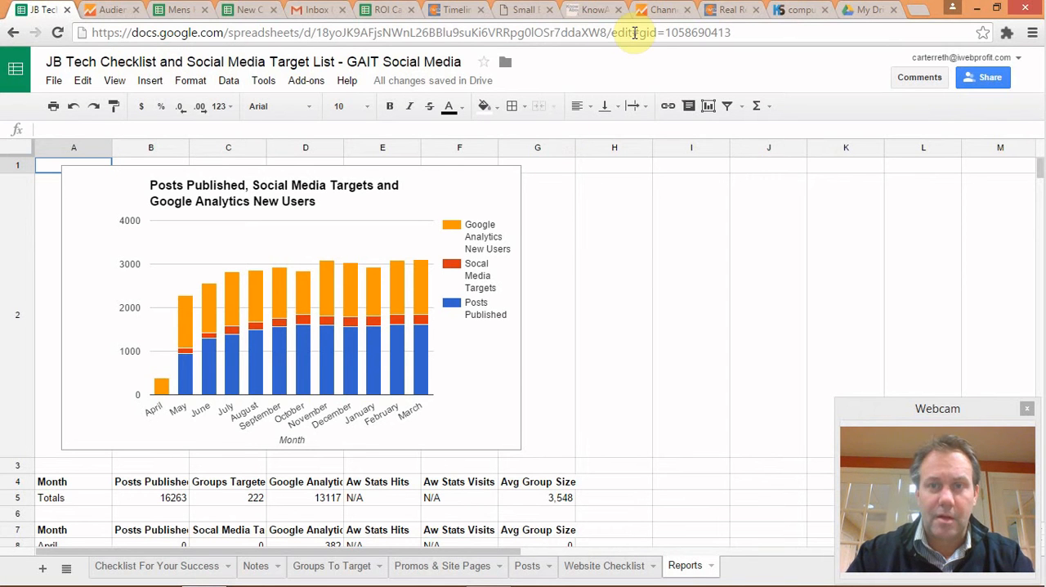
pyautogui.moveTo(662, 9)
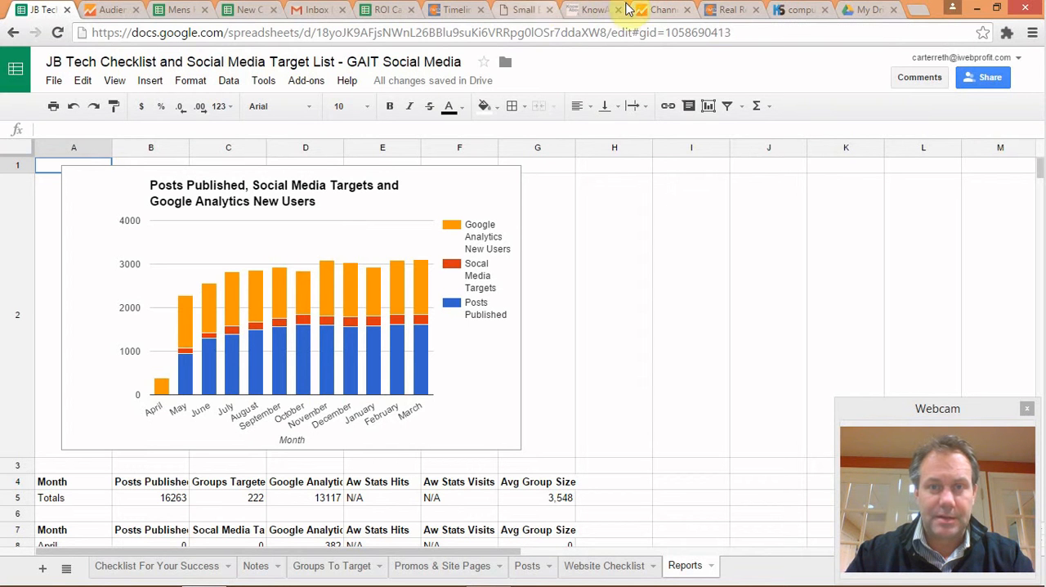
pyautogui.click(523, 9)
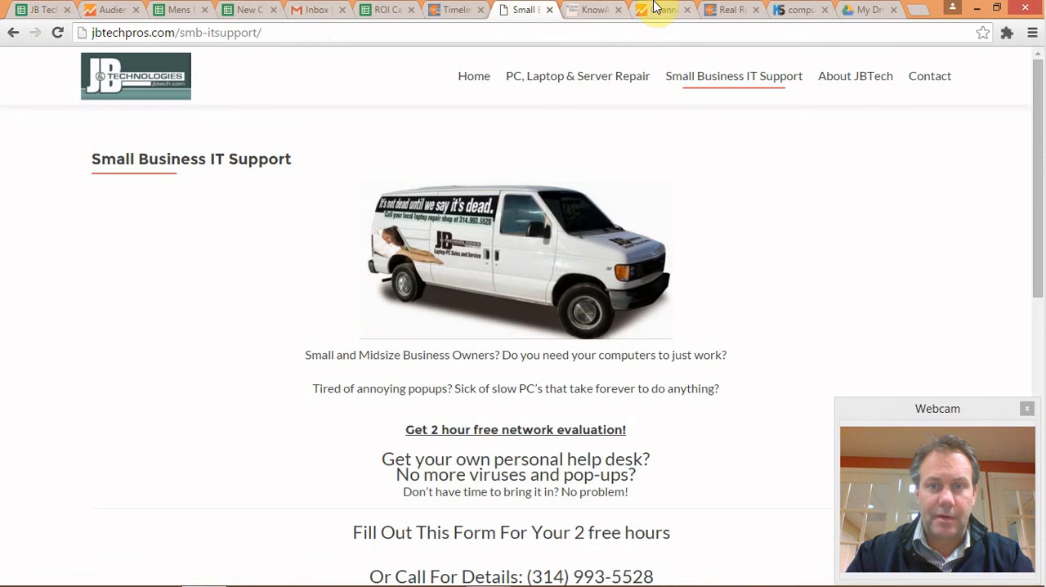
# Bring up the Analytics Channels report: 8,931 sessions, 8,421 from Referral.
pyautogui.click(661, 9)
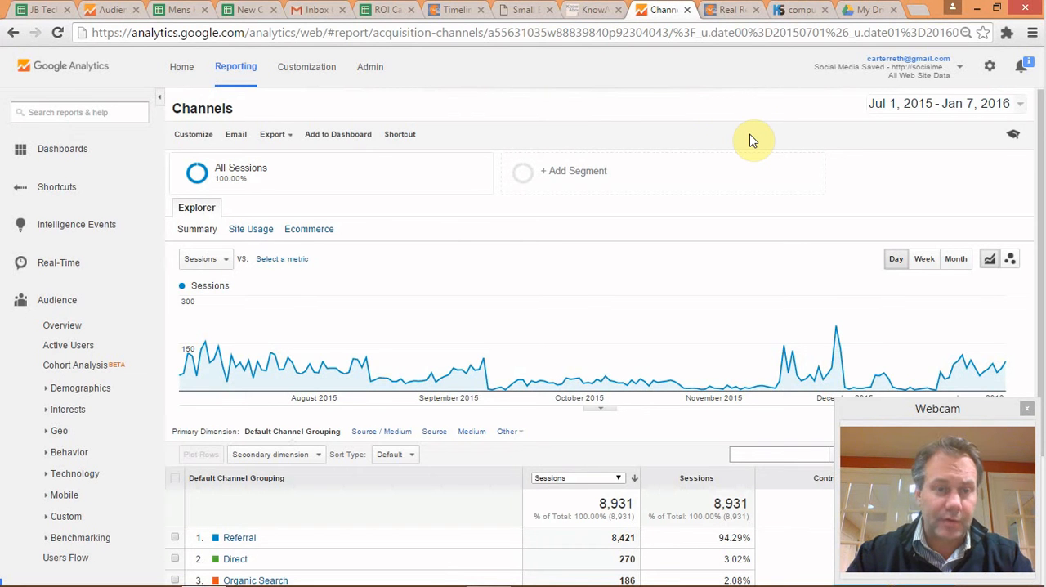
pyautogui.moveTo(613, 247)
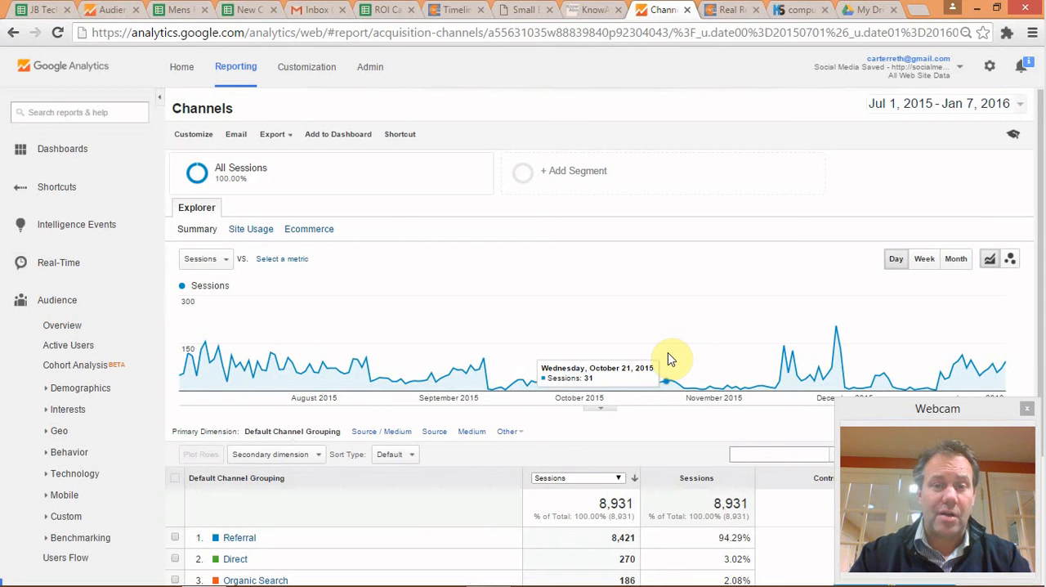
pyautogui.moveTo(734, 138)
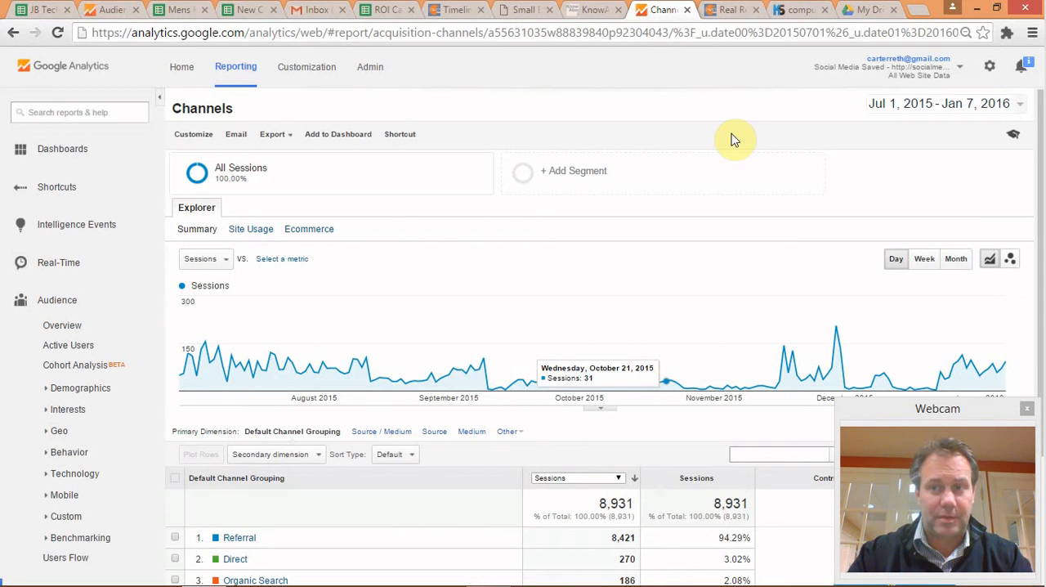
pyautogui.moveTo(498, 278)
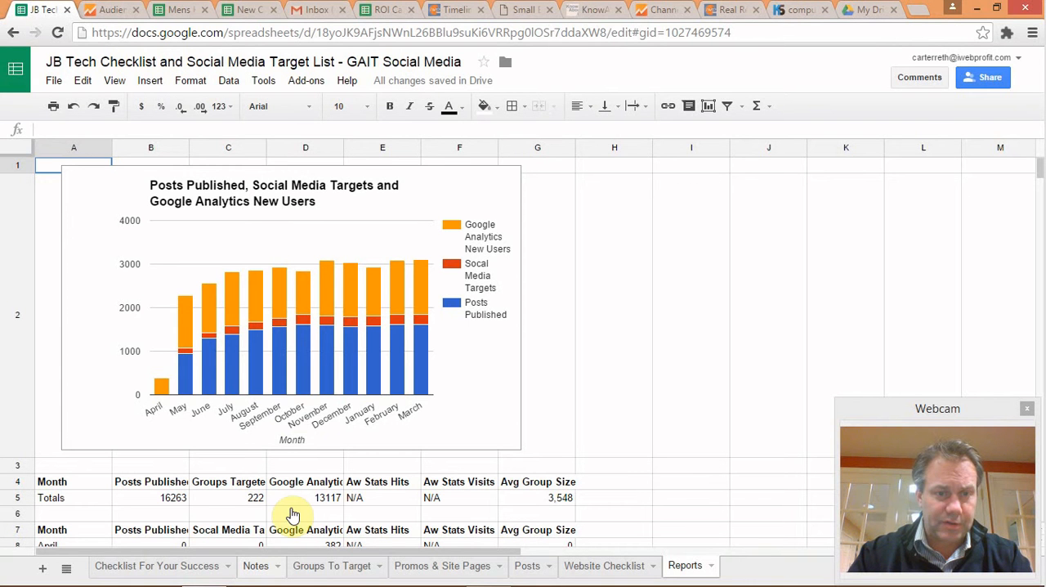
# Open the Notes sheet and select the 8/11/2015 campaign launch entry in A2.
pyautogui.click(256, 564)
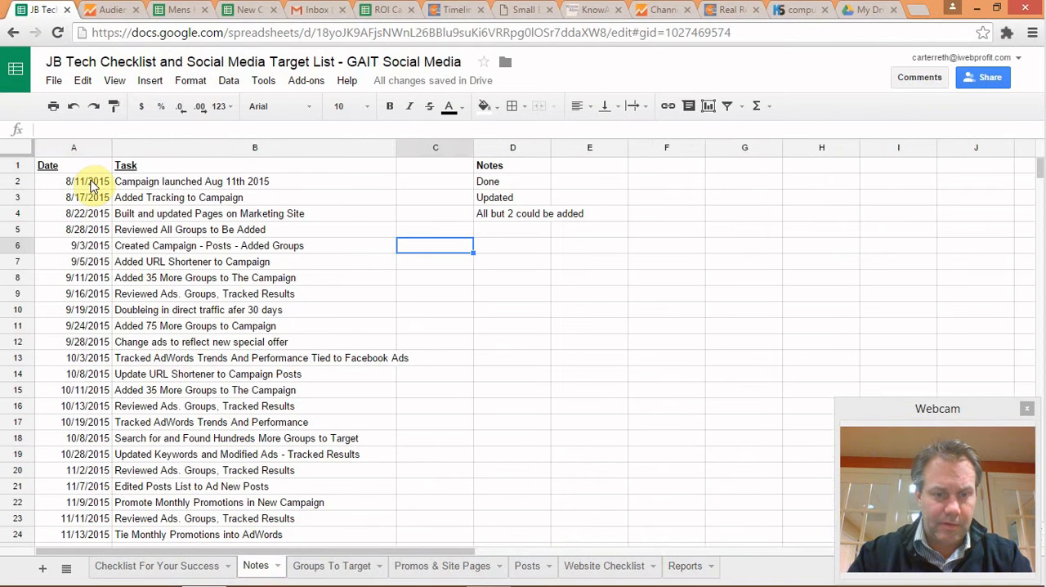
pyautogui.click(73, 180)
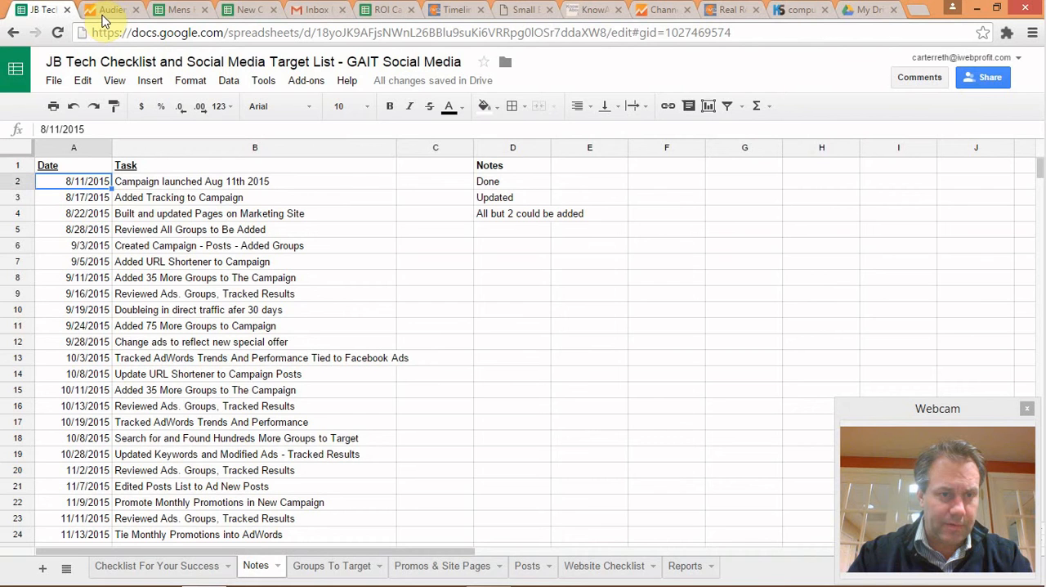
# Compare Audience Overview against the checklist's 9/3/2015 task, then select the 3,229 sessions total.
pyautogui.click(106, 9)
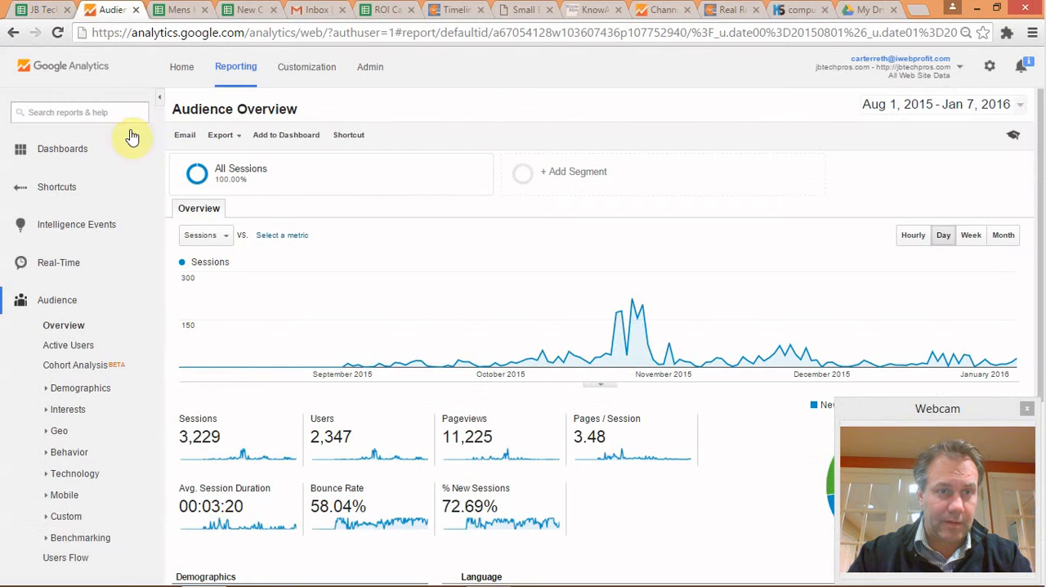
pyautogui.moveTo(285, 368)
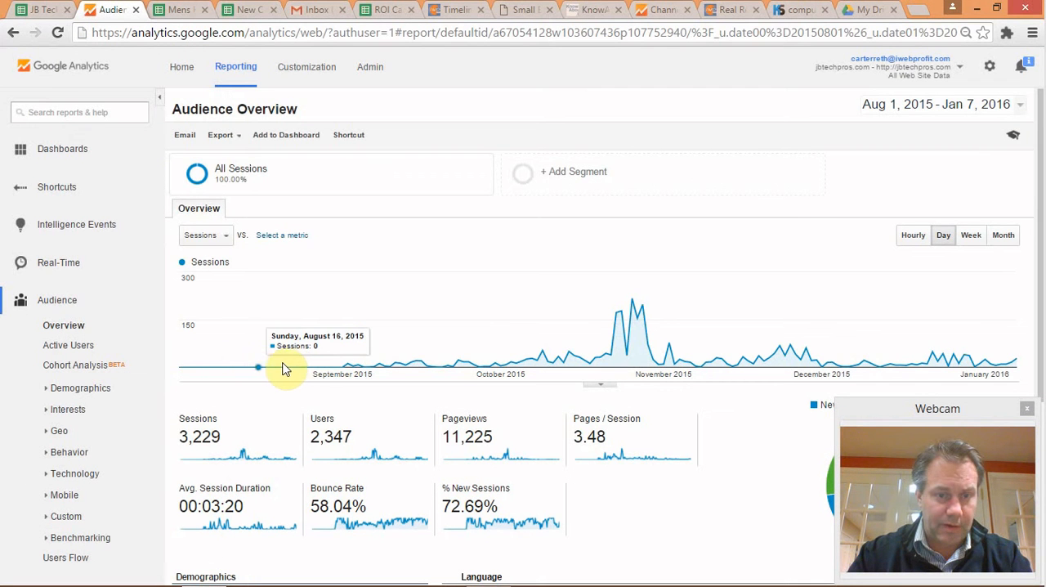
pyautogui.moveTo(325, 366)
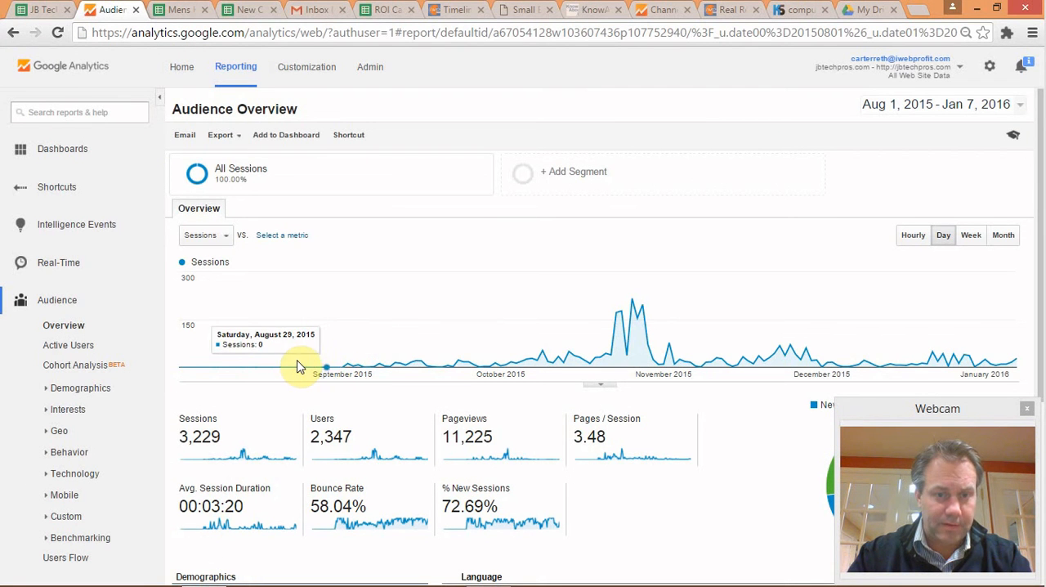
pyautogui.moveTo(319, 368)
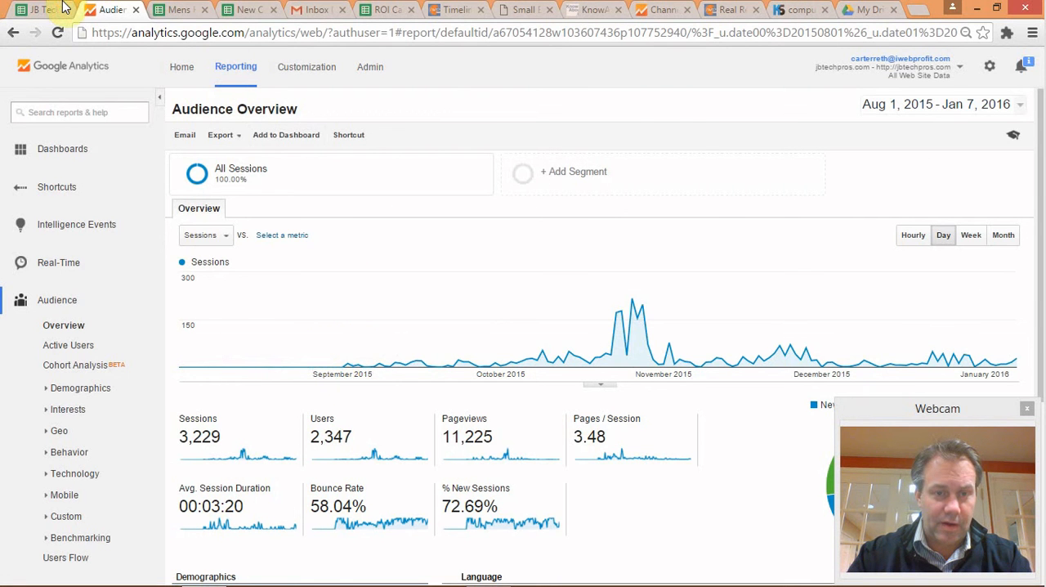
pyautogui.click(36, 9)
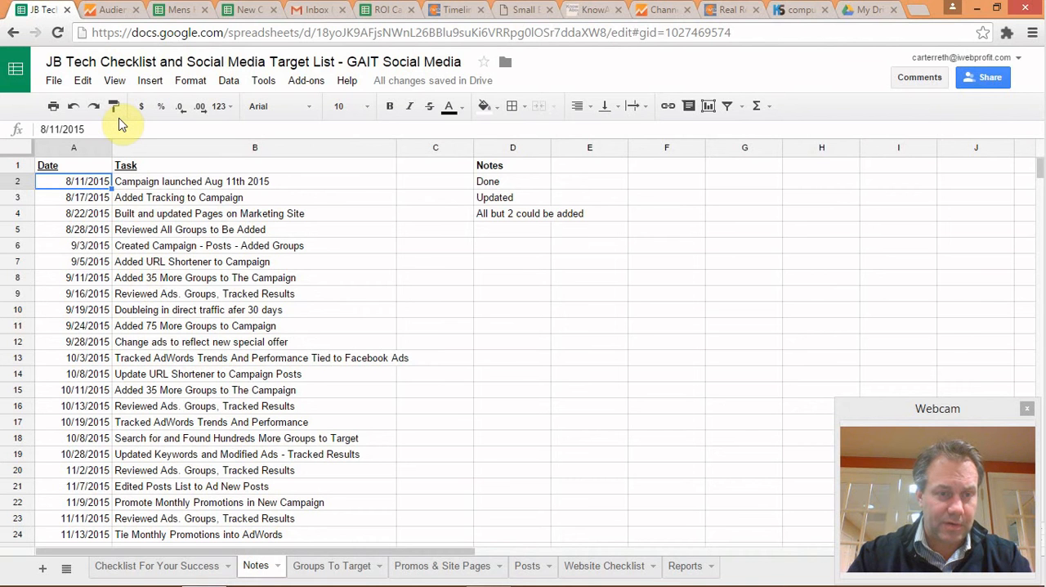
pyautogui.click(110, 9)
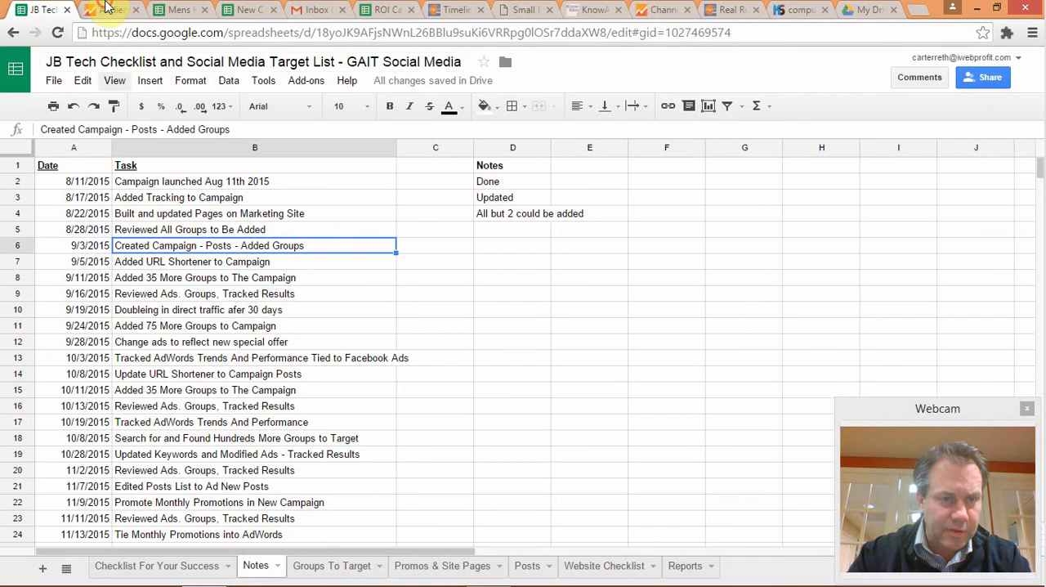
pyautogui.click(106, 9)
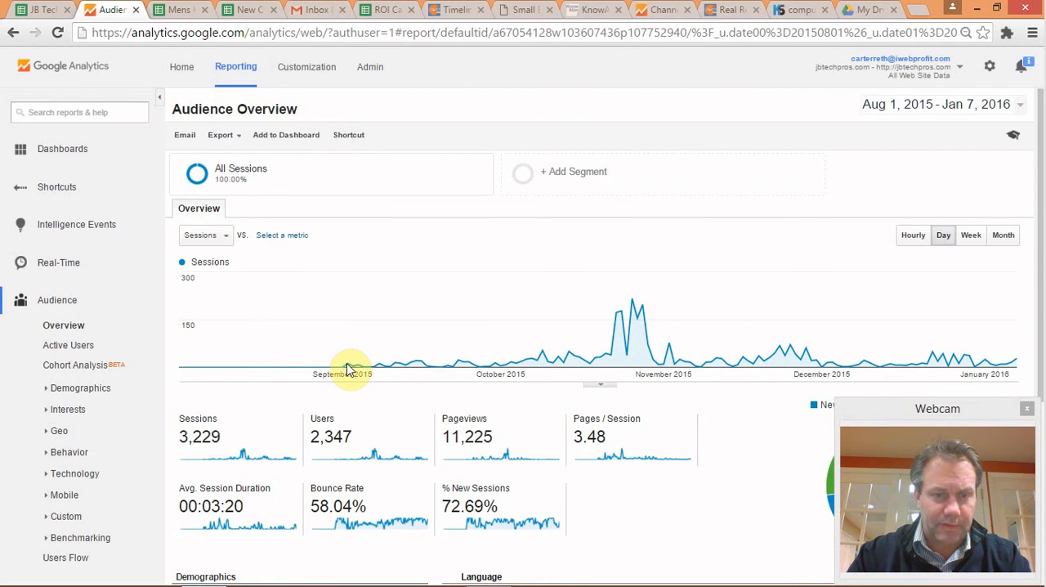
pyautogui.moveTo(364, 364)
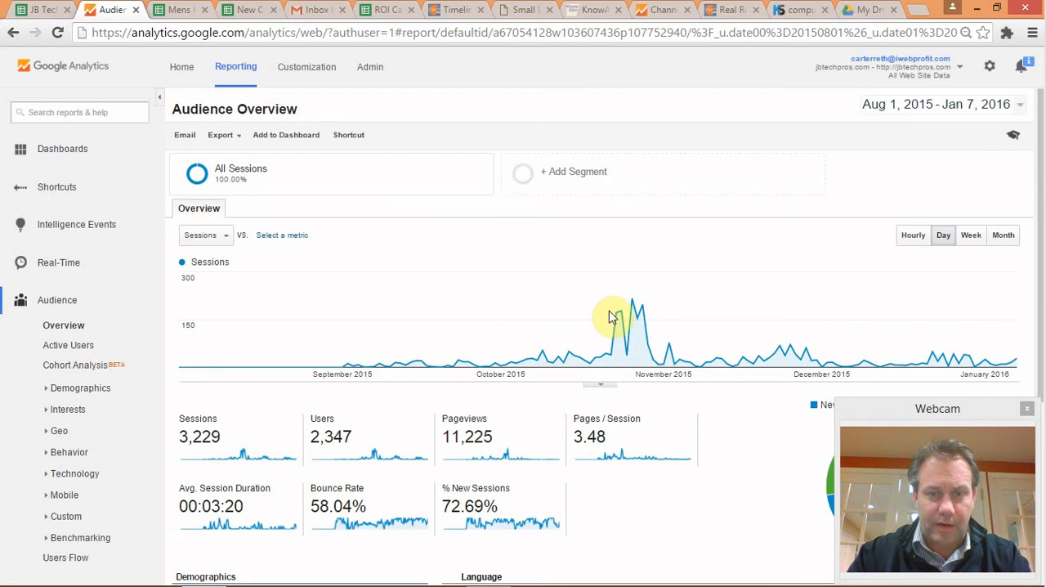
pyautogui.moveTo(677, 363)
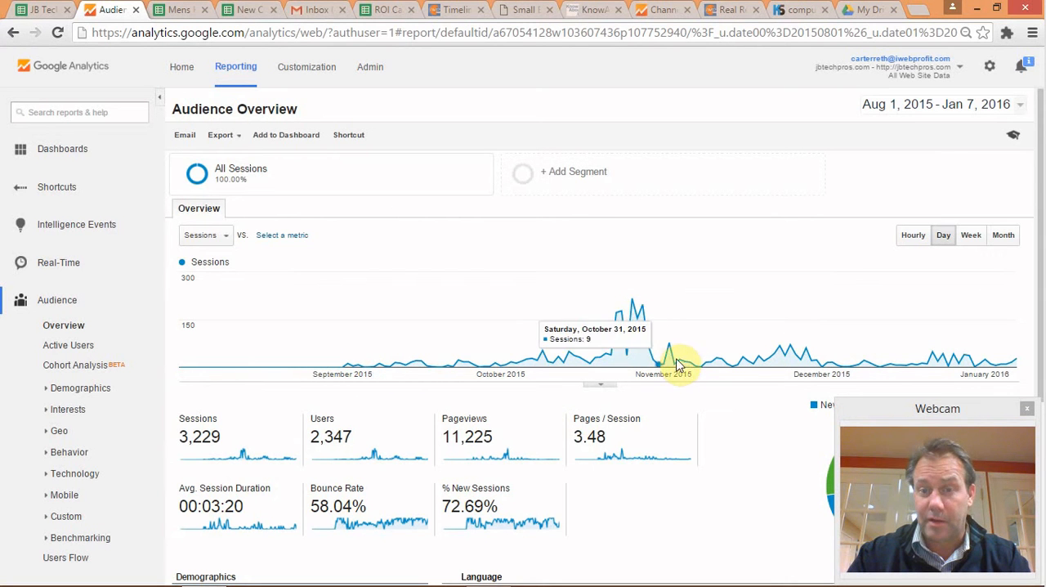
pyautogui.moveTo(682, 367)
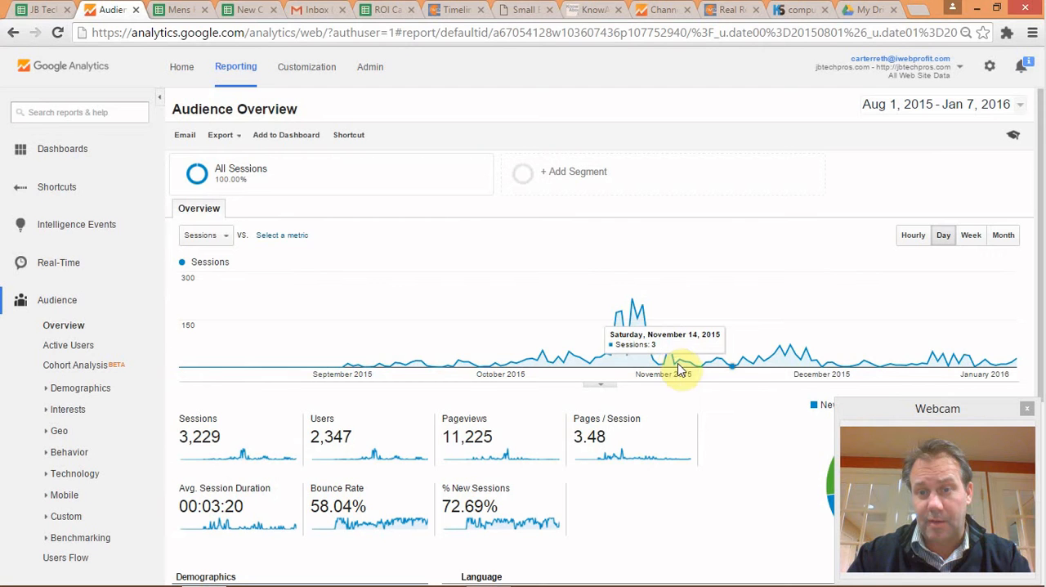
pyautogui.moveTo(752, 342)
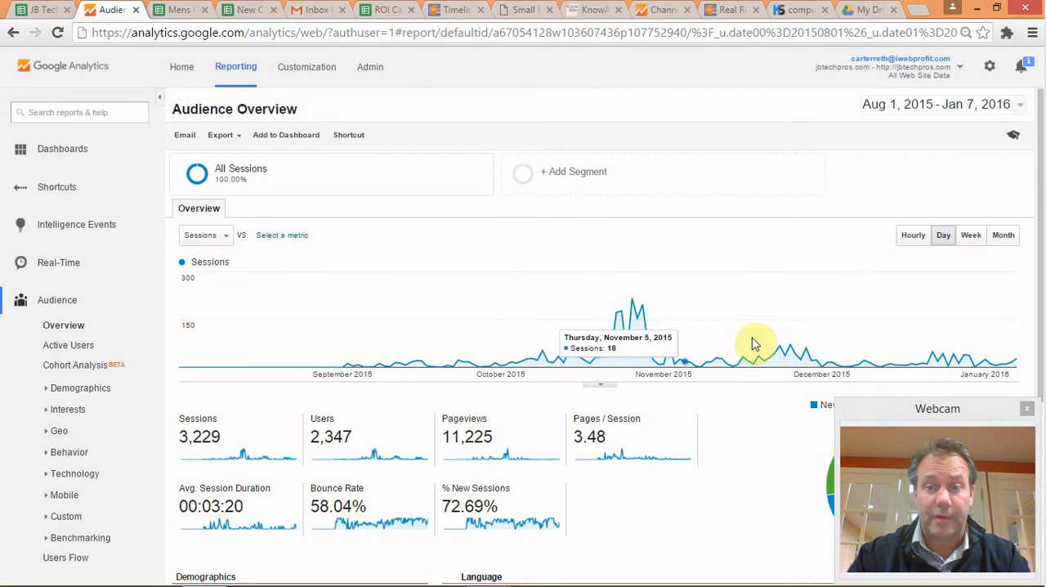
pyautogui.moveTo(723, 370)
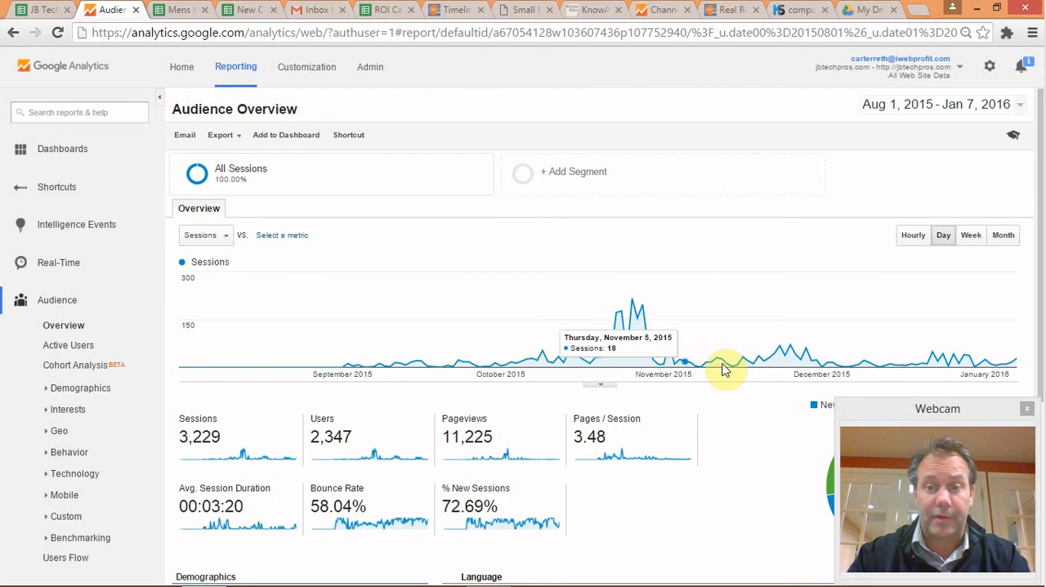
pyautogui.moveTo(558, 352)
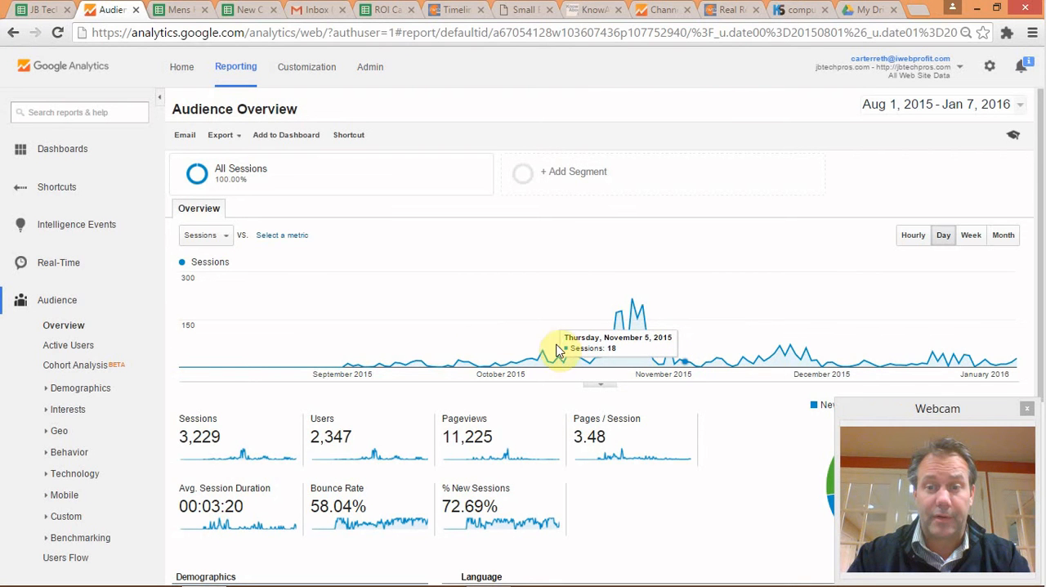
pyautogui.moveTo(546, 296)
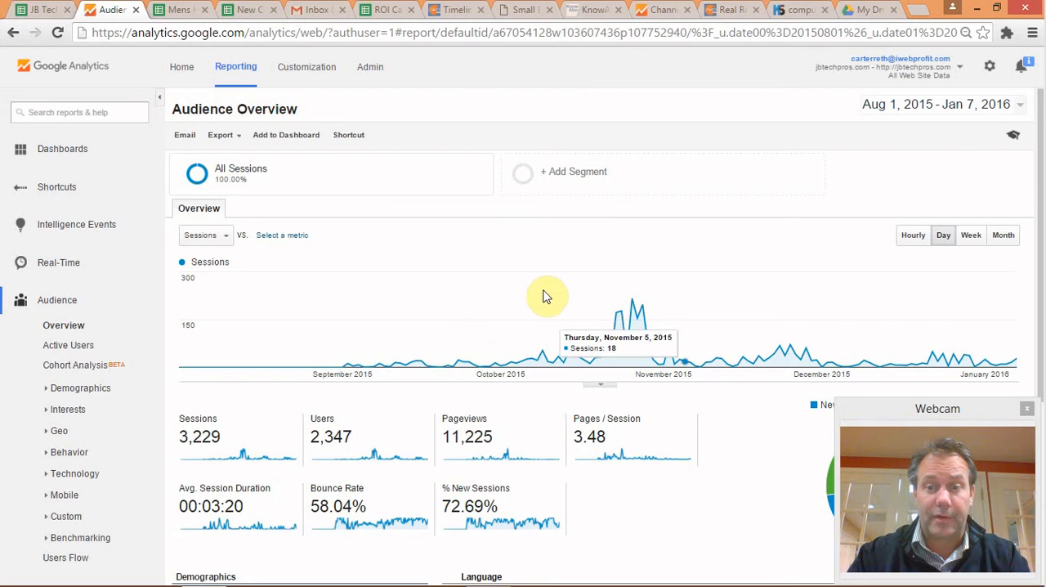
pyautogui.moveTo(356, 440)
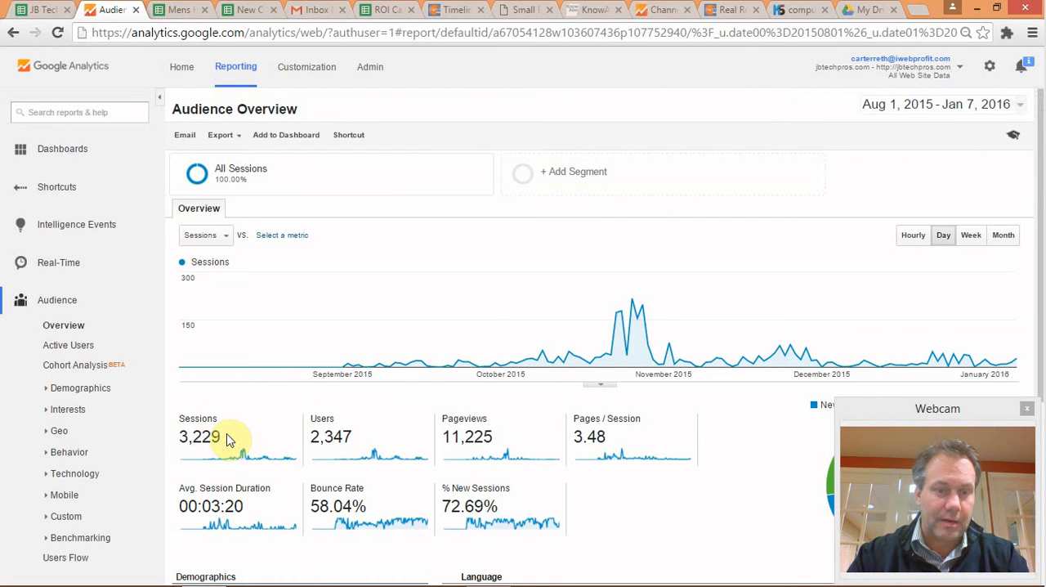
pyautogui.doubleClick(199, 436)
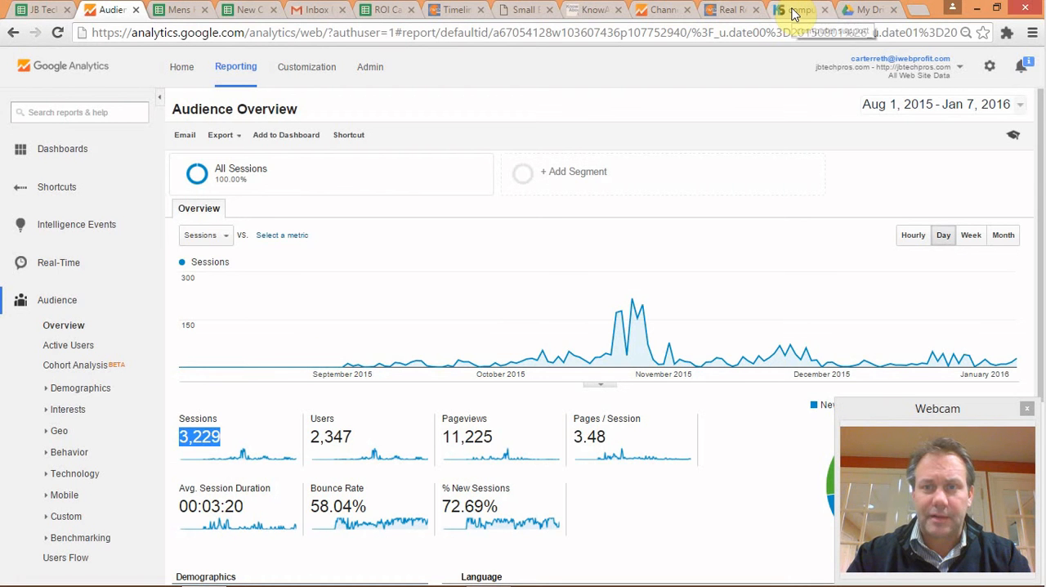
# Select the $6.67 CPC for 'computer support' in KeywordSpy's Keyword Statistics.
pyautogui.click(797, 9)
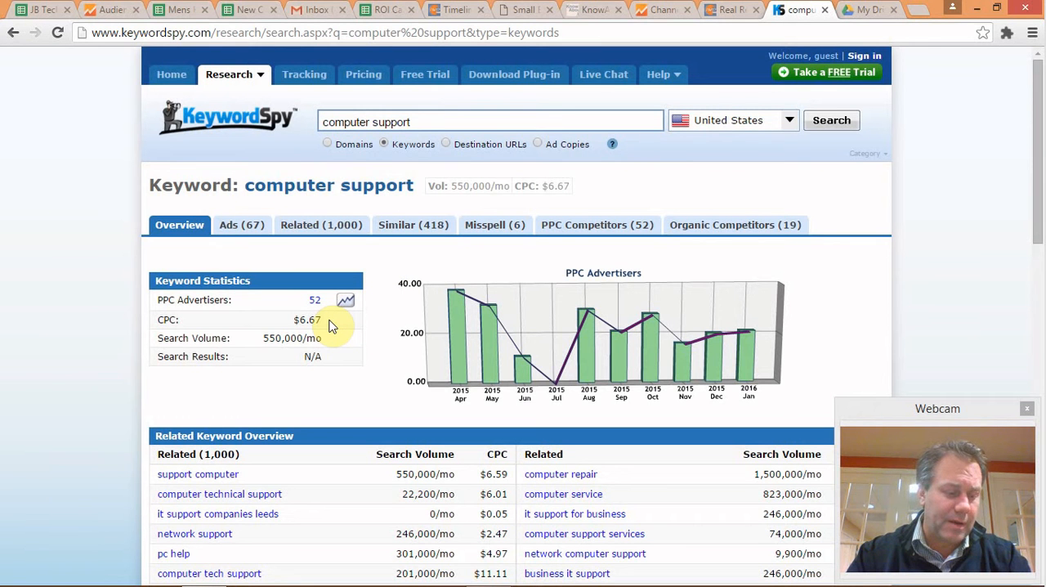
pyautogui.doubleClick(307, 319)
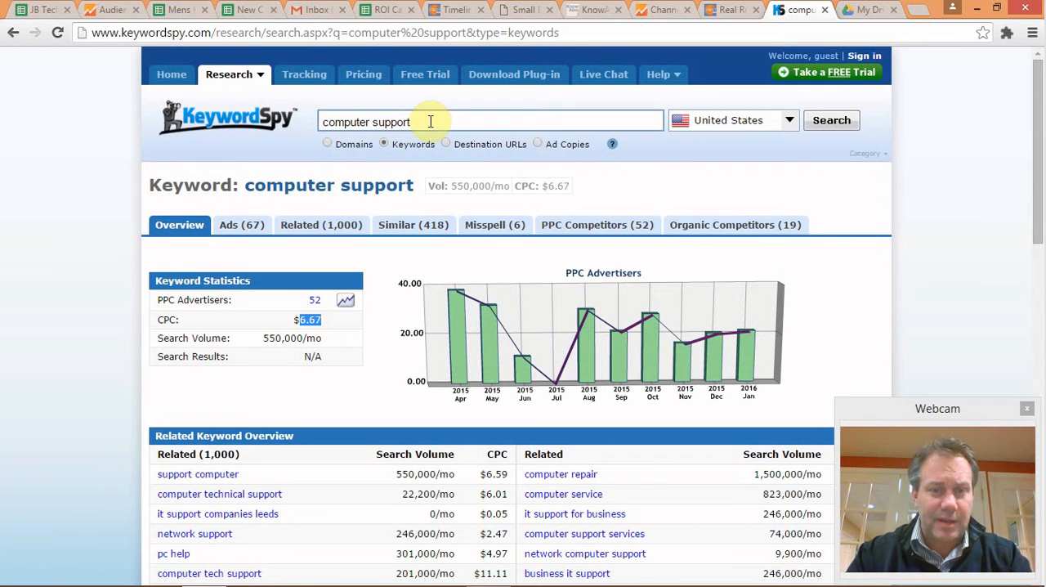
pyautogui.moveTo(355, 262)
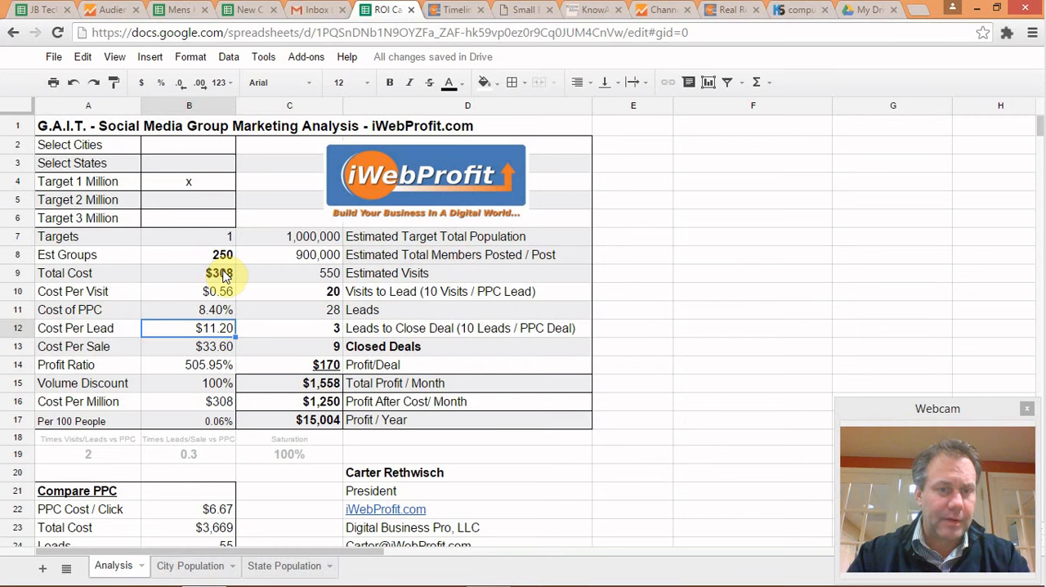
# Check the ROI calculator's Total Cost in B9 and 550 Estimated Visits, then return to Analytics.
pyautogui.click(189, 273)
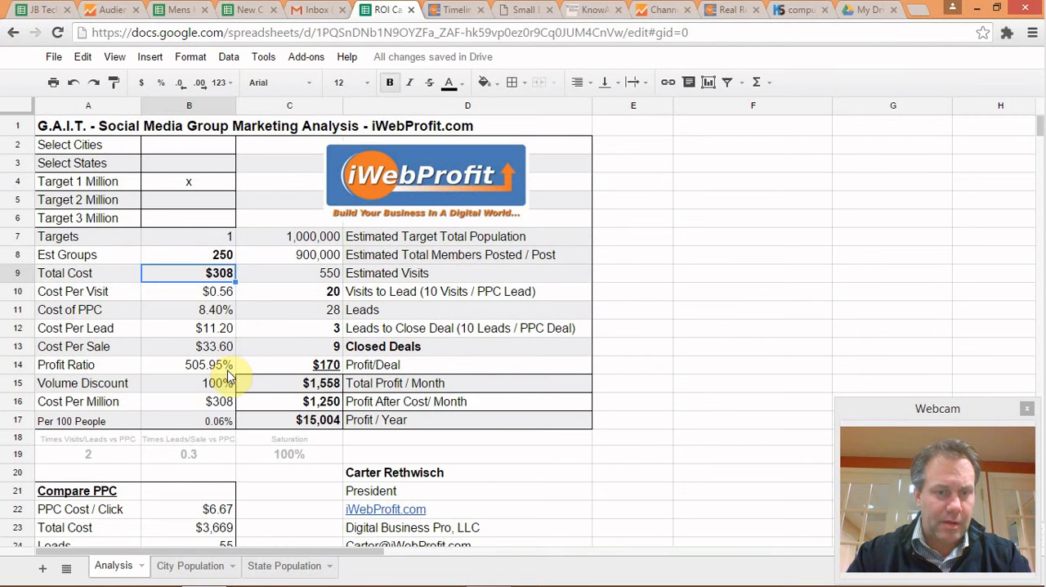
pyautogui.moveTo(276, 305)
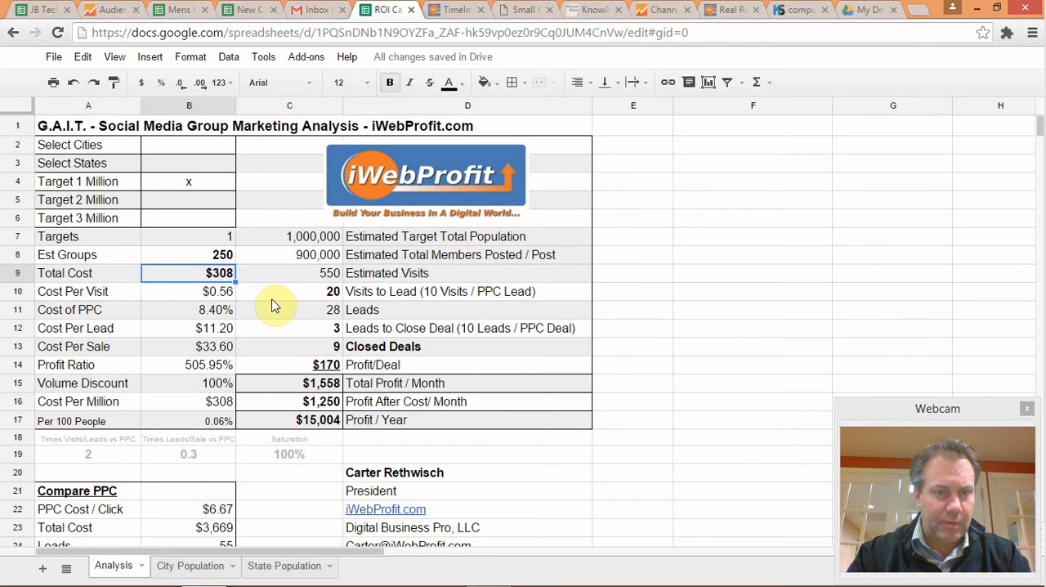
pyautogui.click(290, 272)
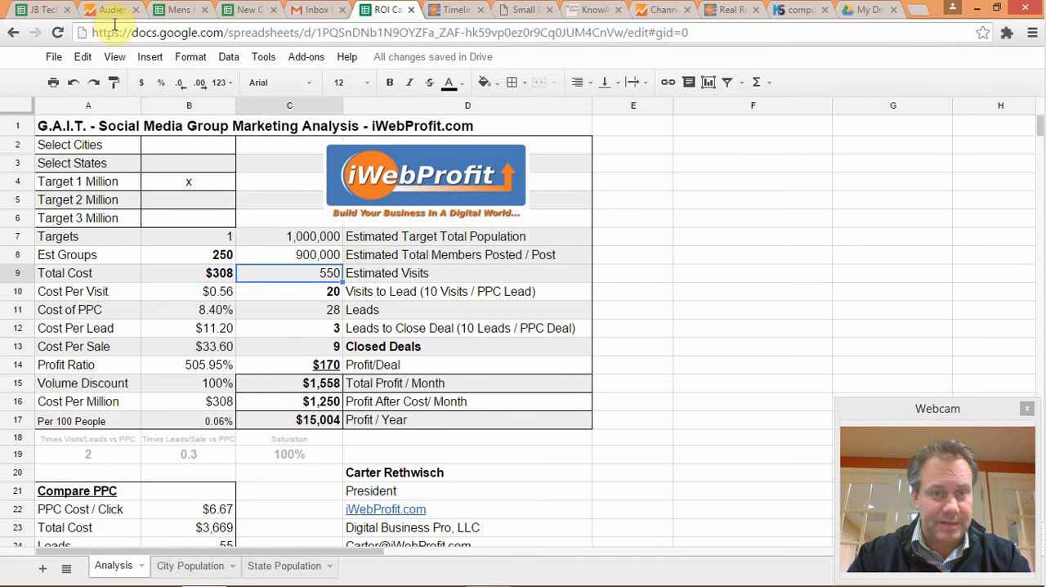
pyautogui.click(108, 9)
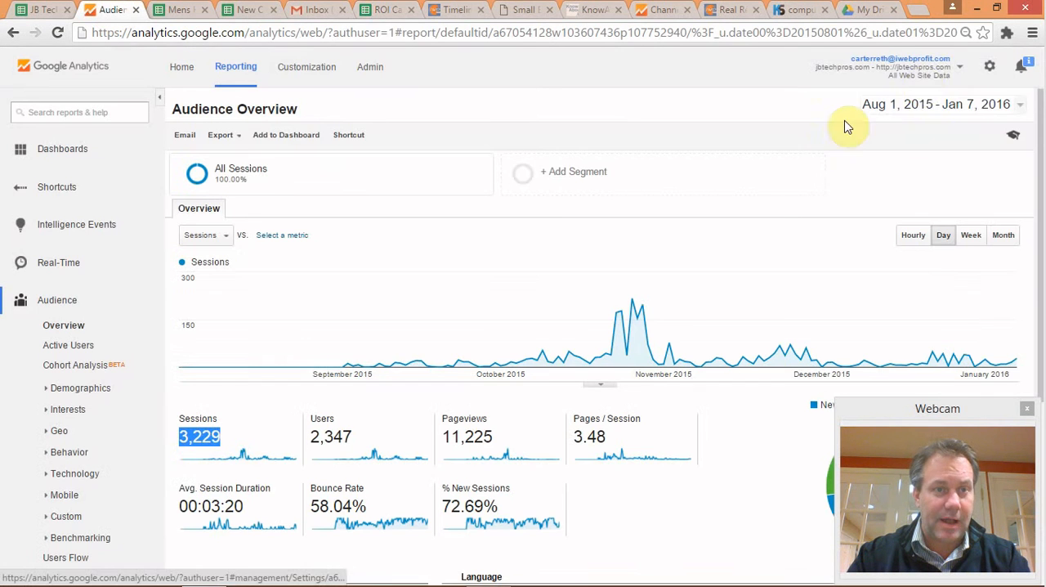
# Set the Audience Overview to the last 30 days, showing 491 sessions, then return to the spreadsheet.
pyautogui.click(937, 104)
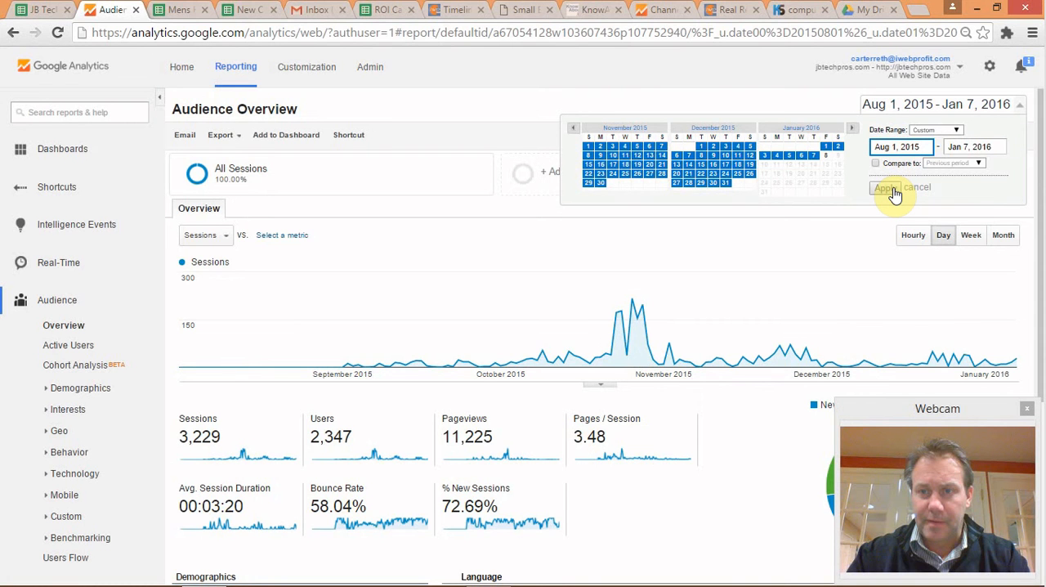
pyautogui.click(885, 188)
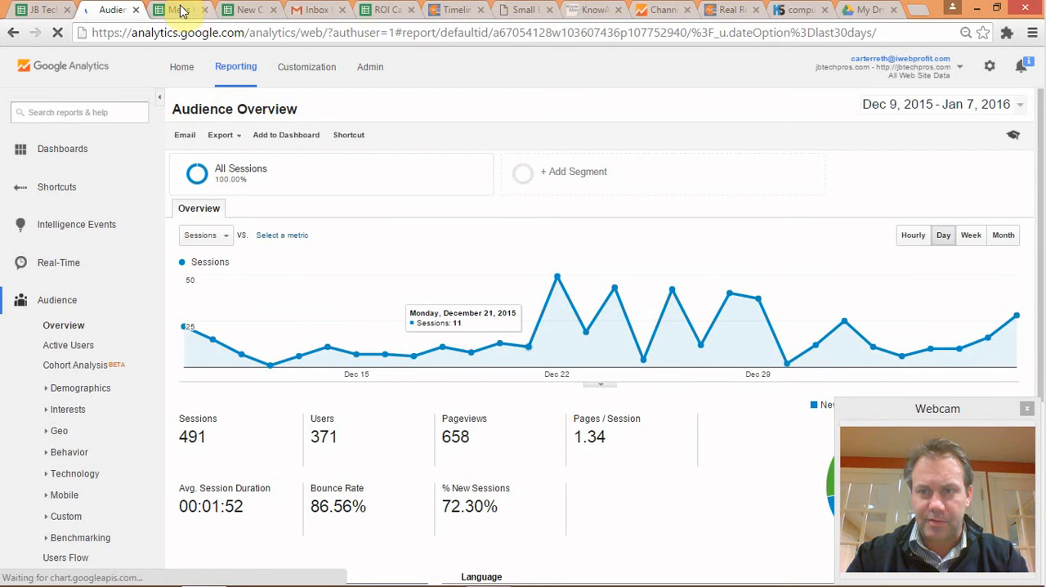
pyautogui.click(179, 10)
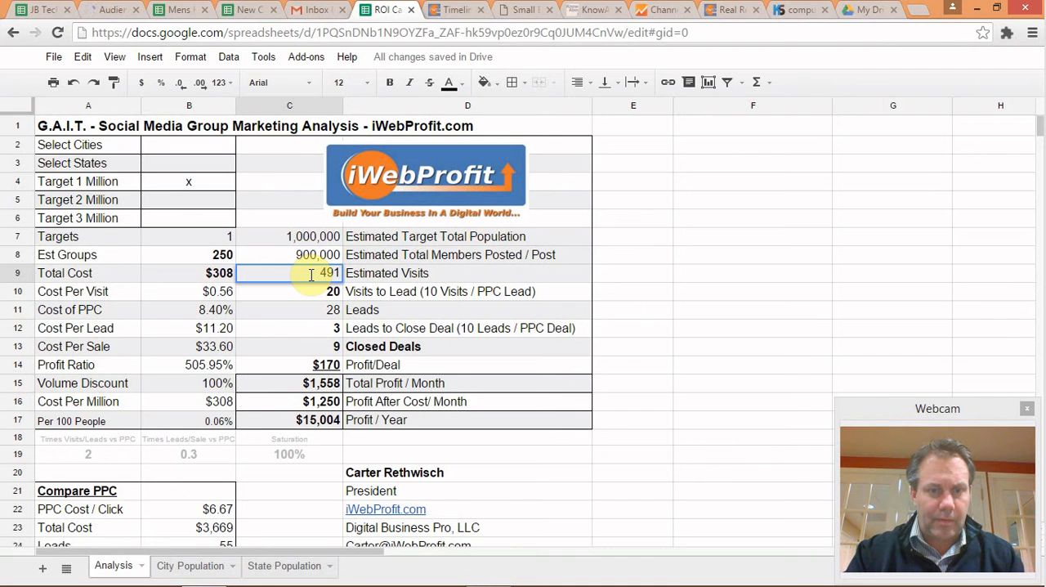
# Commit 491 Estimated Visits, then review Cost Per Visit ($0.63), Cost of PPC and PPC Cost/Click.
pyautogui.click(289, 291)
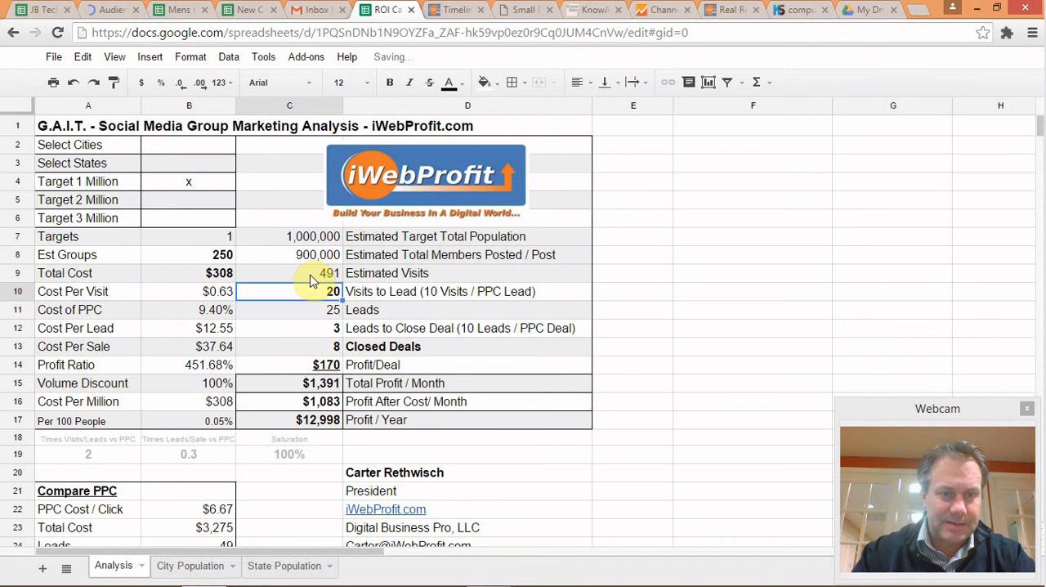
pyautogui.click(189, 291)
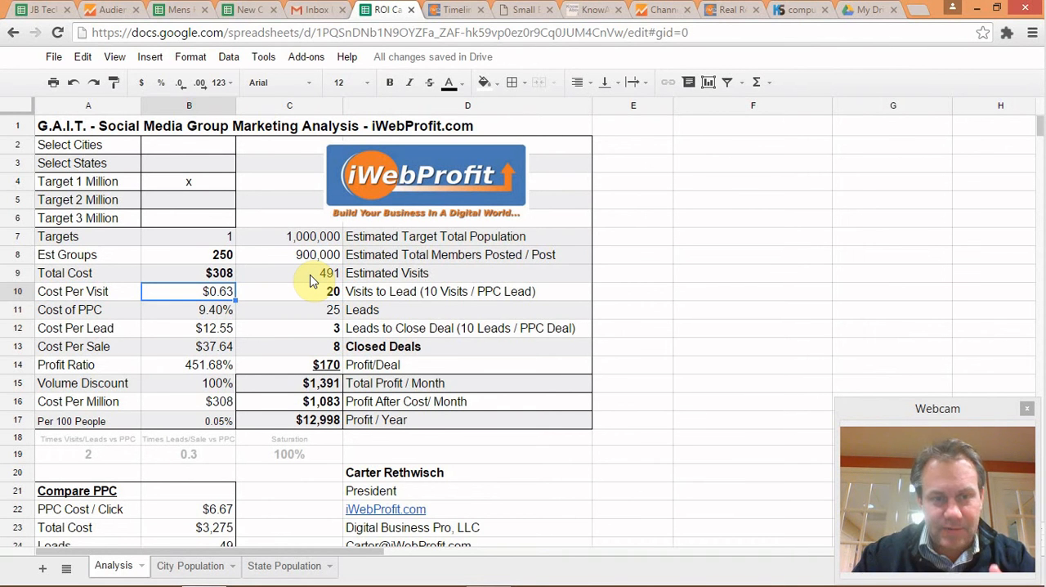
pyautogui.click(189, 309)
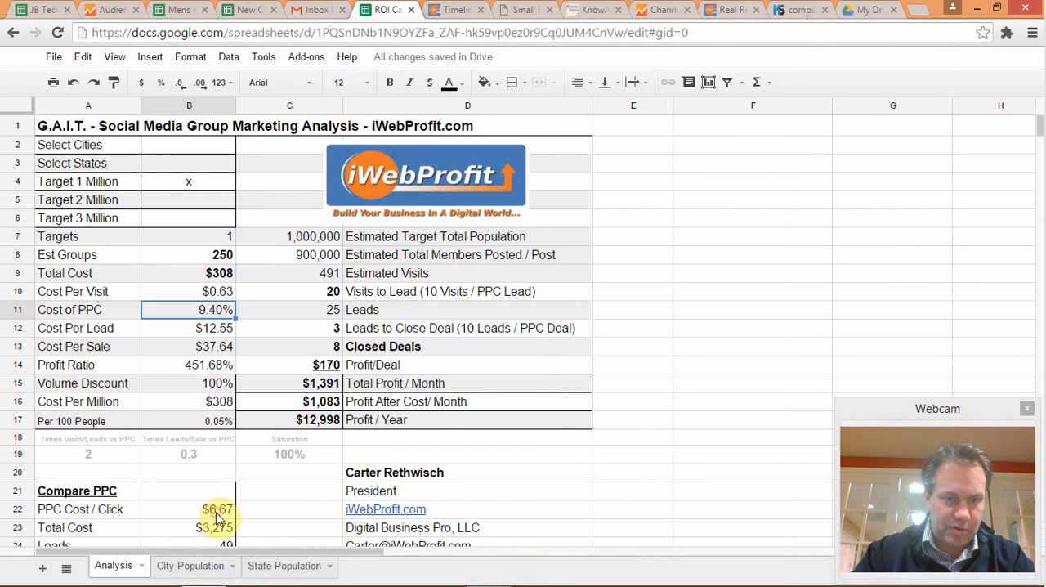
pyautogui.click(217, 509)
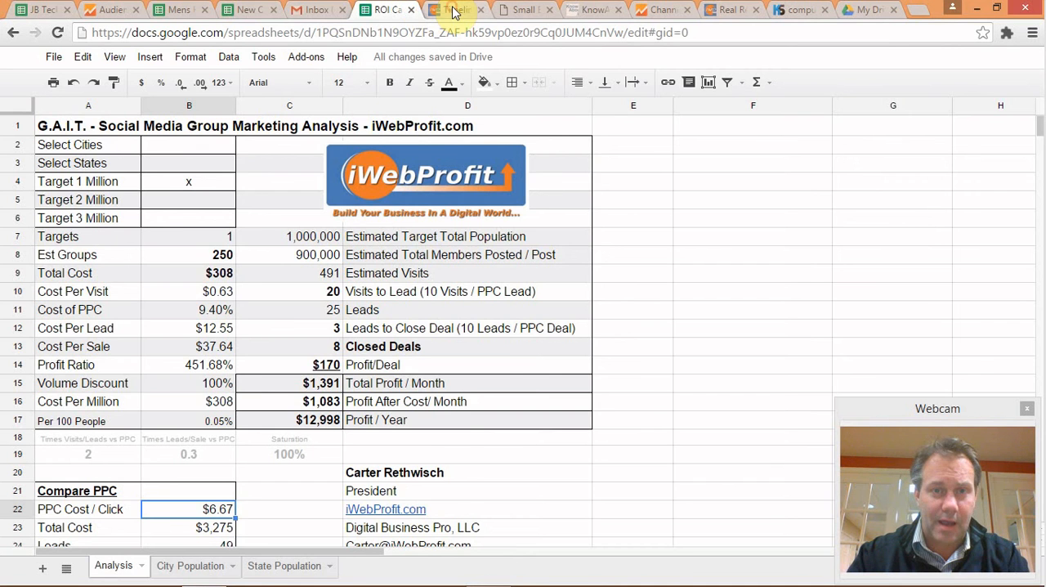
# Scroll through iWebProfit's monthly GAIT campaign timeline, then return to the Analytics audience overview.
pyautogui.click(454, 9)
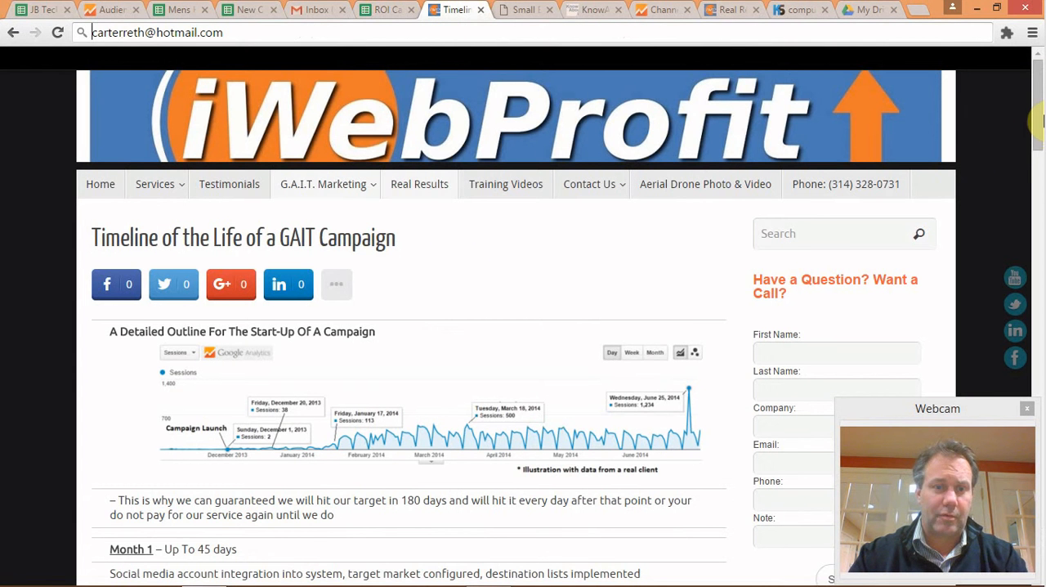
pyautogui.scroll(-3)
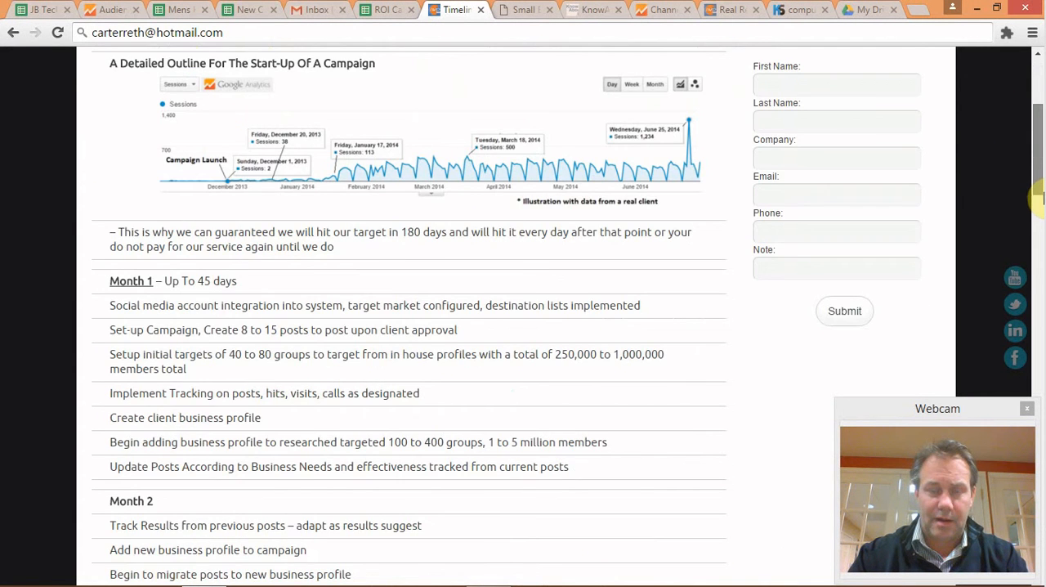
pyautogui.scroll(-3)
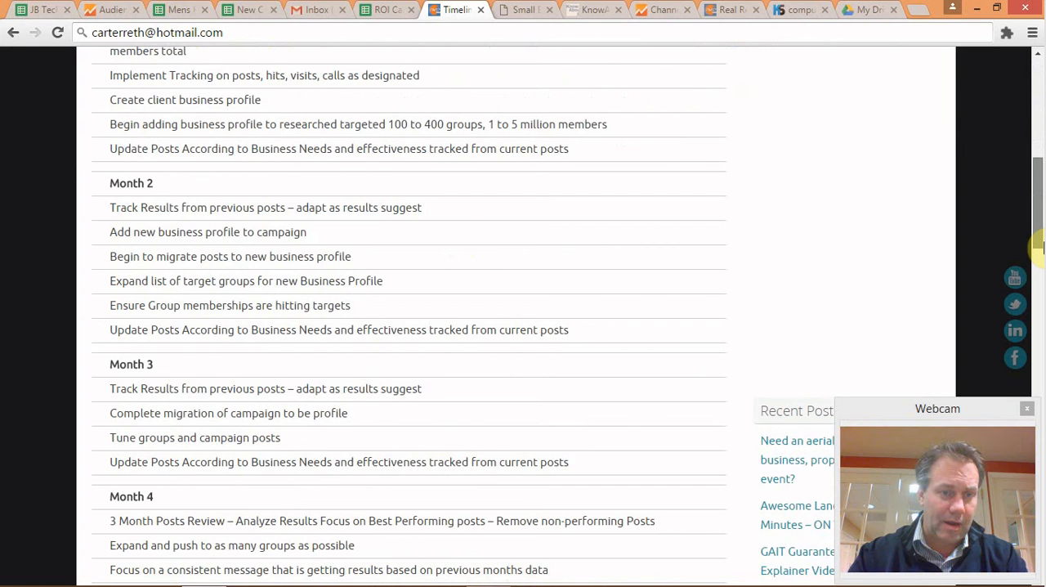
pyautogui.scroll(-3)
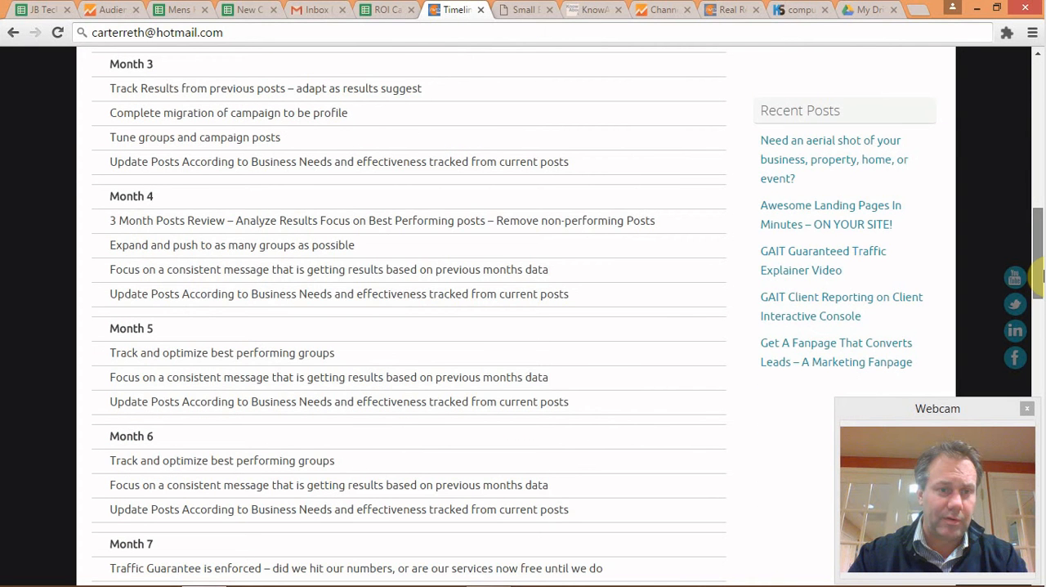
pyautogui.scroll(3)
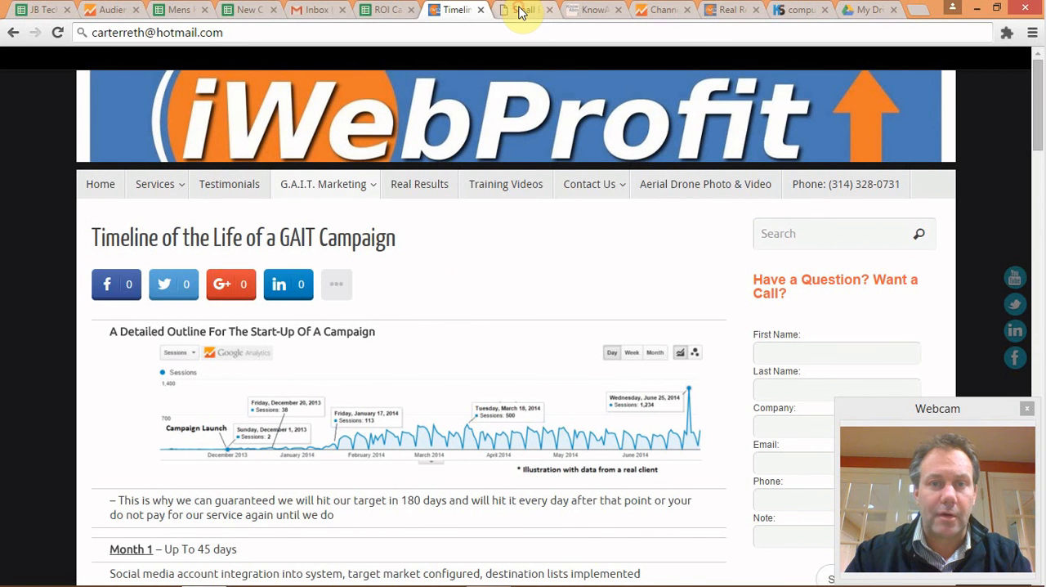
pyautogui.click(523, 9)
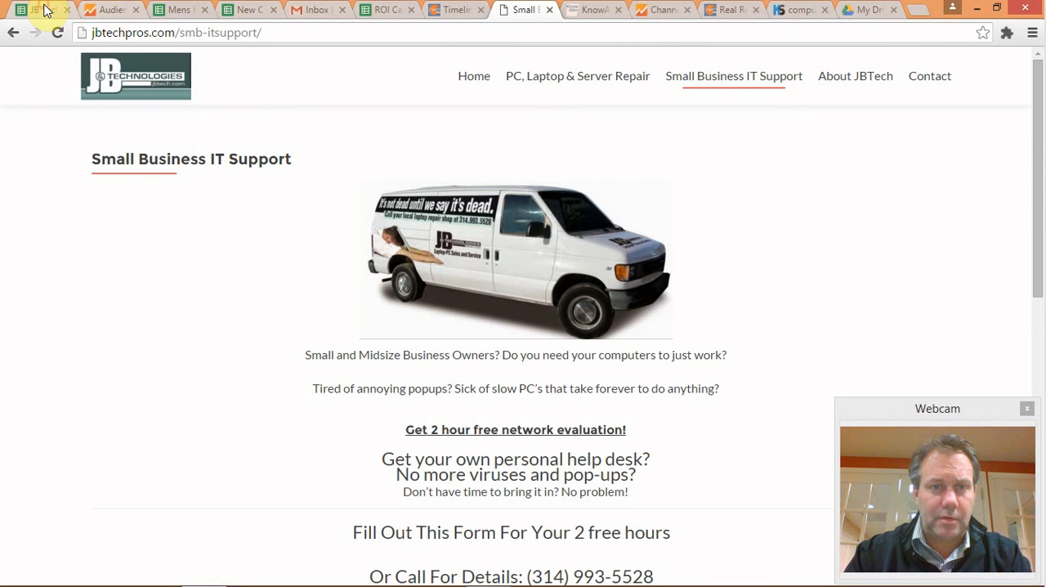
pyautogui.click(100, 9)
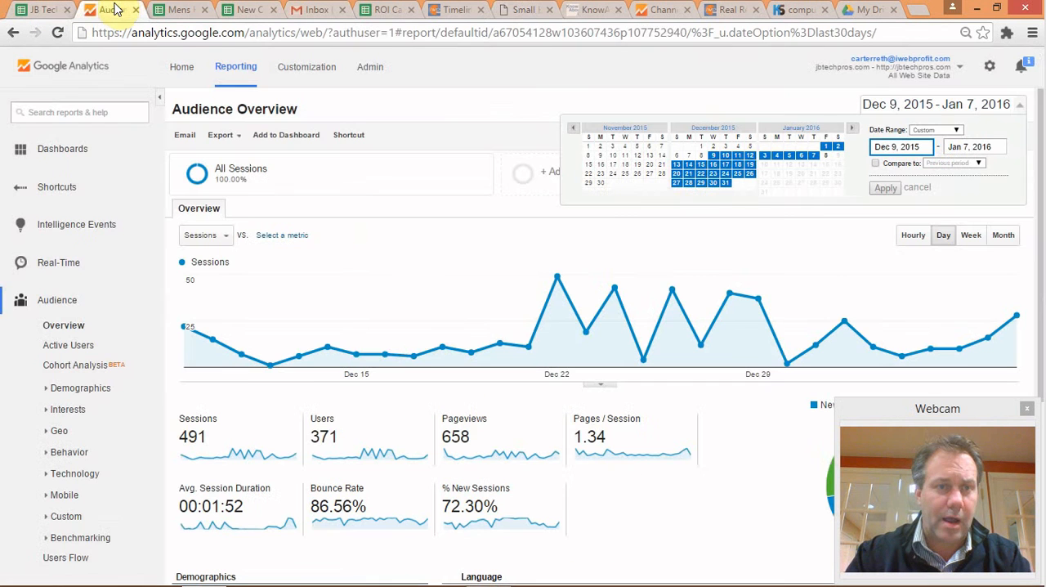